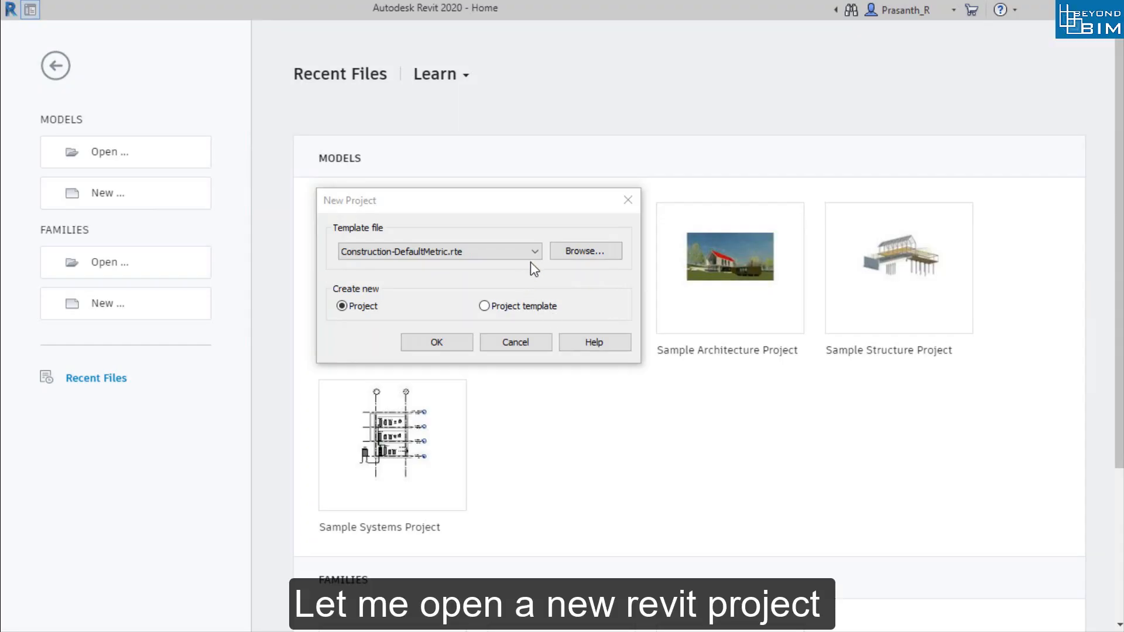
# Create a new project from the Construction-DefaultMetric template.
pyautogui.click(436, 341)
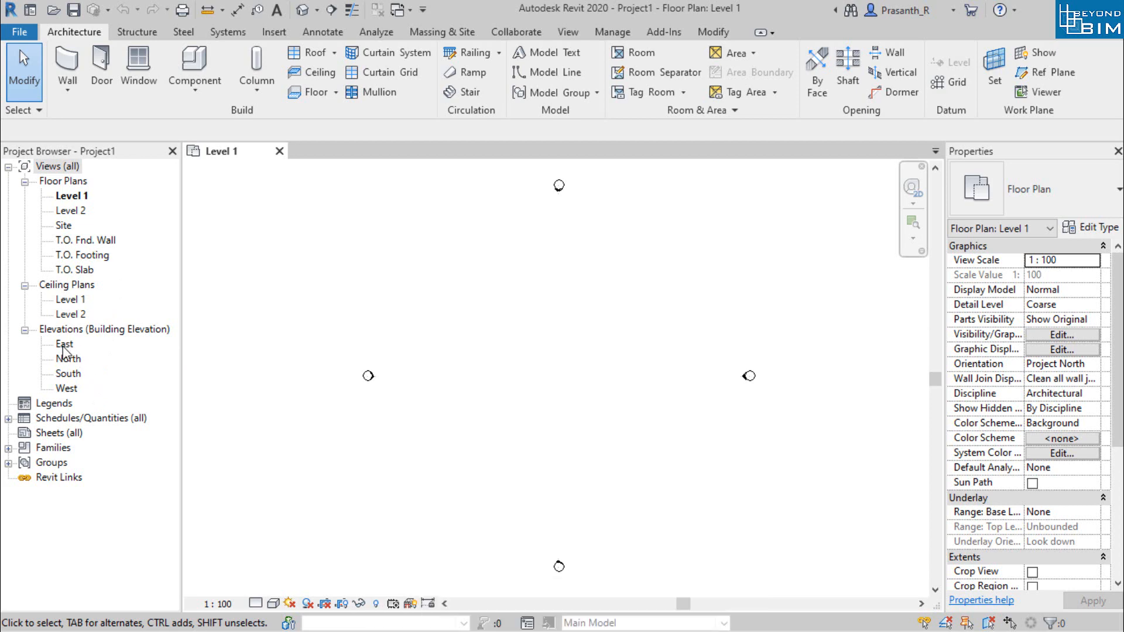
# Open the East elevation and inspect the Level 1 level head.
pyautogui.doubleClick(64, 345)
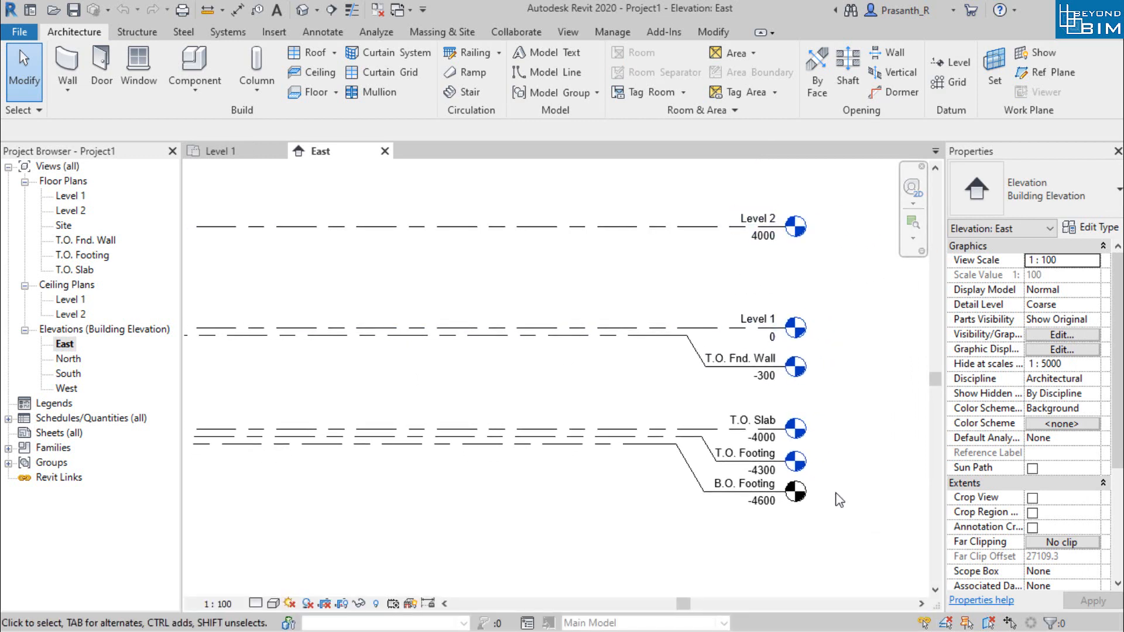
pyautogui.moveTo(829, 216)
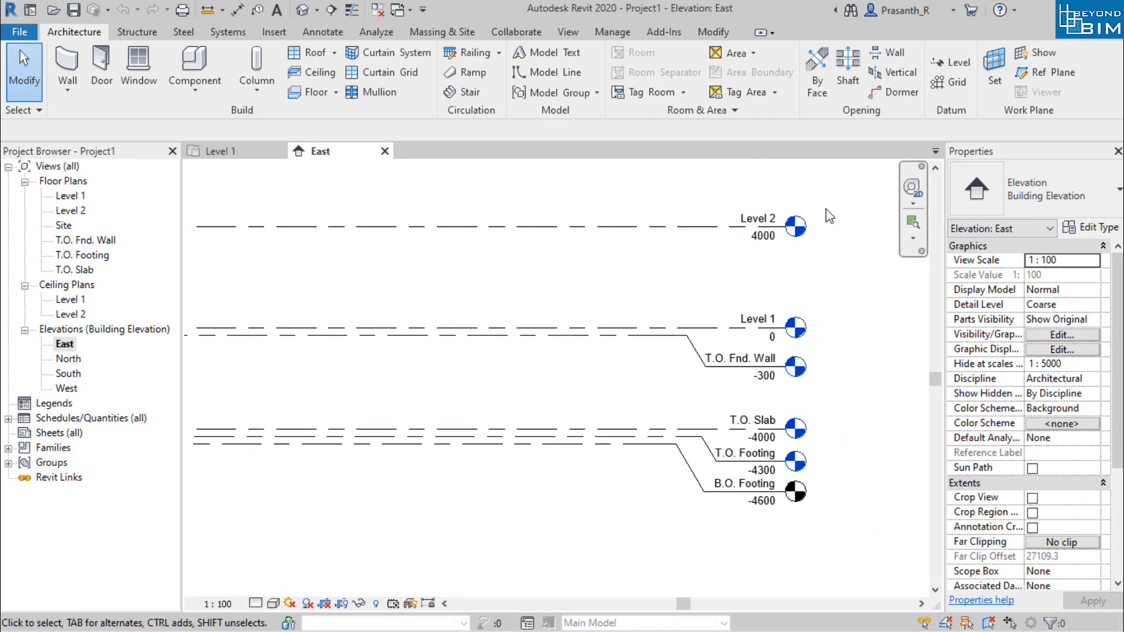
pyautogui.click(757, 217)
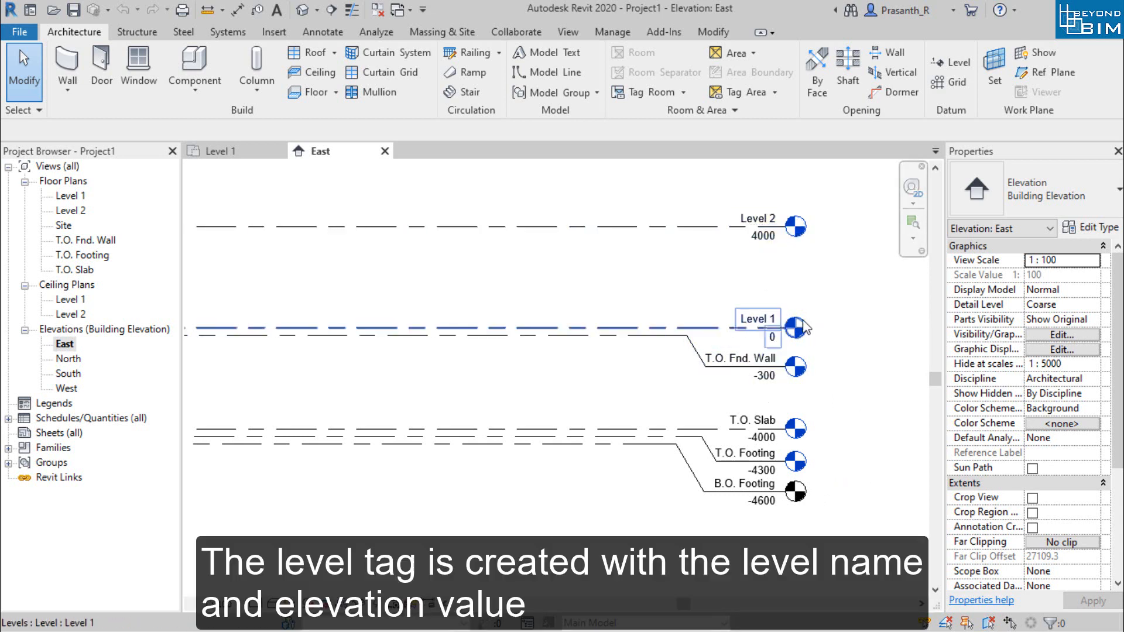
pyautogui.click(724, 400)
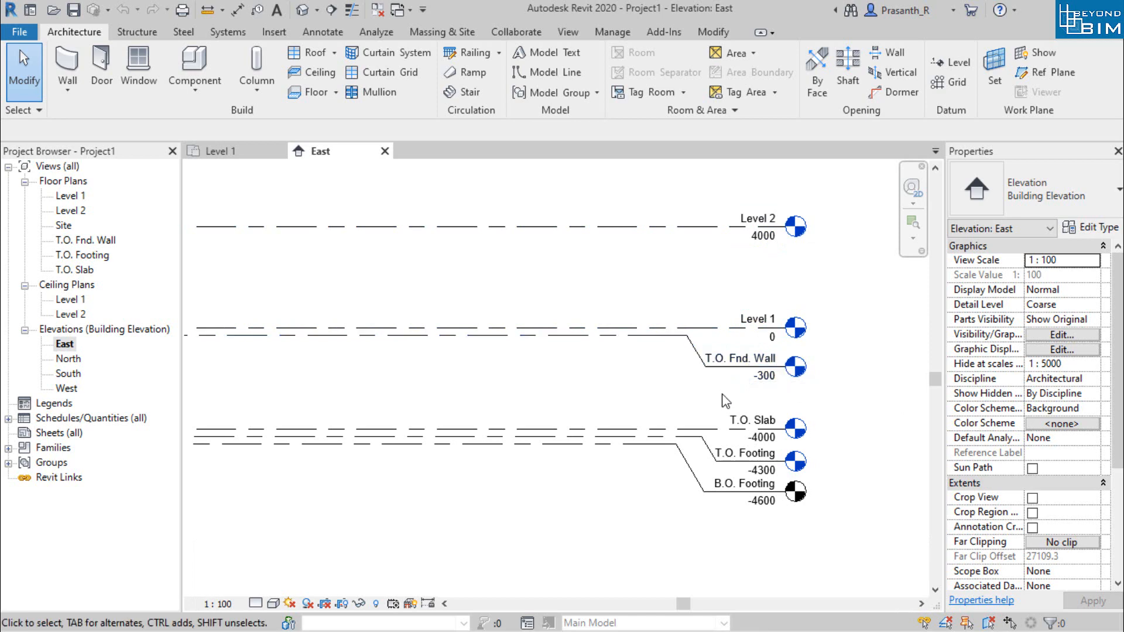
pyautogui.moveTo(735, 246)
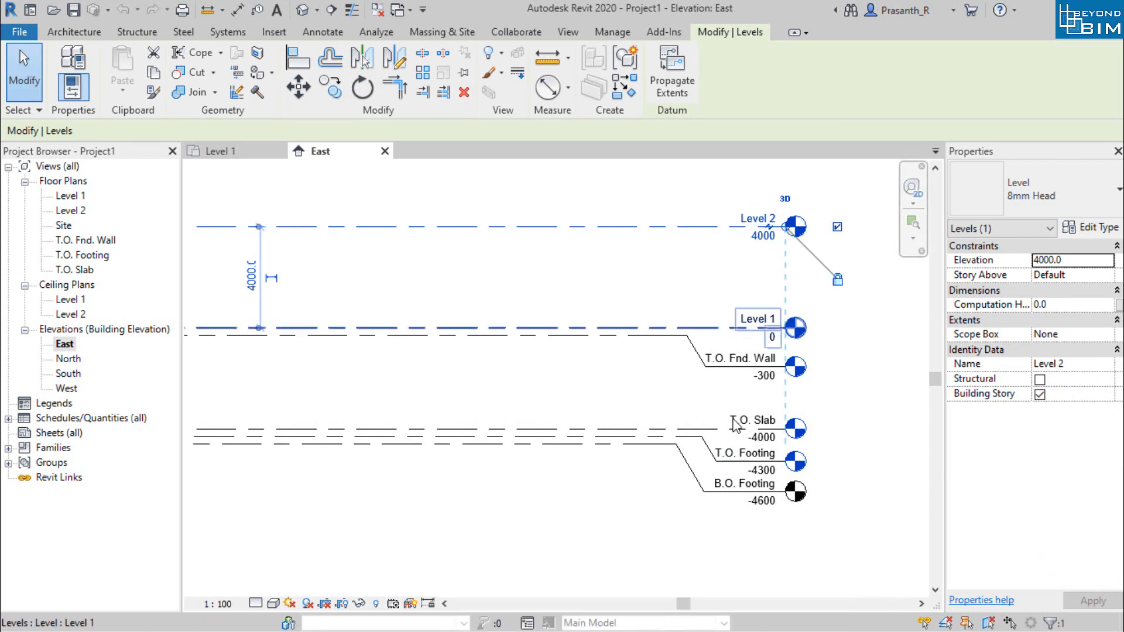
# Rename Level 2 to EL(+)4.0m, also renaming its matching plan views.
pyautogui.doubleClick(757, 218)
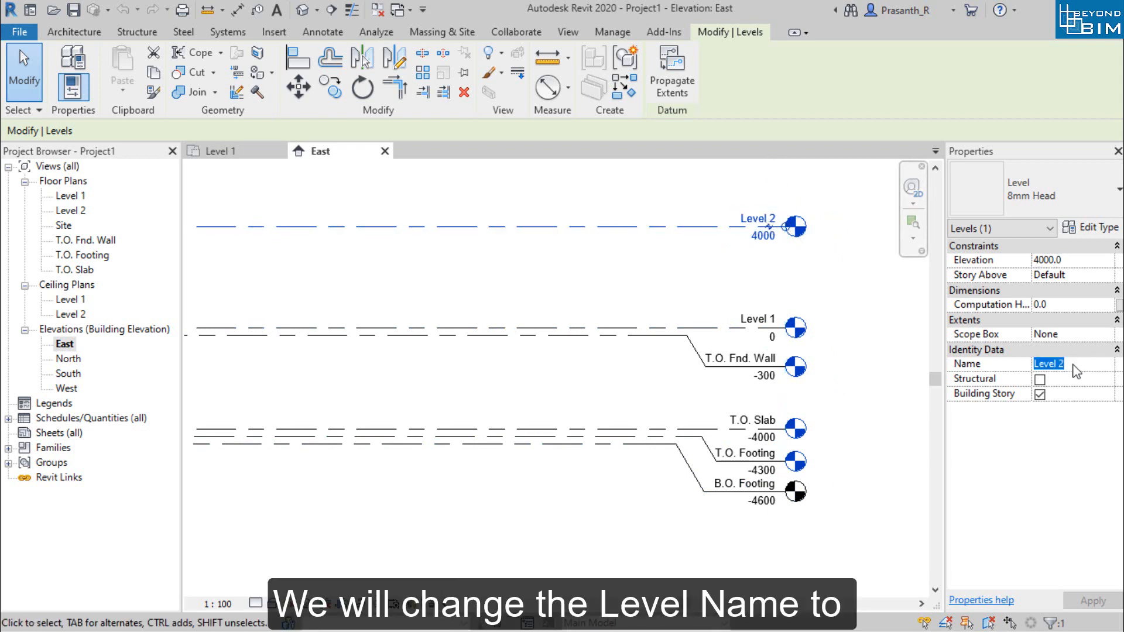
pyautogui.write('EL(')
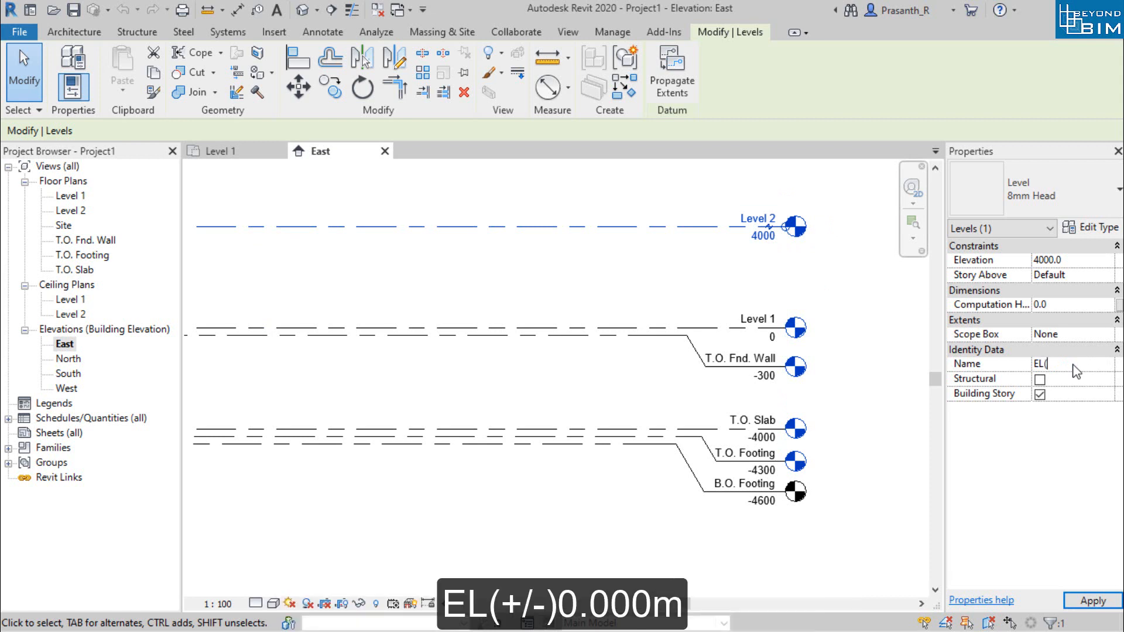
pyautogui.write('+')
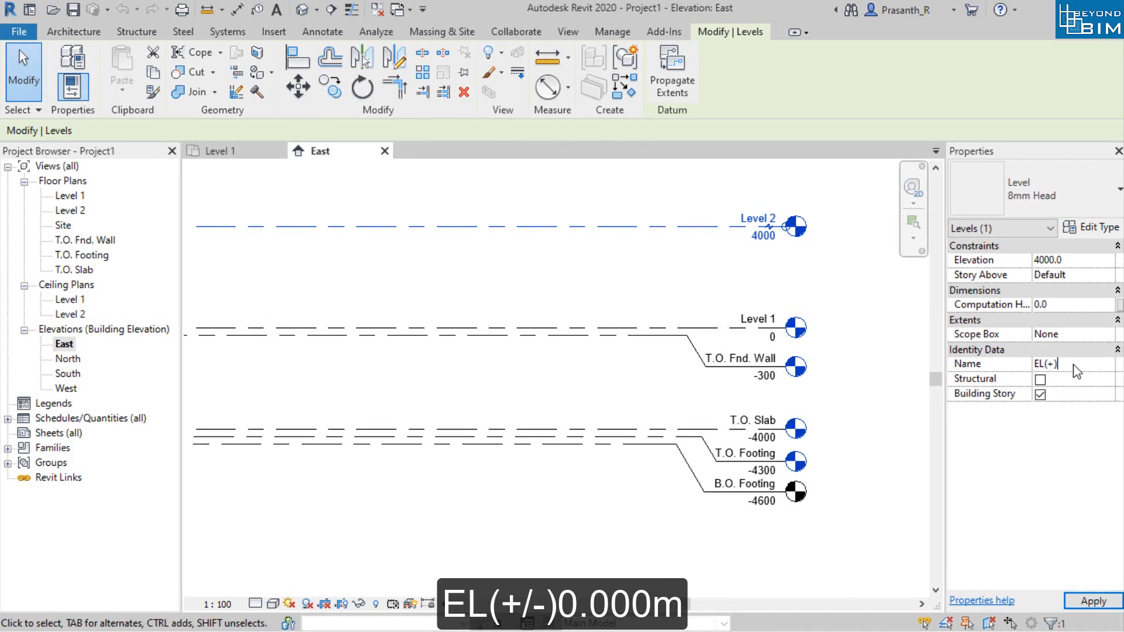
pyautogui.write('4.')
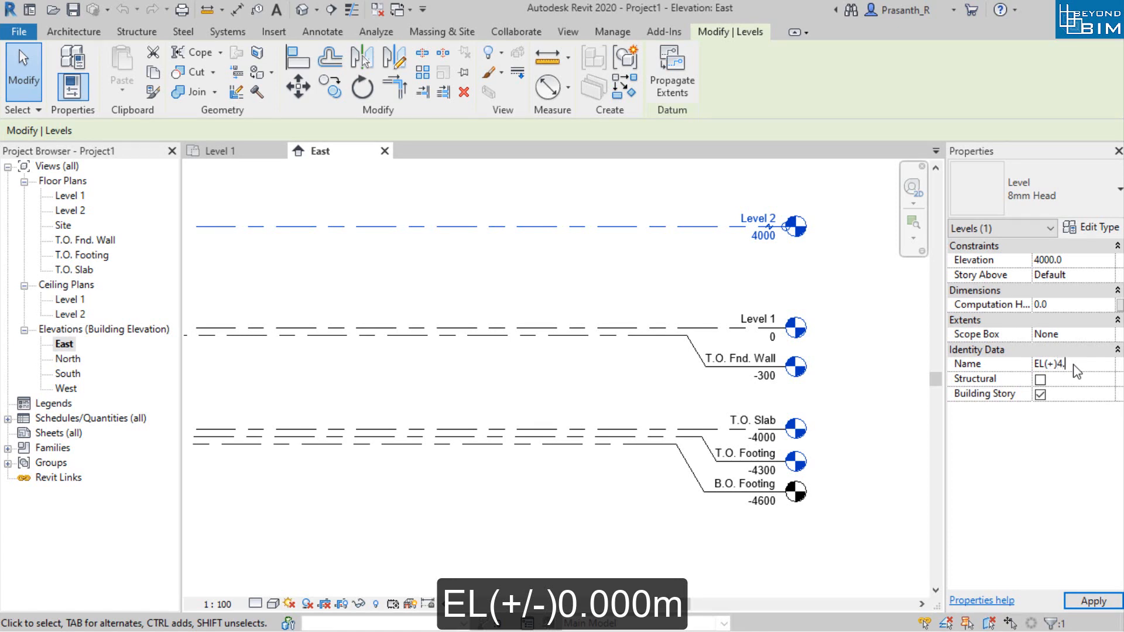
pyautogui.write('0m')
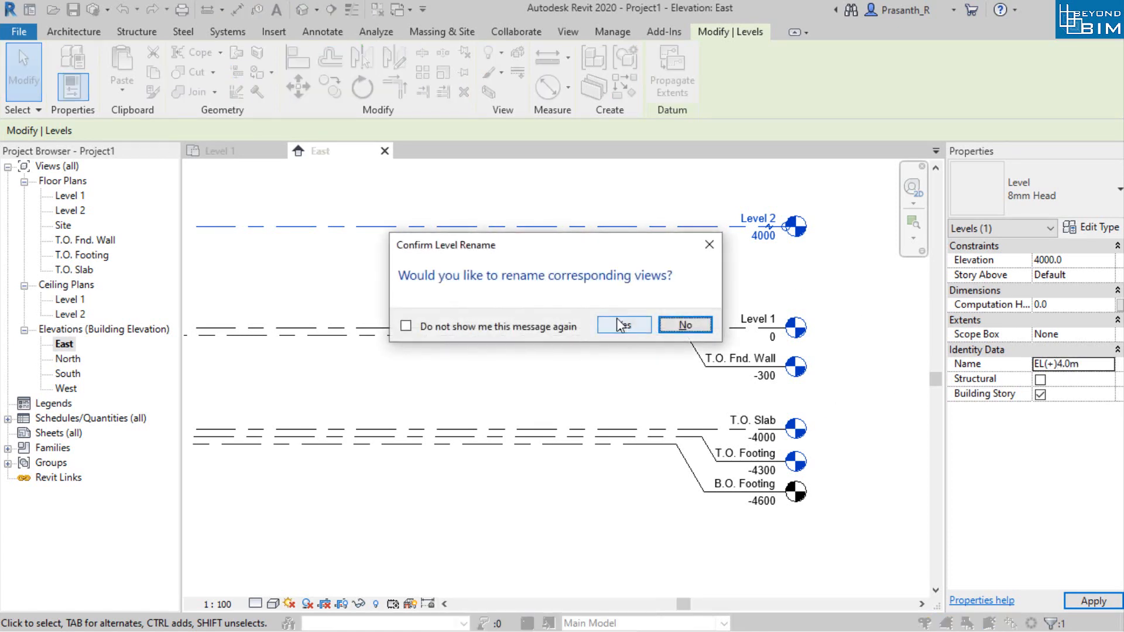
pyautogui.click(621, 325)
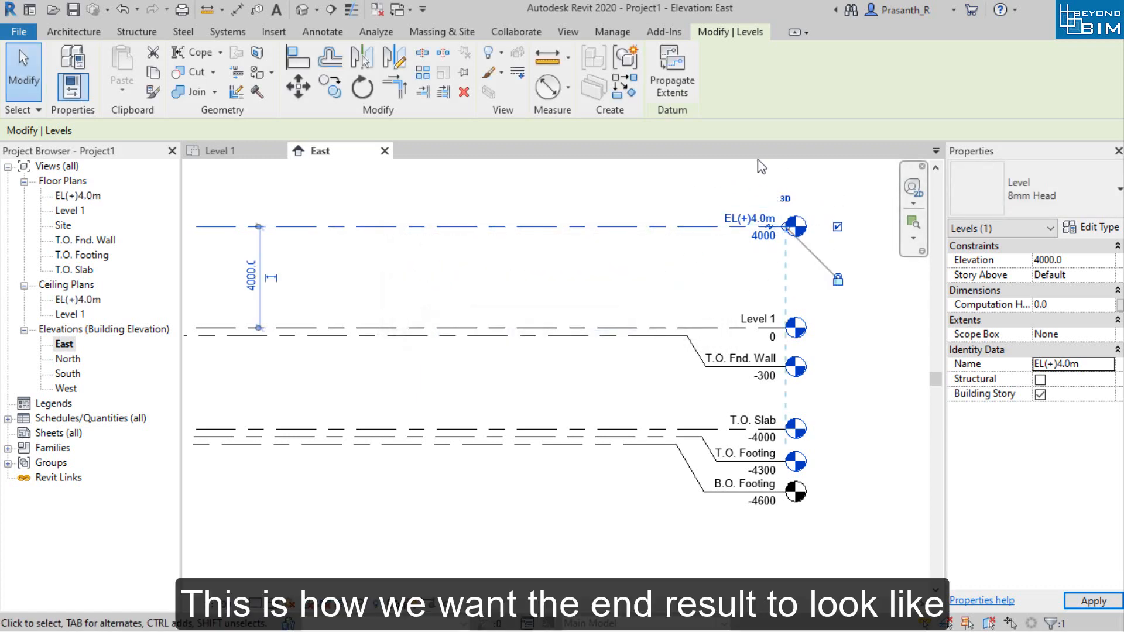
pyautogui.moveTo(716, 235)
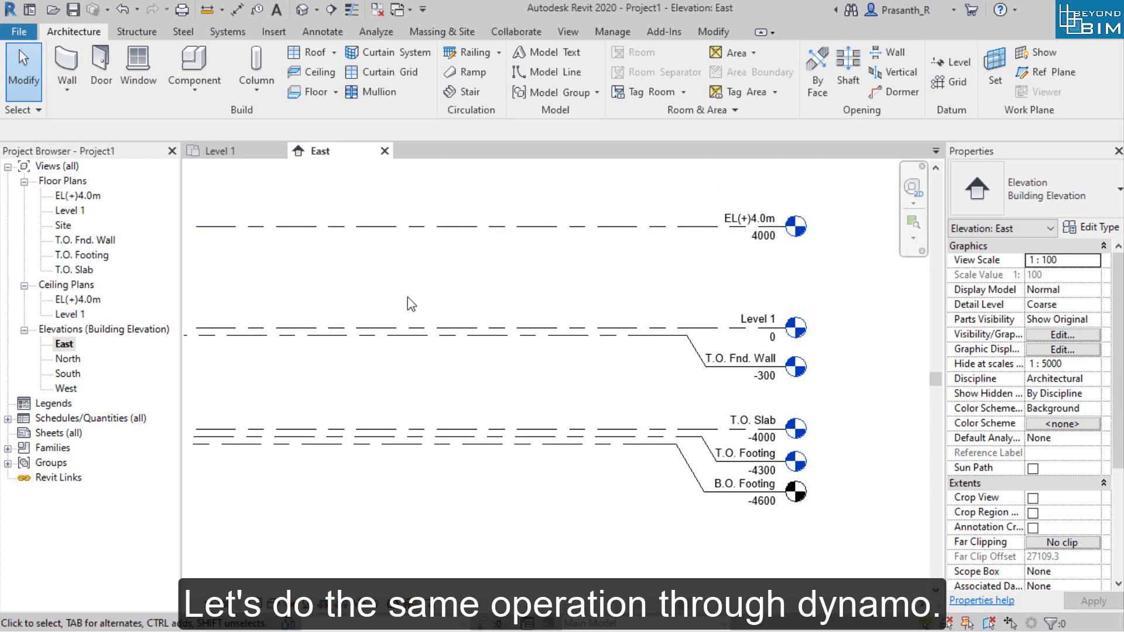
pyautogui.moveTo(761, 306)
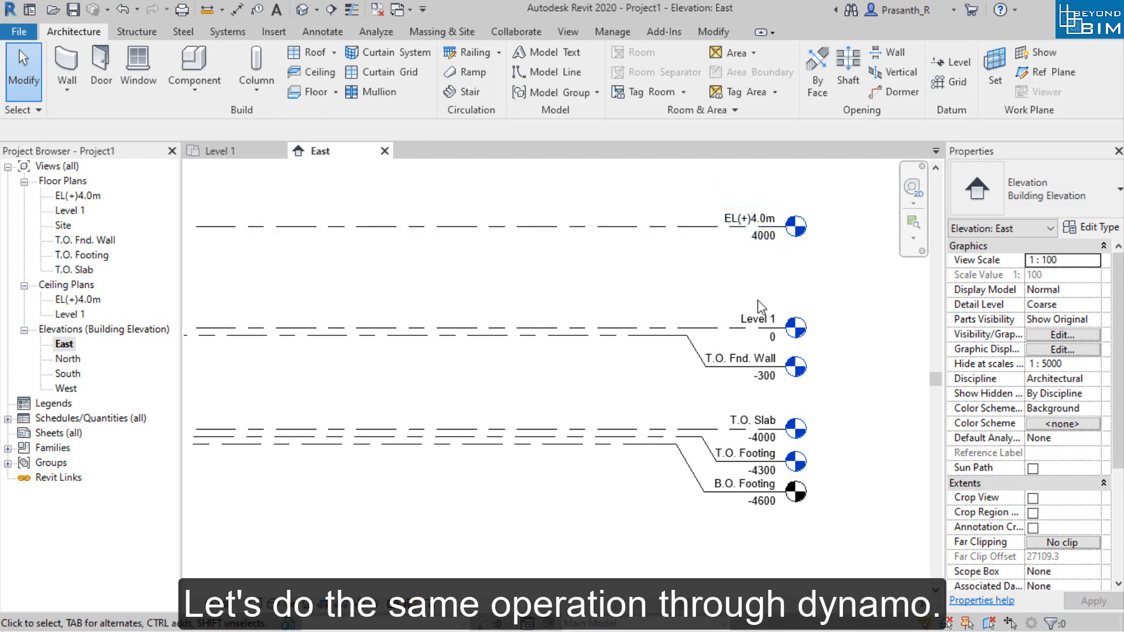
# Launch Dynamo, run the Levels graph, and accept renaming the corresponding views.
pyautogui.click(612, 32)
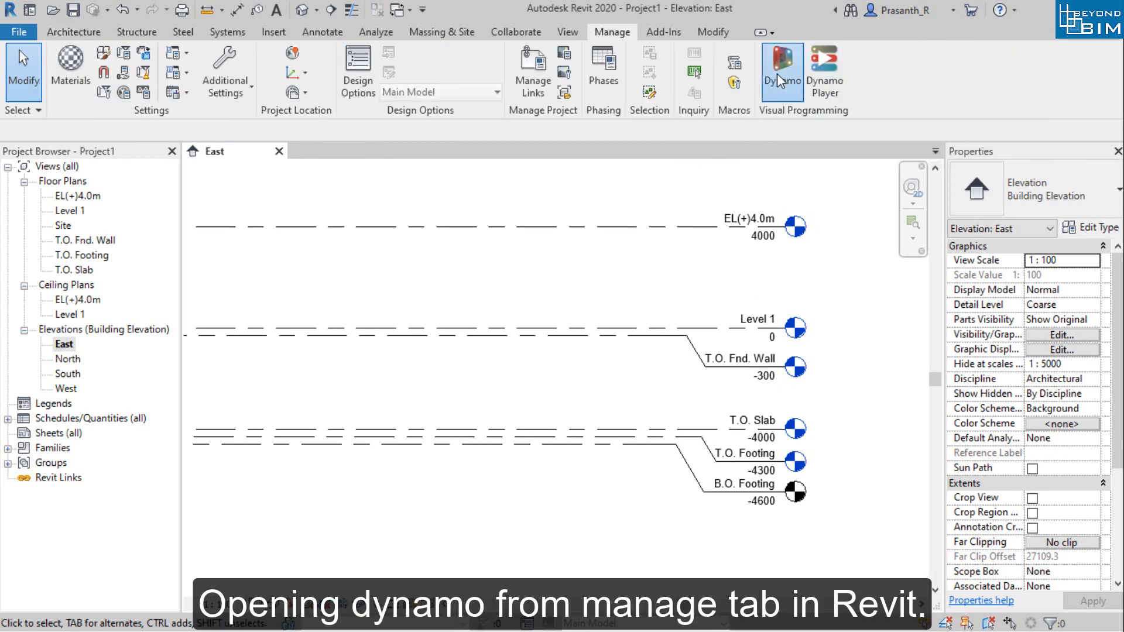
pyautogui.click(782, 67)
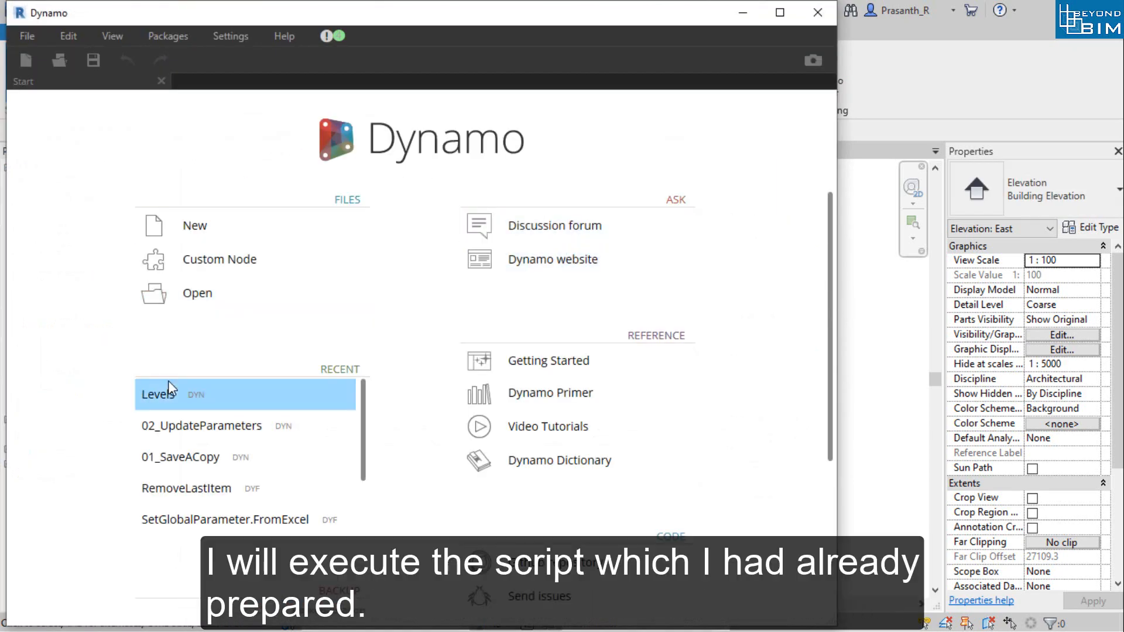
pyautogui.moveTo(699, 168)
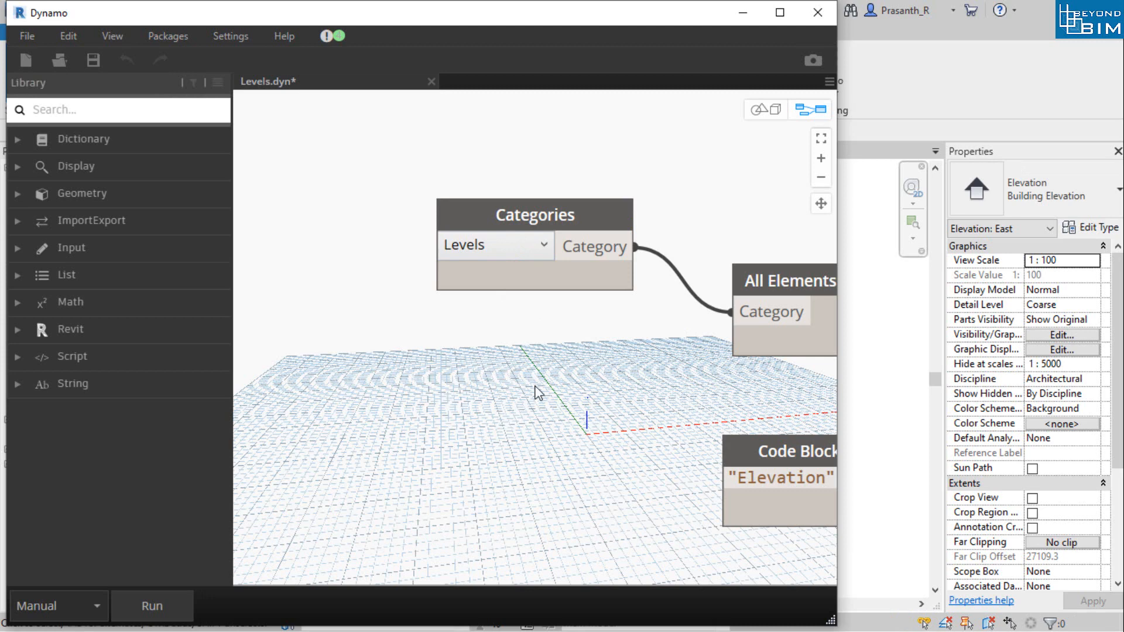
pyautogui.moveTo(169, 610)
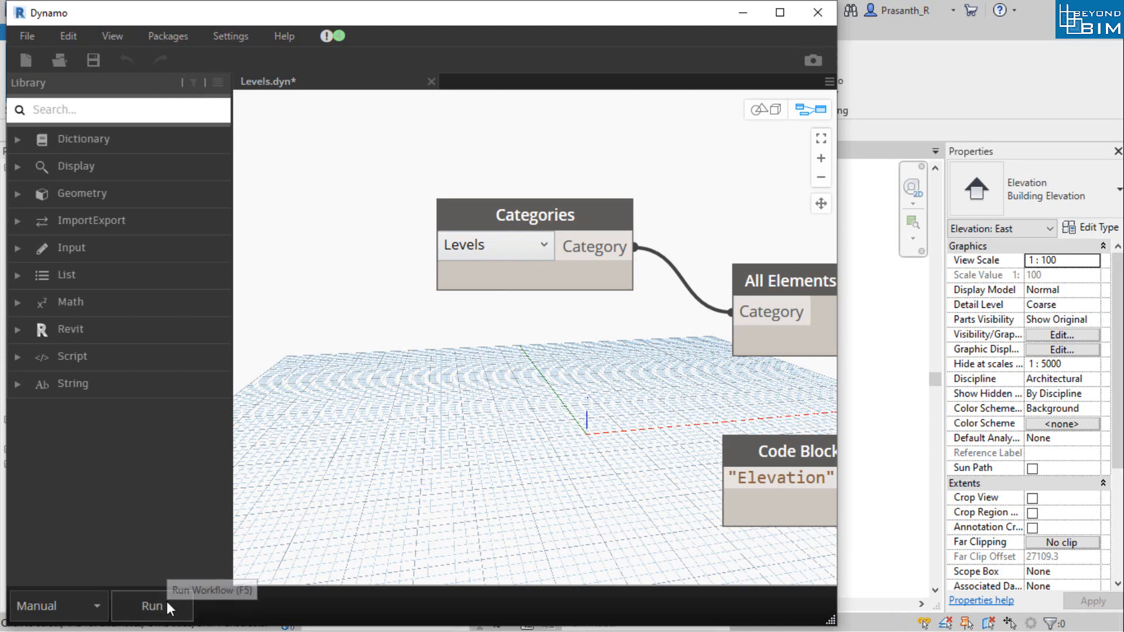
pyautogui.click(152, 606)
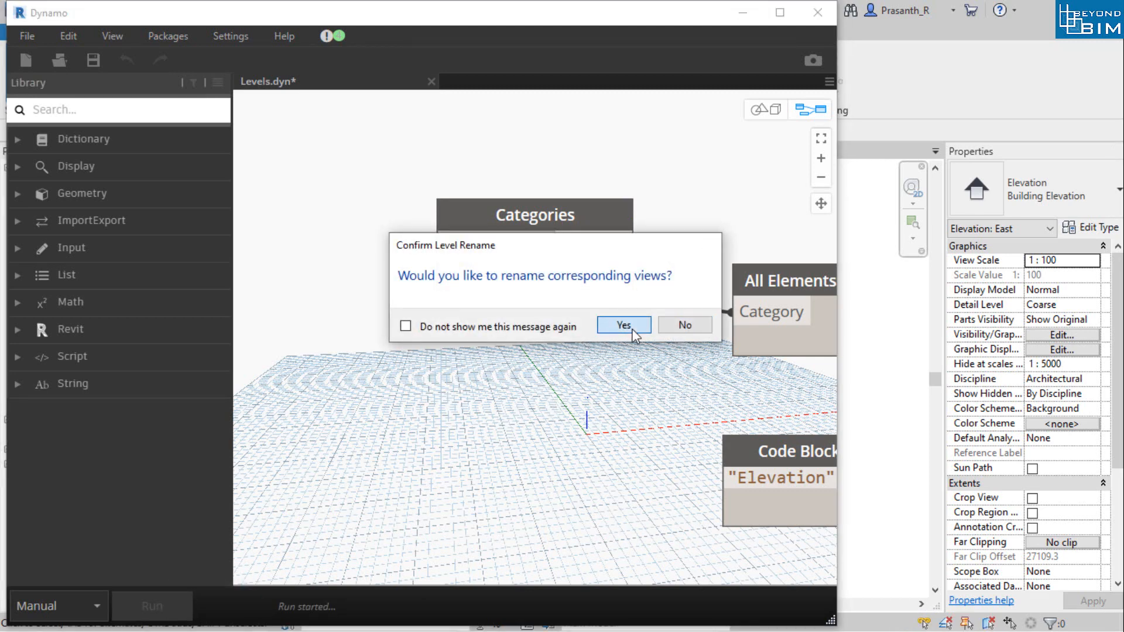
pyautogui.click(623, 325)
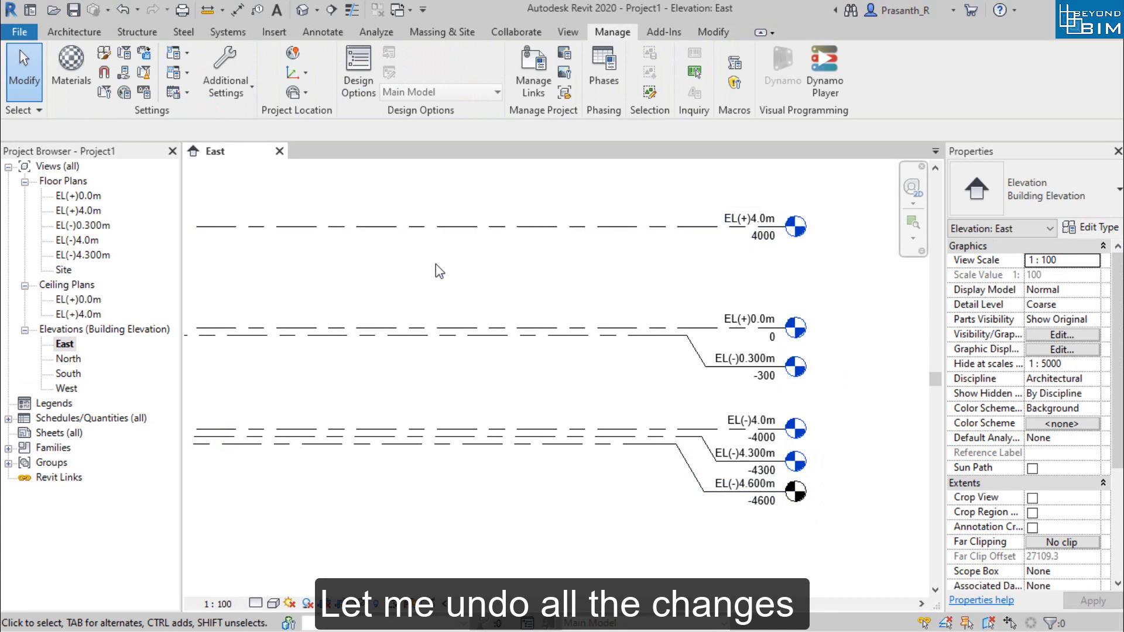
# Switch back to the maximized Dynamo window showing Levels.dyn.
pyautogui.click(122, 10)
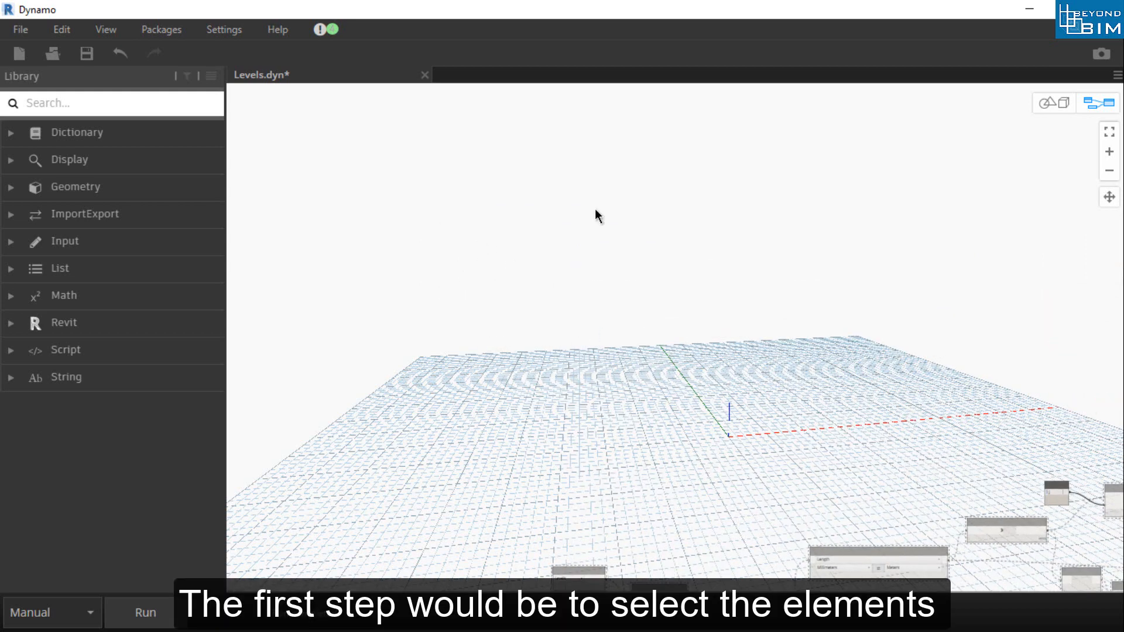
# Add a Select Model Elements node and pick the six levels in Revit.
pyautogui.click(144, 613)
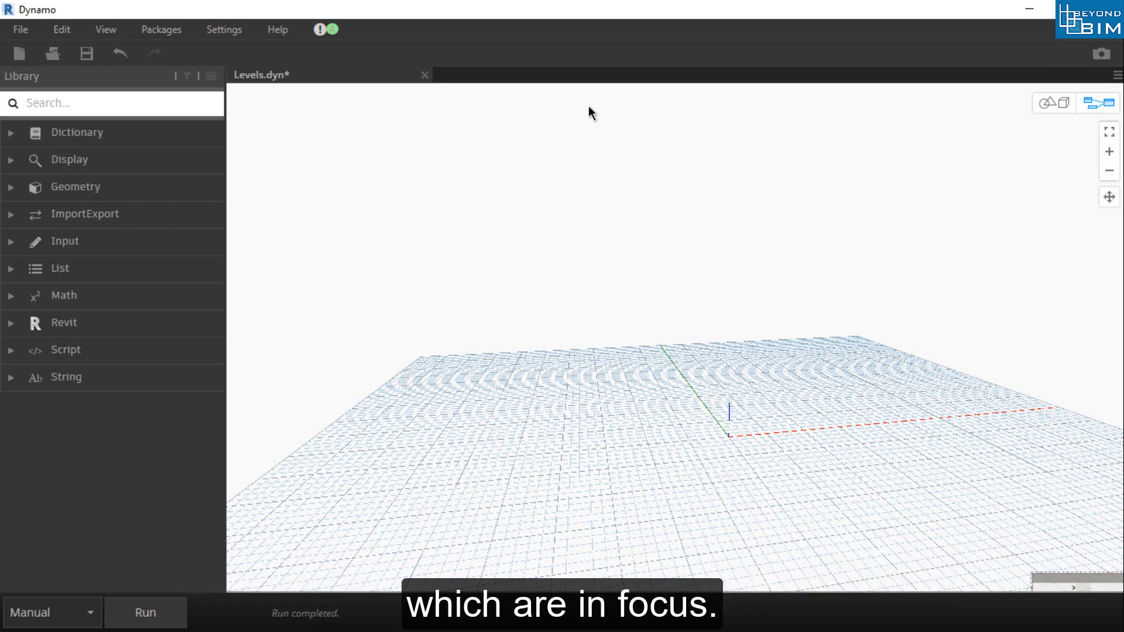
pyautogui.moveTo(622, 90)
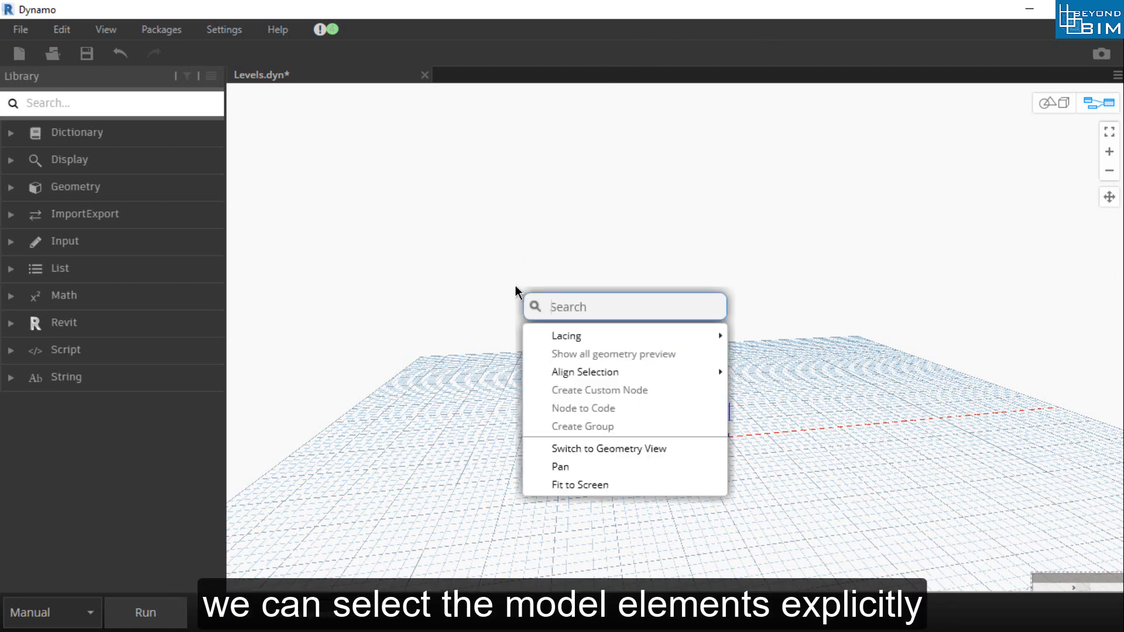
pyautogui.write('sel')
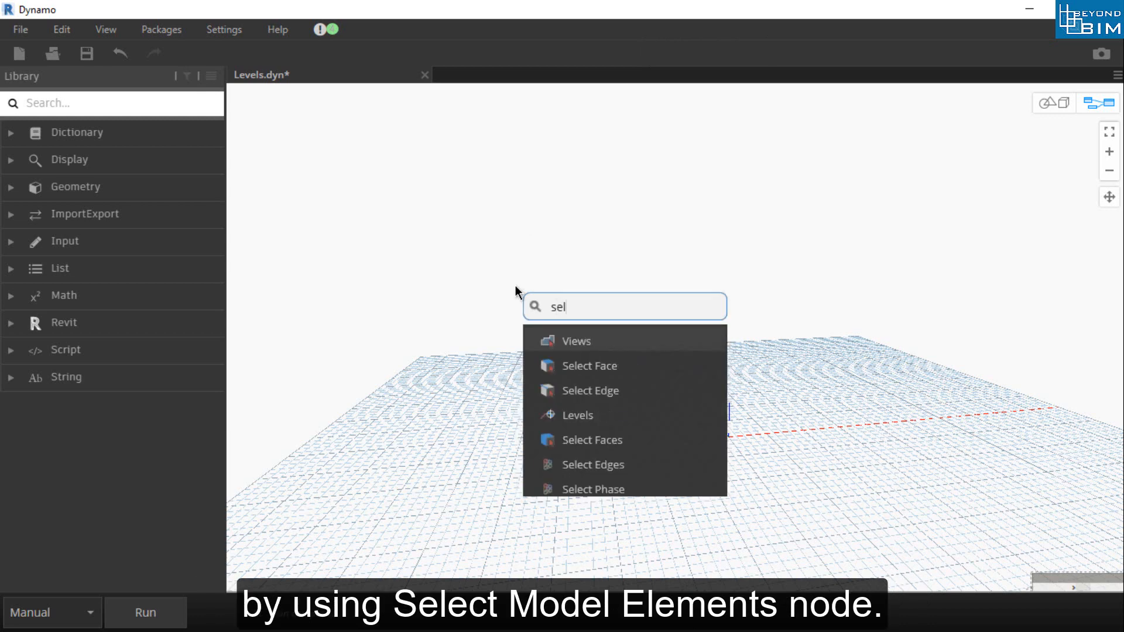
pyautogui.write('ect')
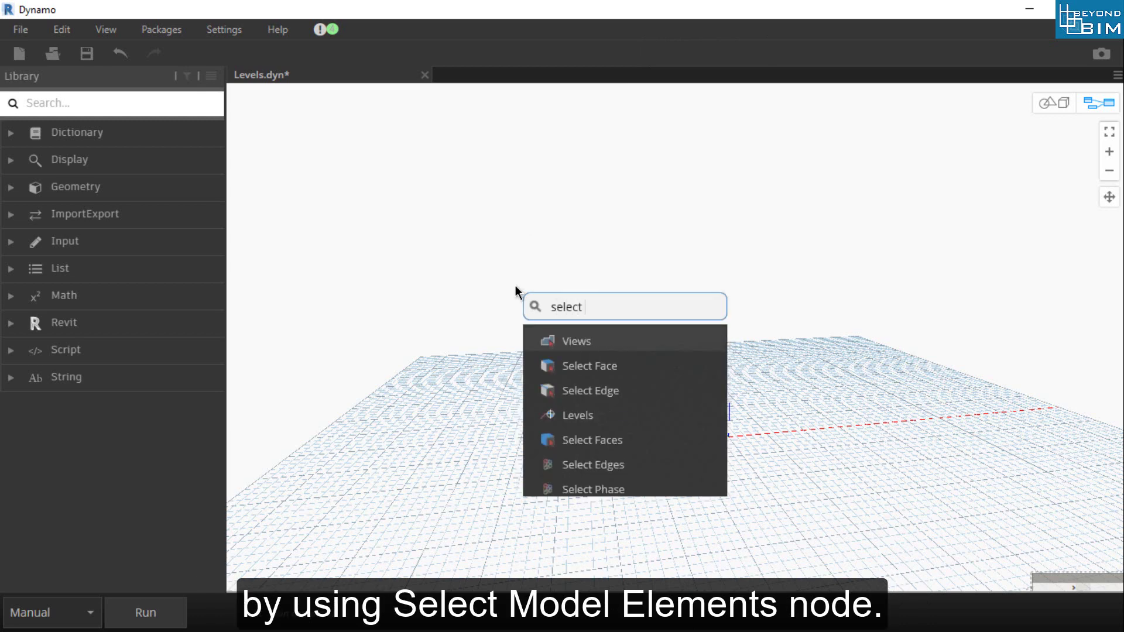
pyautogui.write('model')
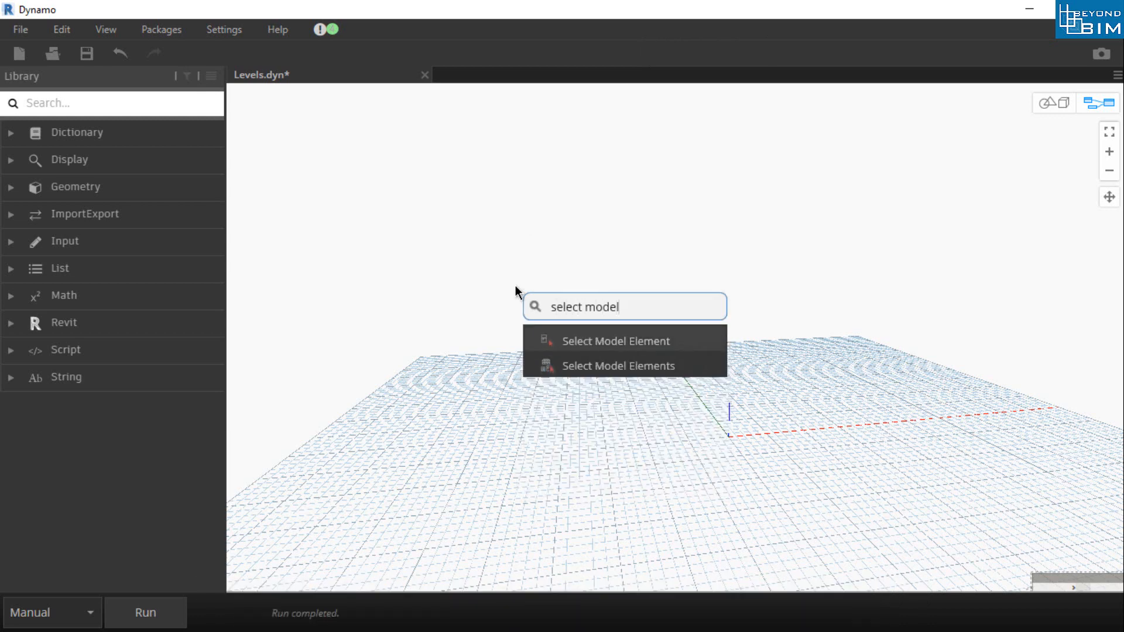
pyautogui.click(619, 365)
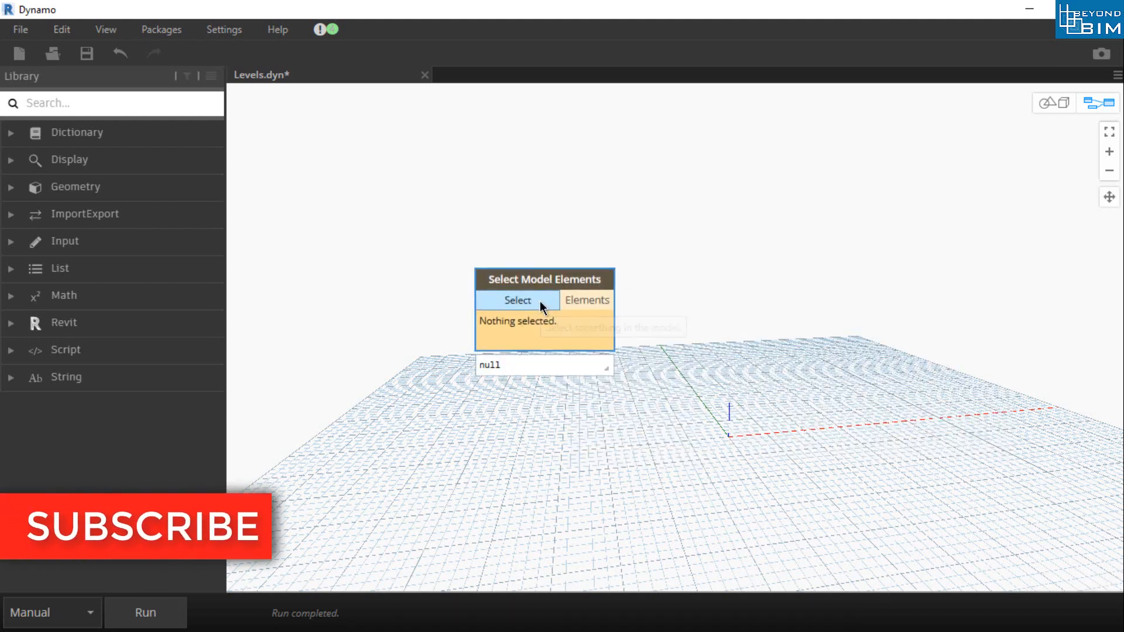
pyautogui.click(517, 300)
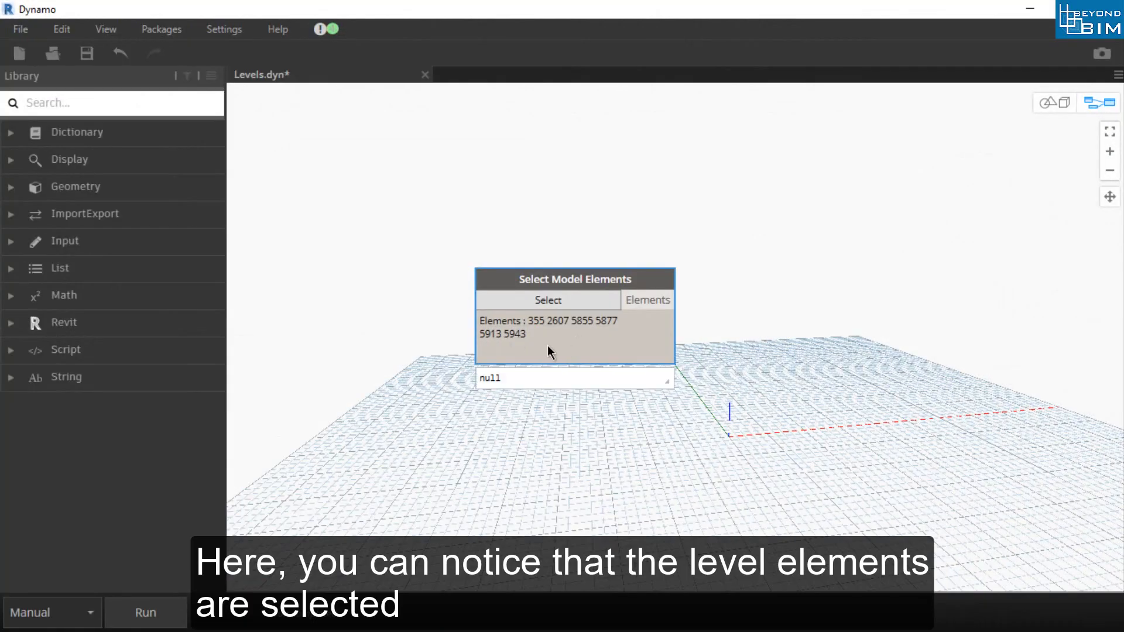
pyautogui.moveTo(598, 326)
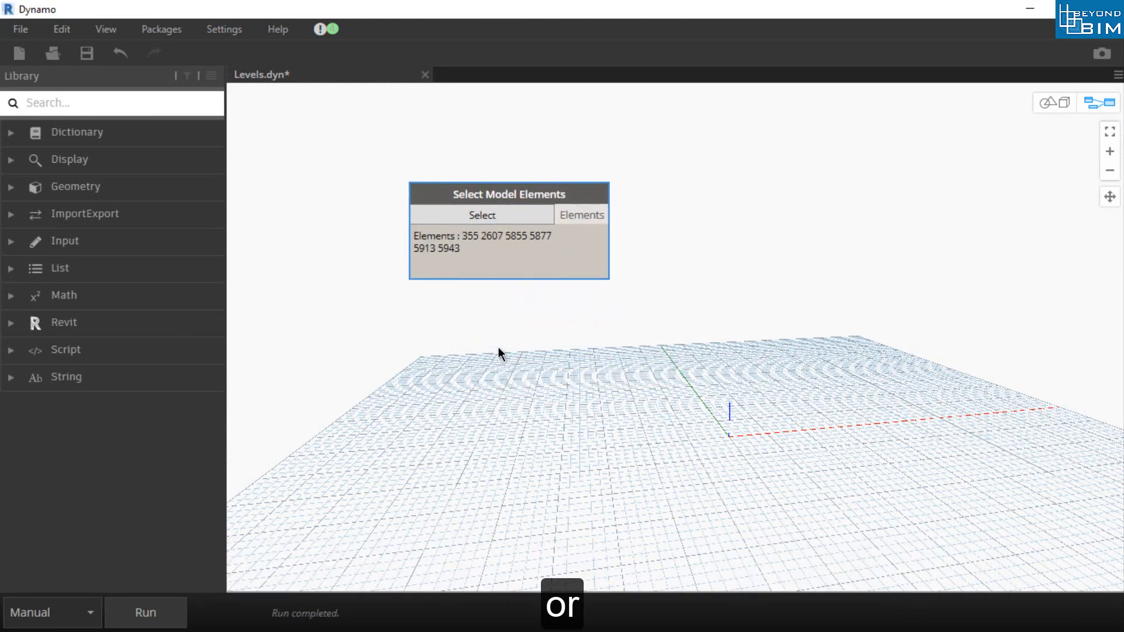
# Place a Categories node on the canvas for choosing Levels.
pyautogui.rightClick(499, 354)
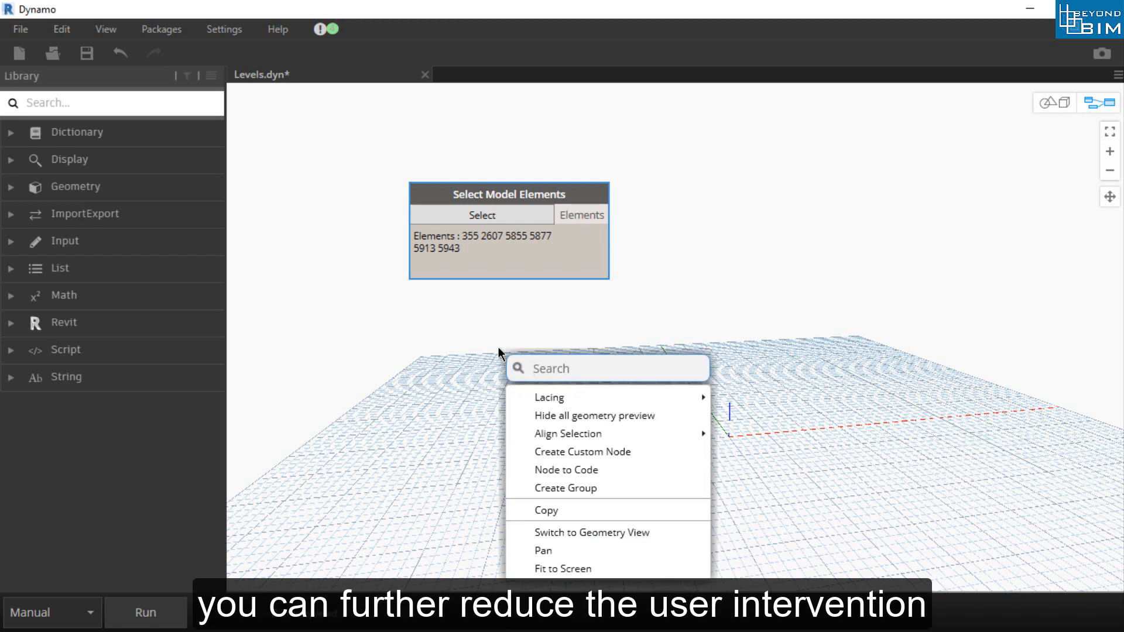
pyautogui.write('c')
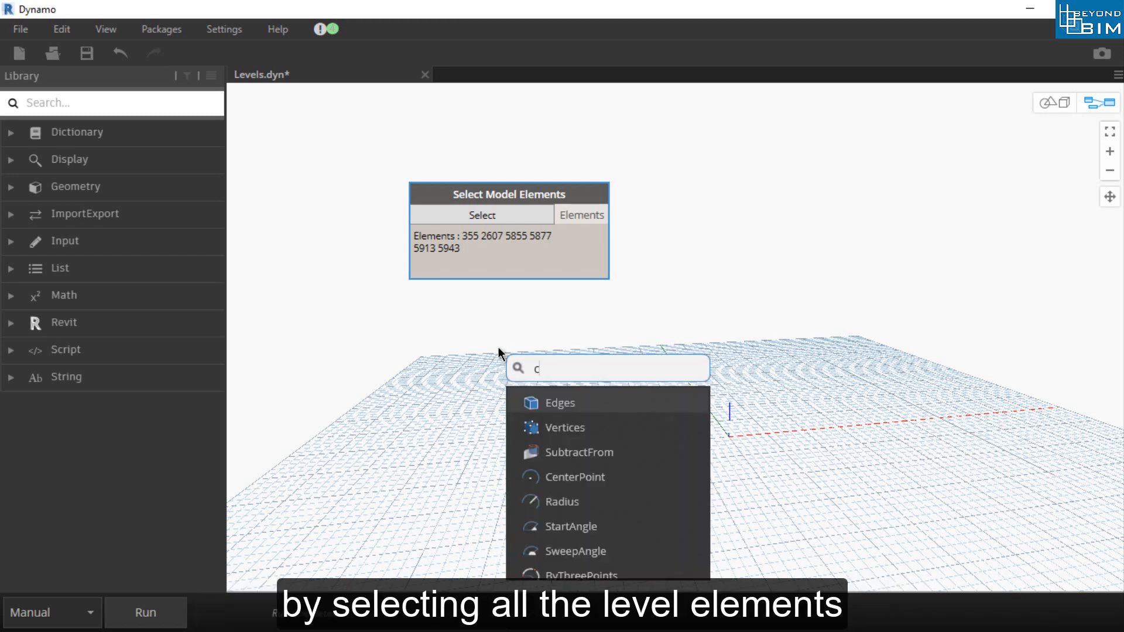
pyautogui.write('ategor')
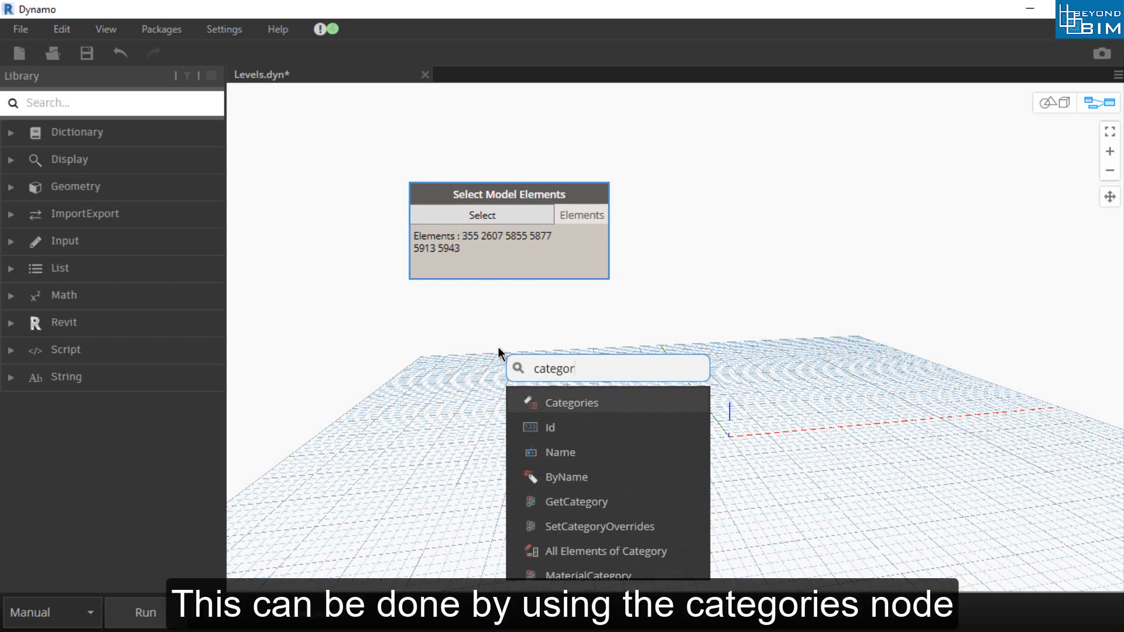
pyautogui.click(571, 403)
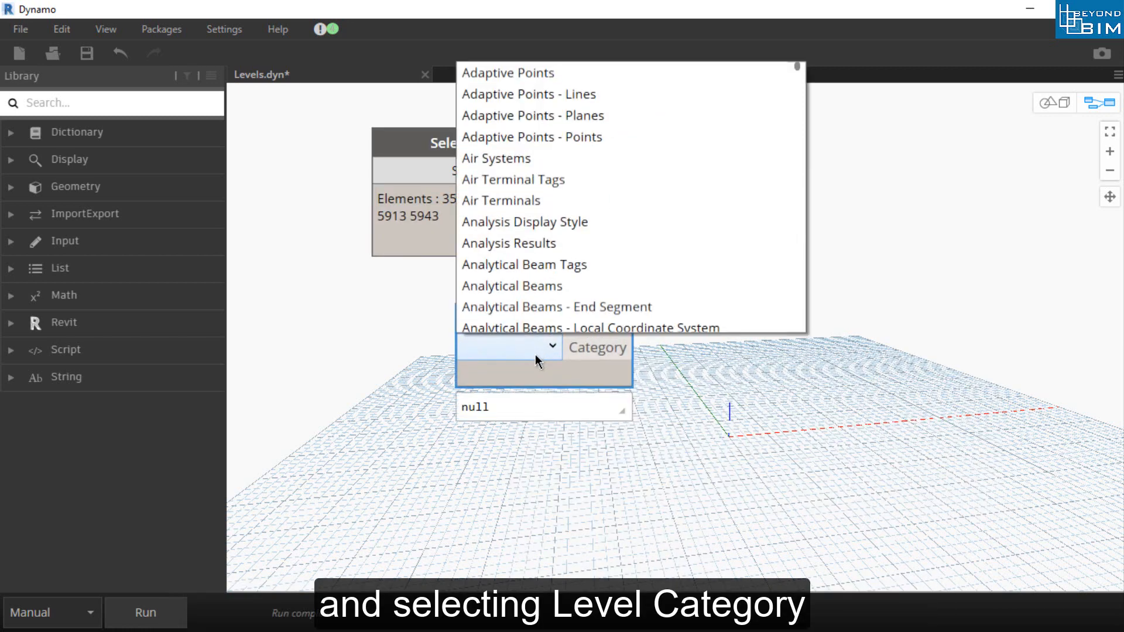
# Add an All Elements of Category node fed by the Categories node.
pyautogui.scroll(-3)
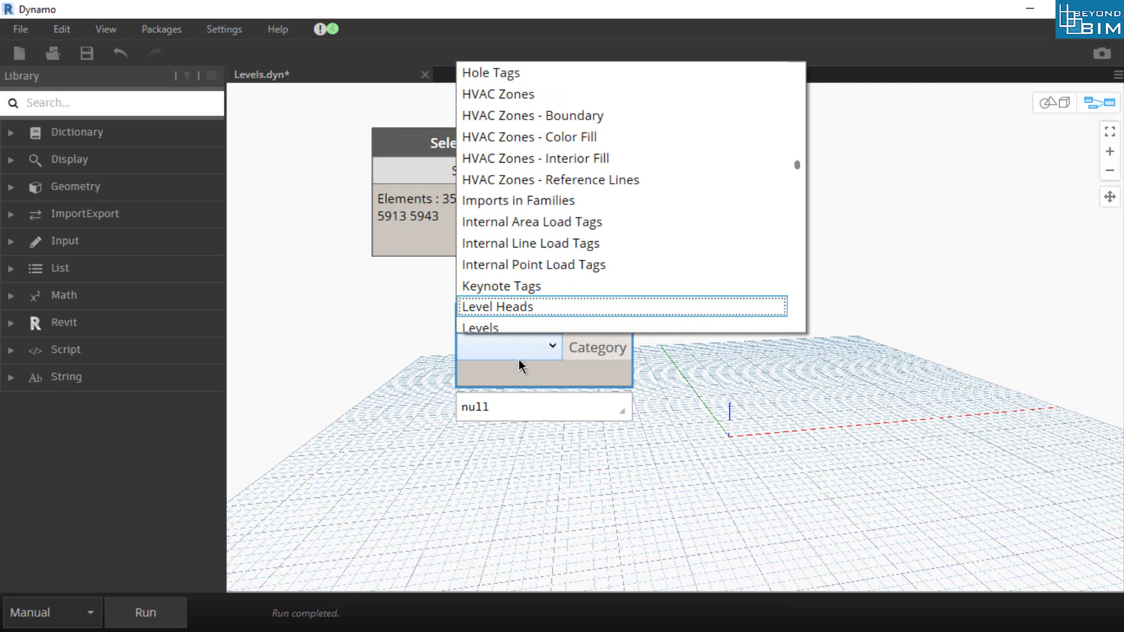
pyautogui.scroll(-3)
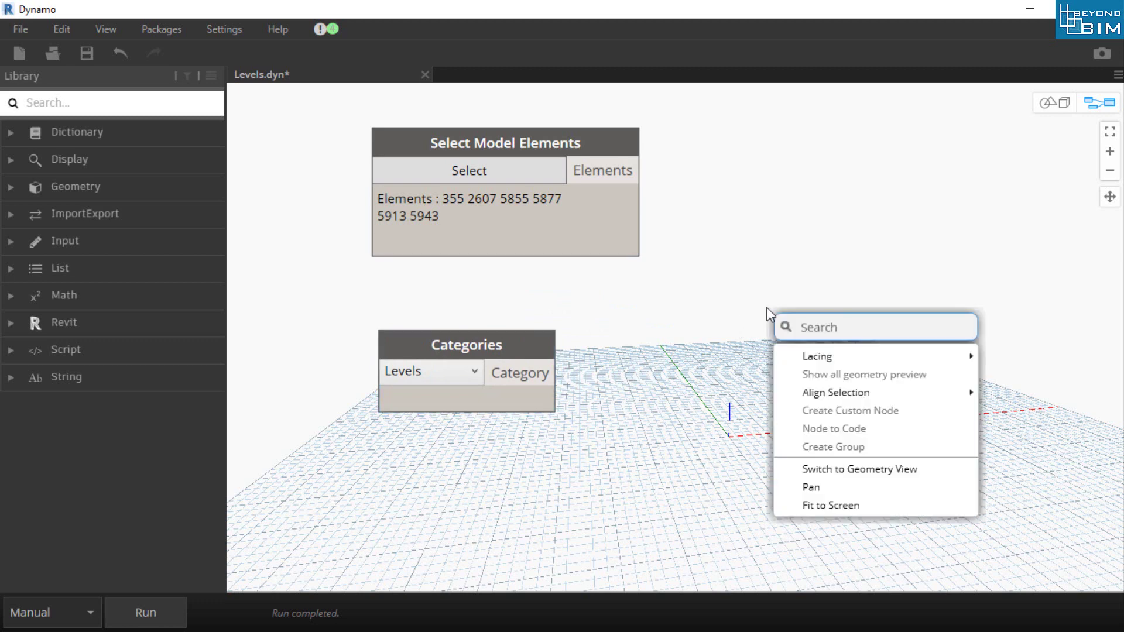
pyautogui.write('all elements')
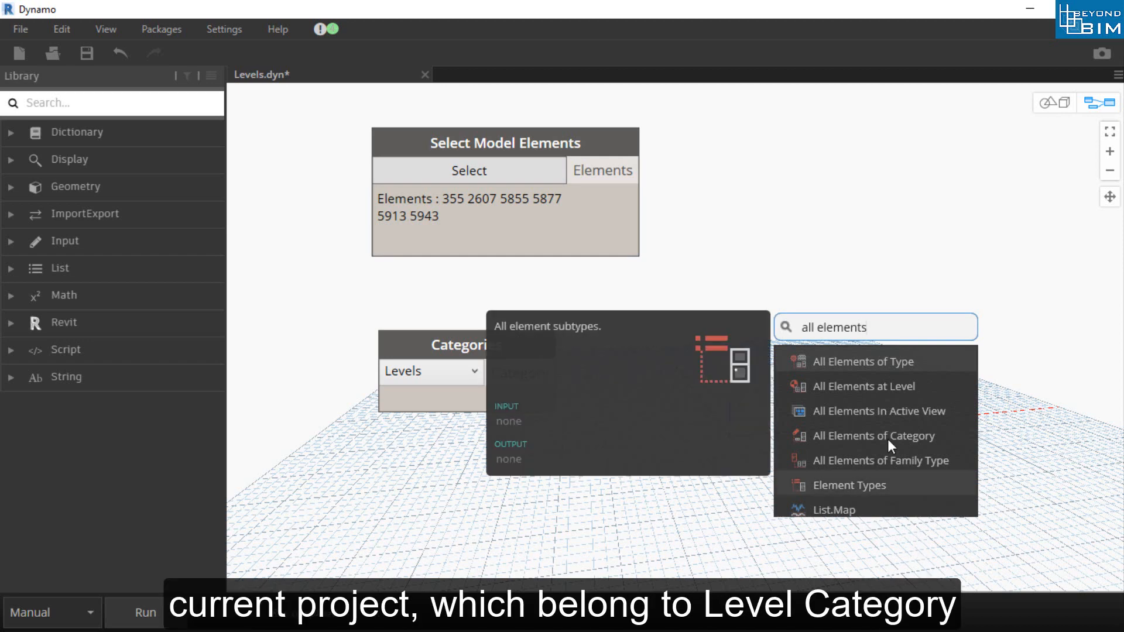
pyautogui.click(874, 435)
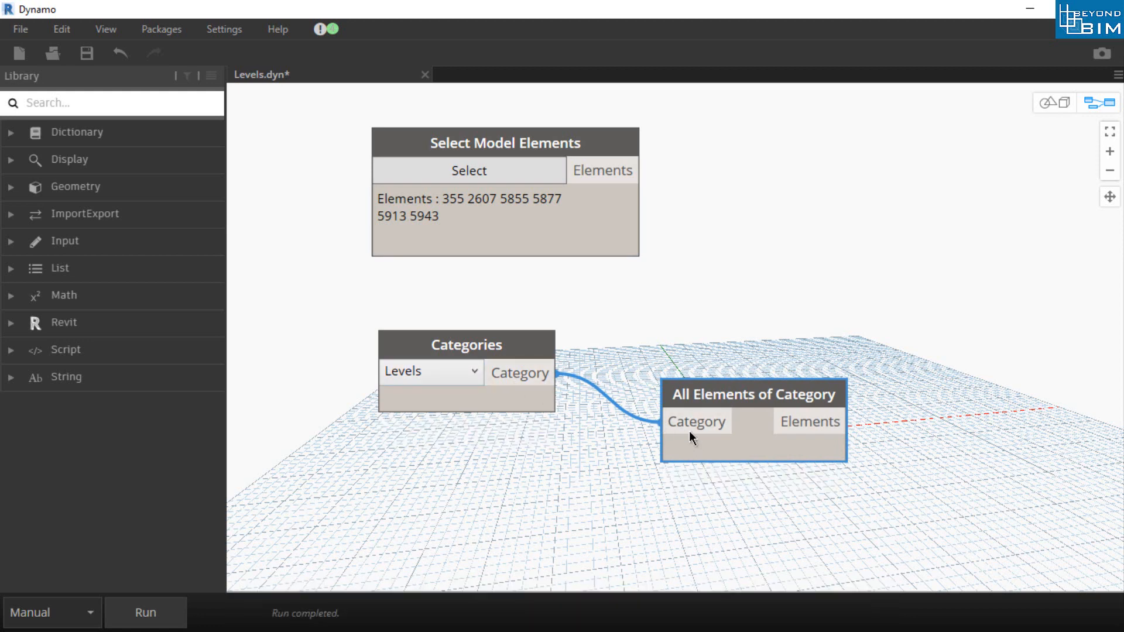
pyautogui.moveTo(146, 613)
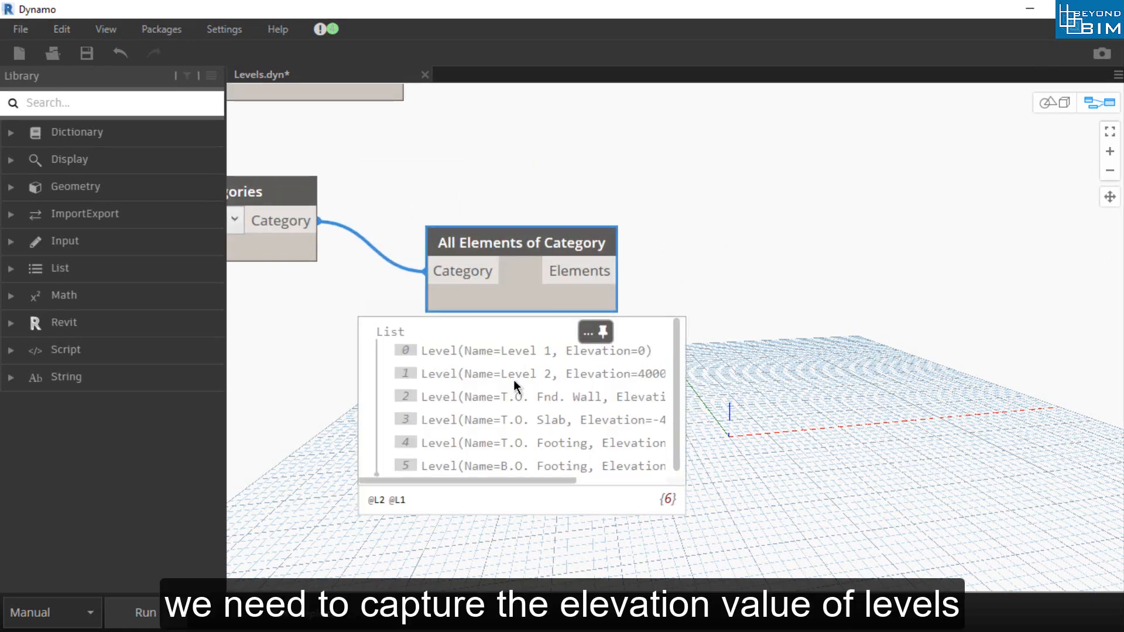
pyautogui.moveTo(505, 360)
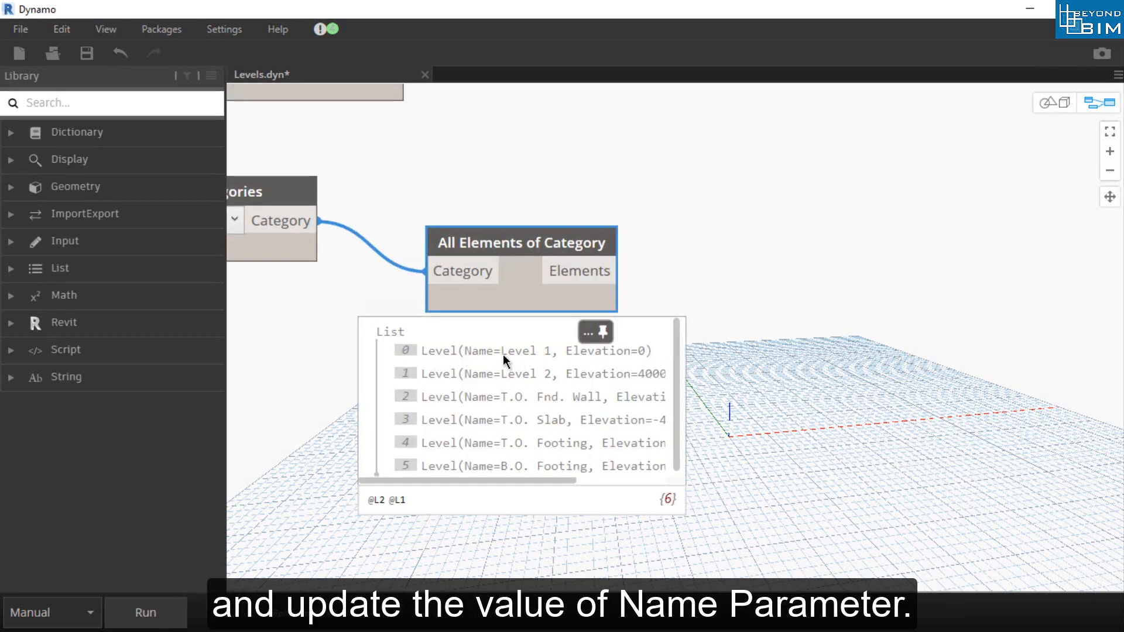
pyautogui.moveTo(592, 394)
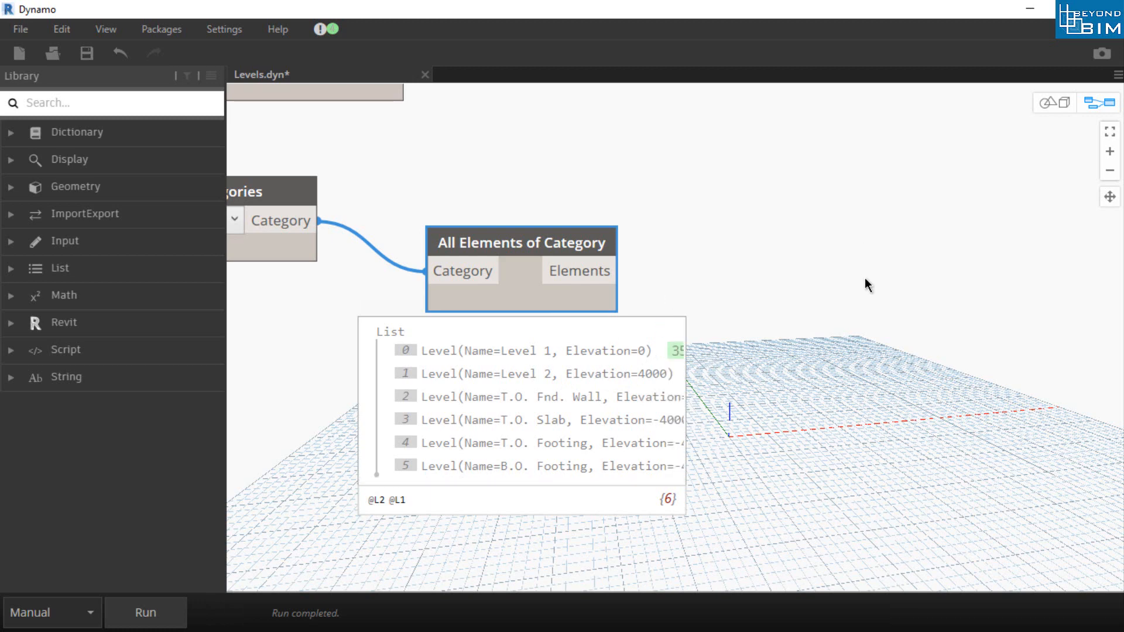
pyautogui.moveTo(760, 265)
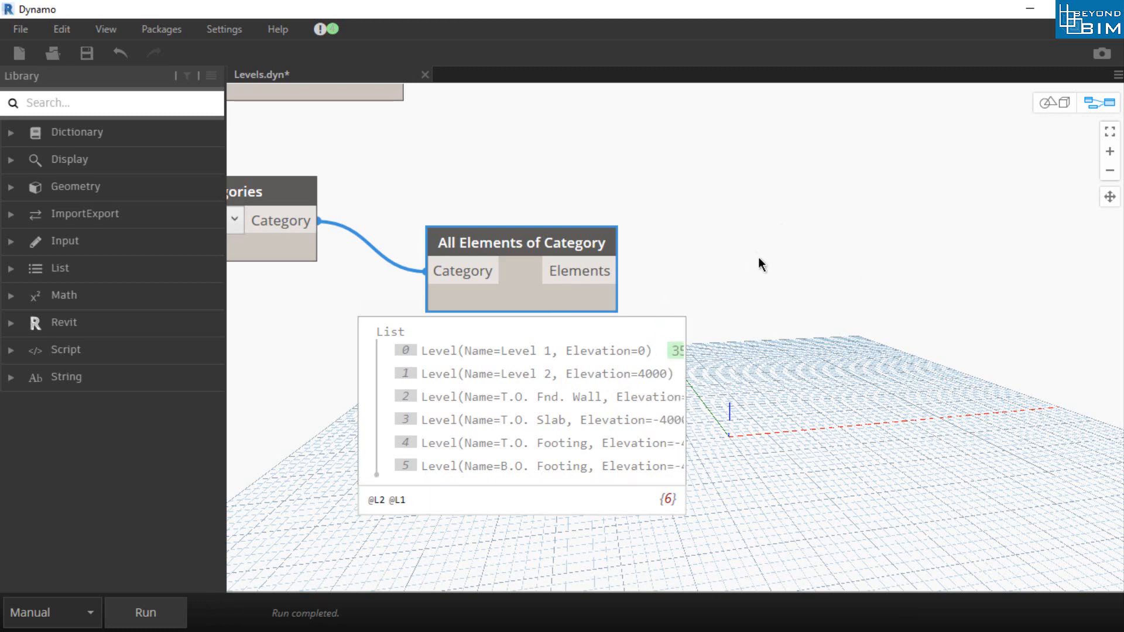
pyautogui.moveTo(498, 361)
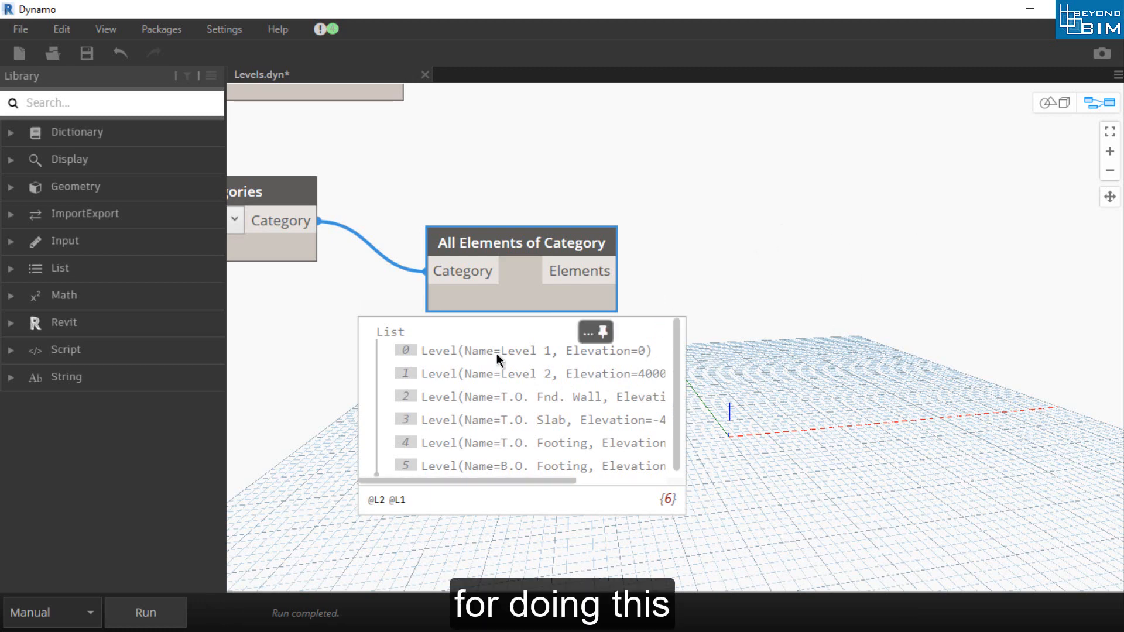
pyautogui.moveTo(836, 256)
pyautogui.write('parametre')
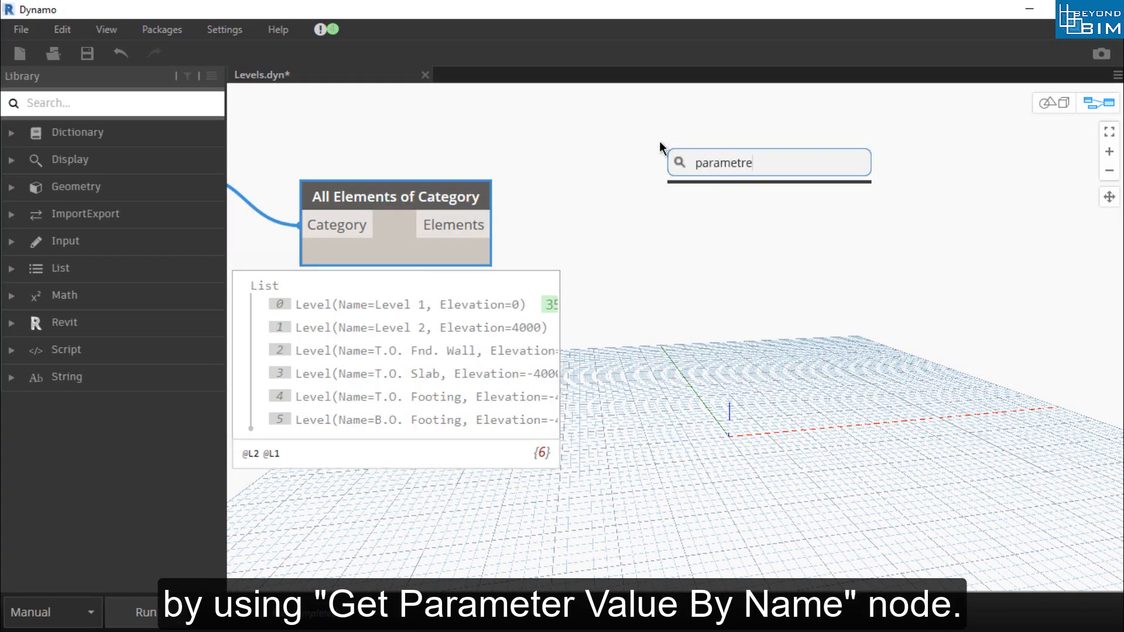
# Add an Element.GetParameterValueByName node via the 'parametervalu' search.
pyautogui.write('rvalu')
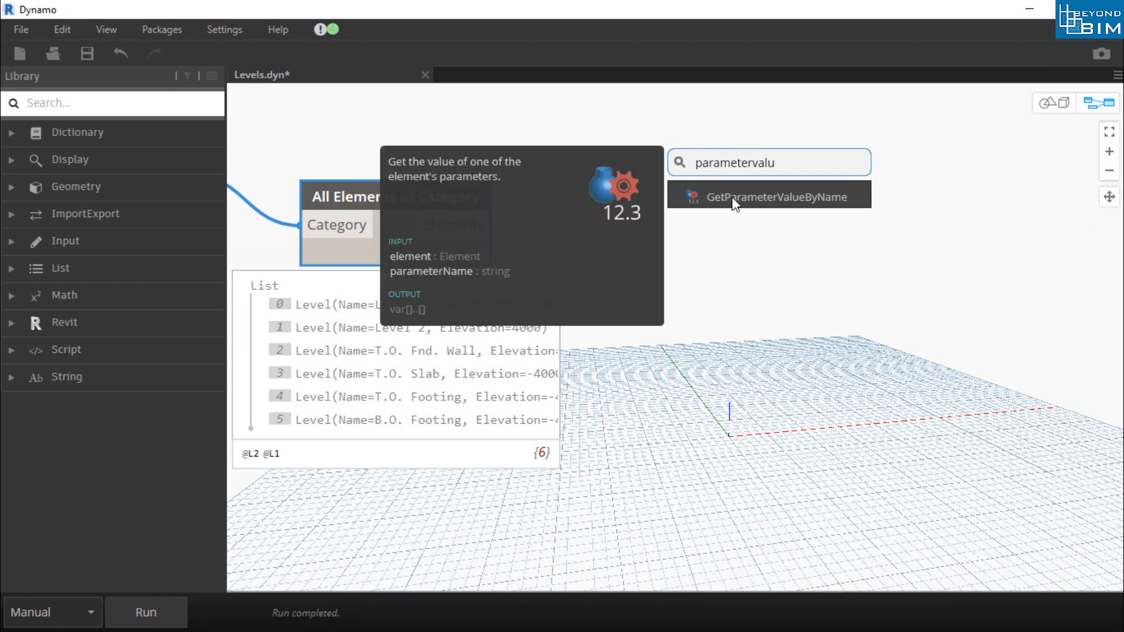
pyautogui.moveTo(818, 199)
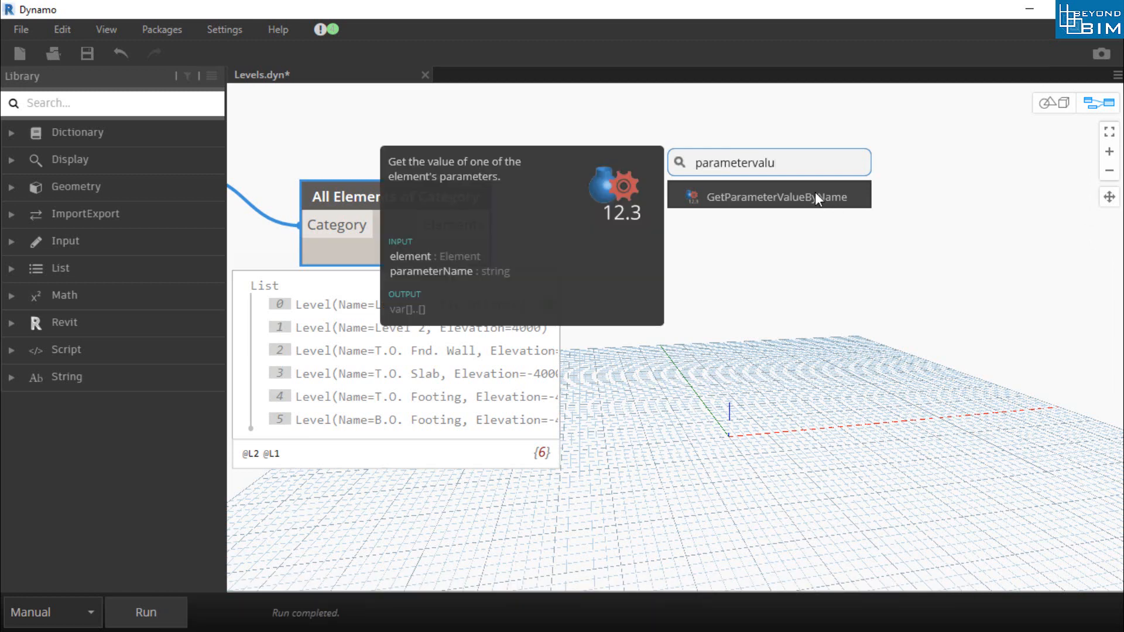
pyautogui.click(769, 197)
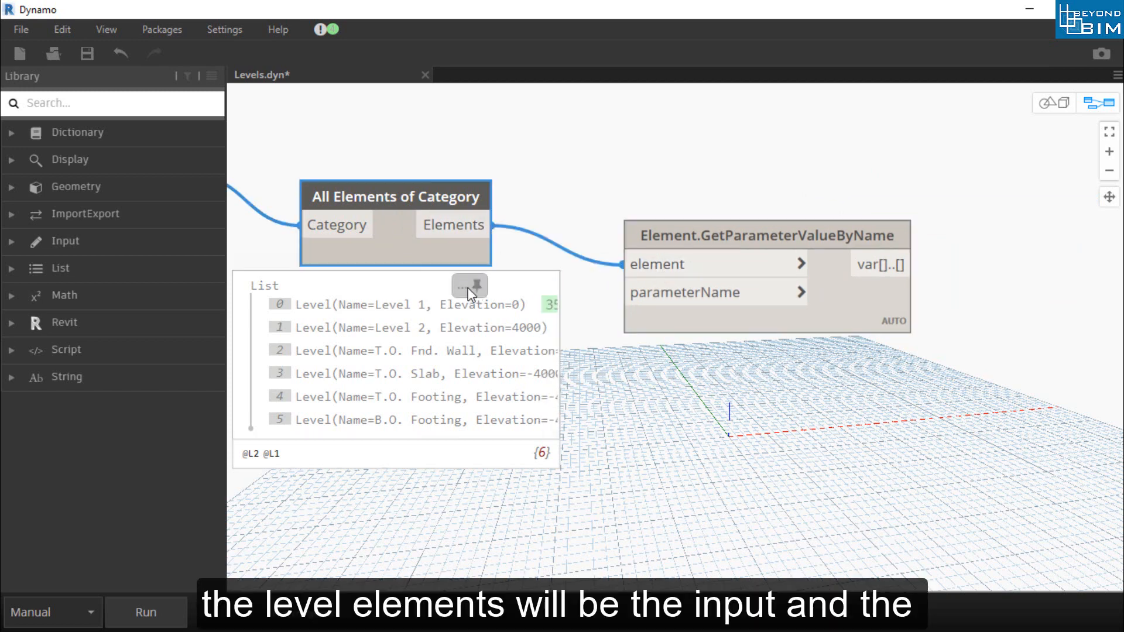
# Feed an "Elevation" Code Block into parameterName and run the graph.
pyautogui.doubleClick(434, 326)
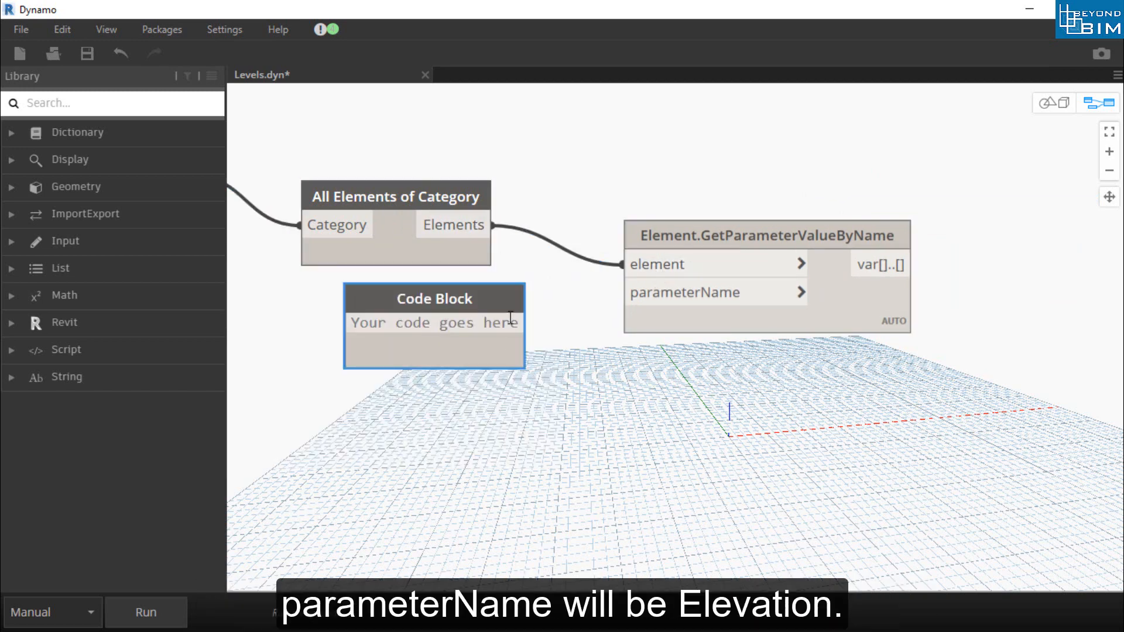
pyautogui.write('"E')
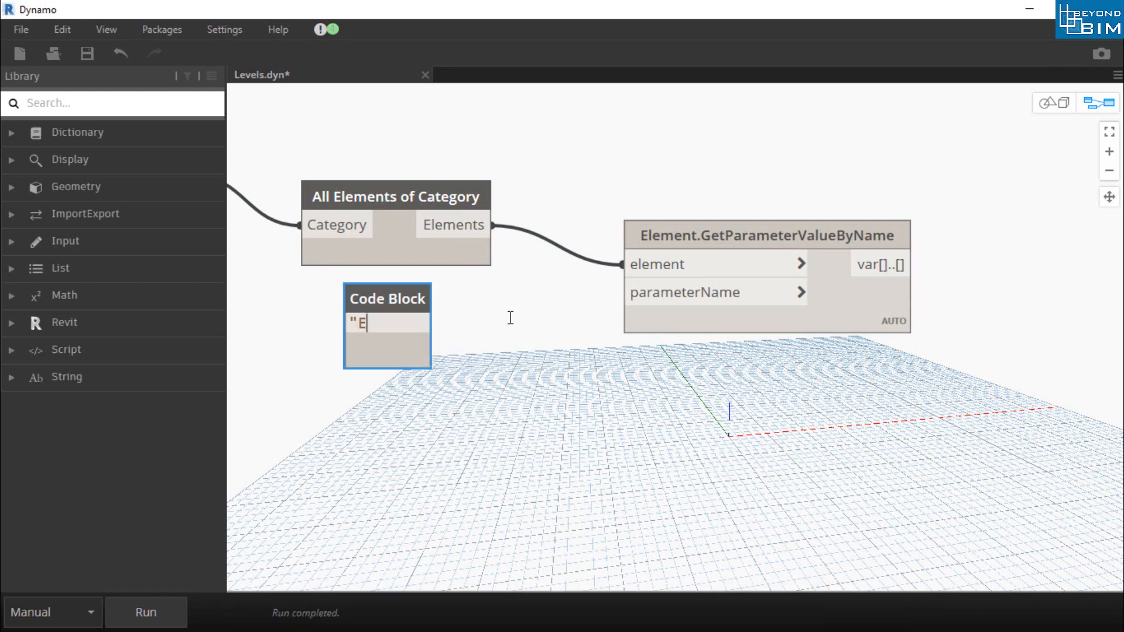
pyautogui.write('levation";')
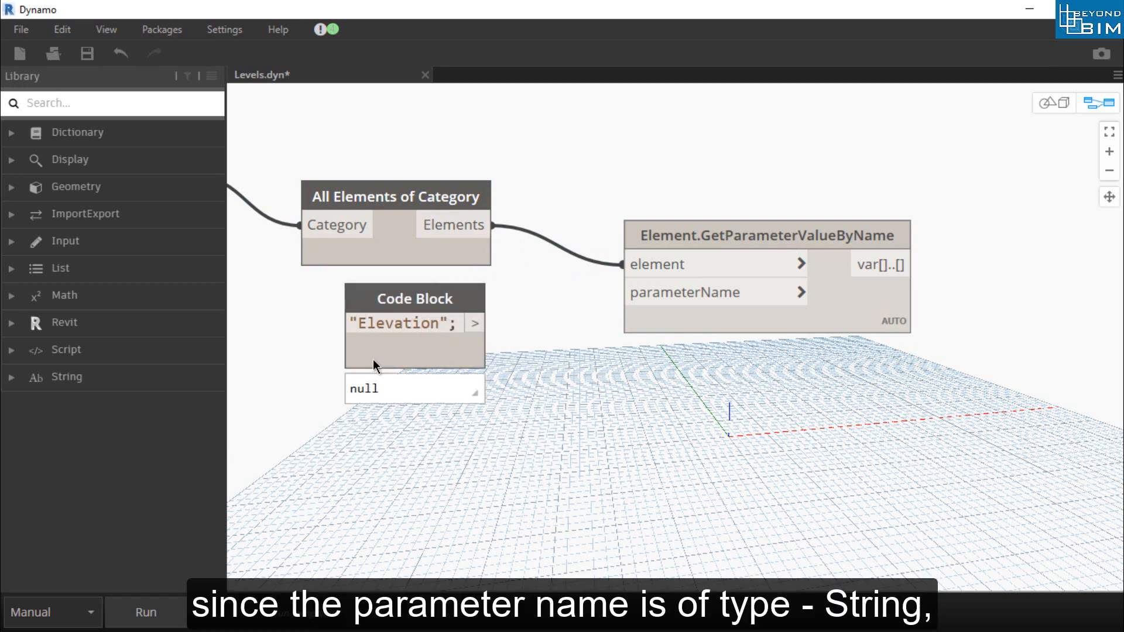
pyautogui.moveTo(474, 323)
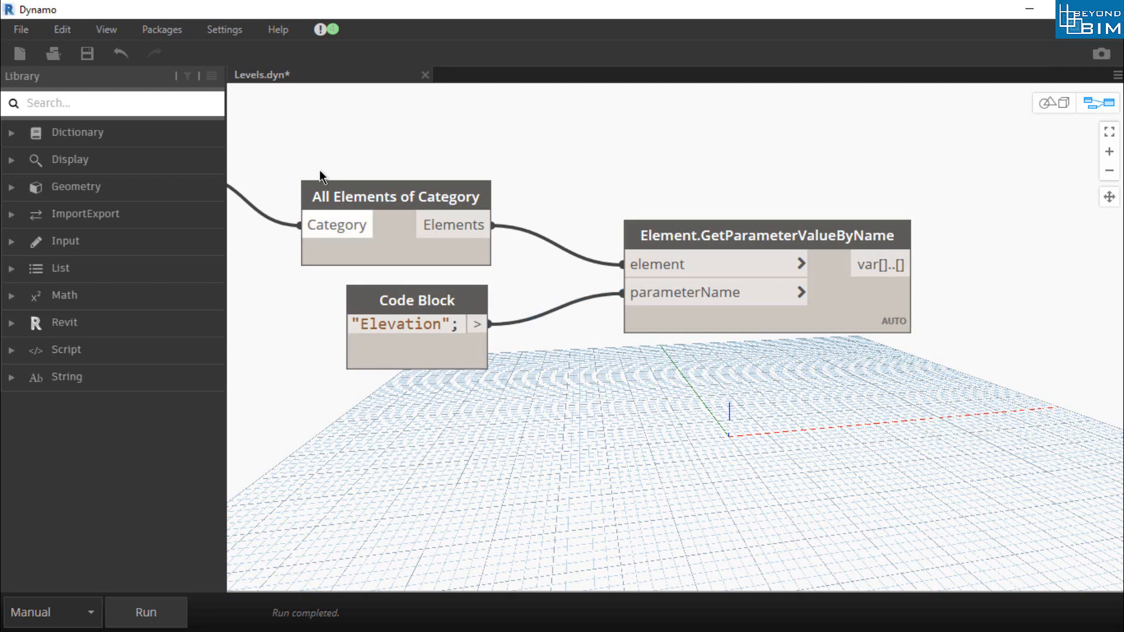
pyautogui.moveTo(162, 614)
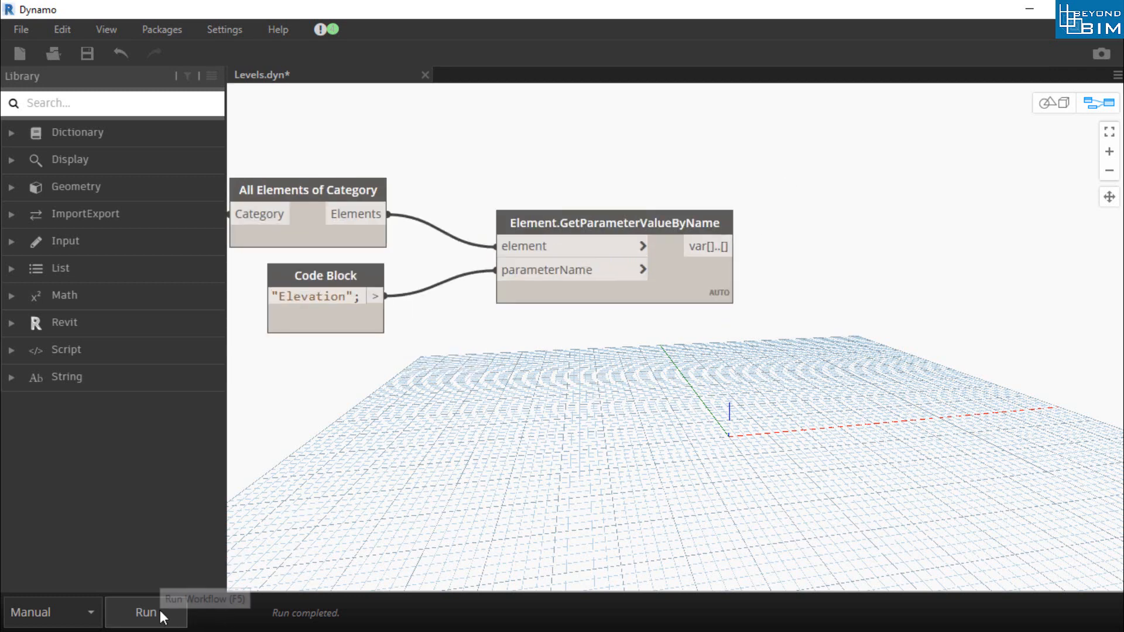
pyautogui.click(146, 611)
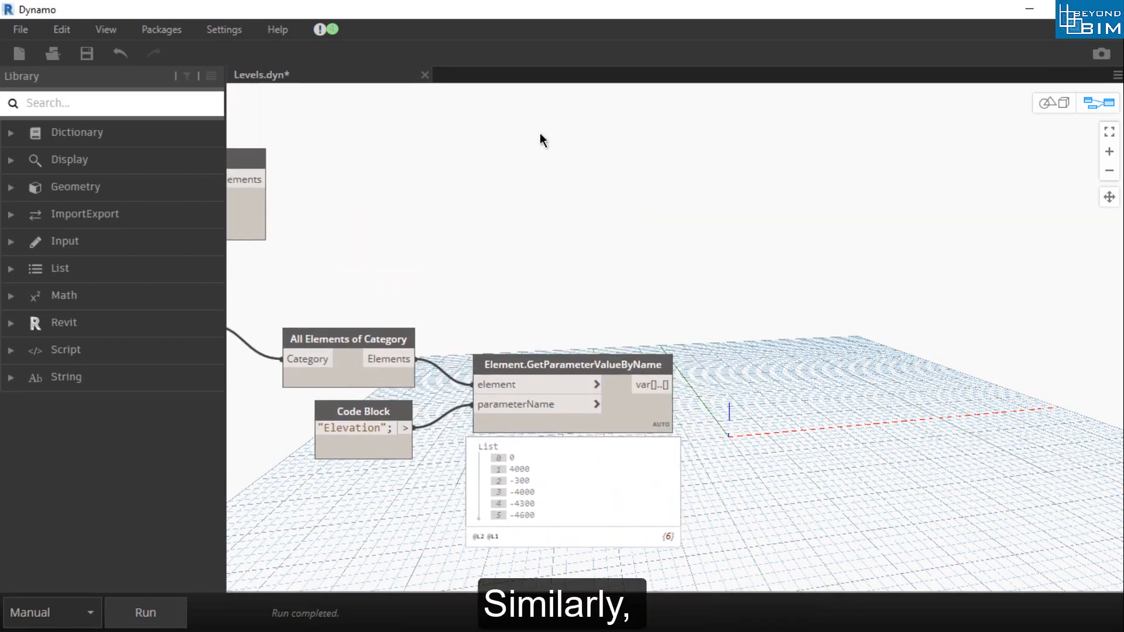
# Add Element.SetParameterByName and a "Name" Code Block for its parameter name.
pyautogui.write('eleme')
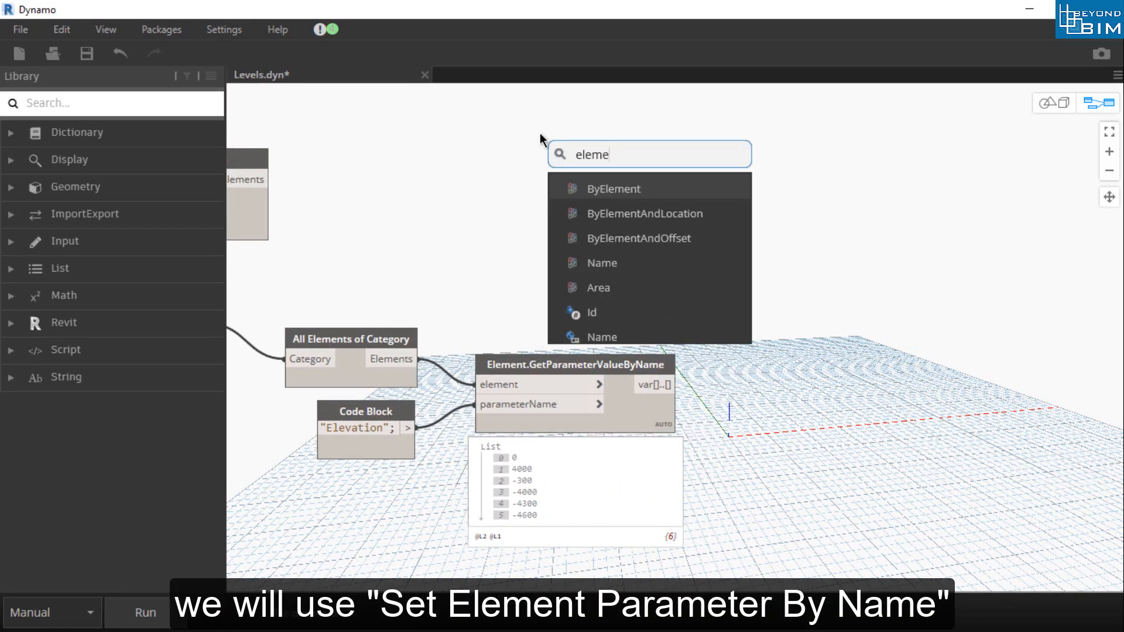
pyautogui.write('element.set')
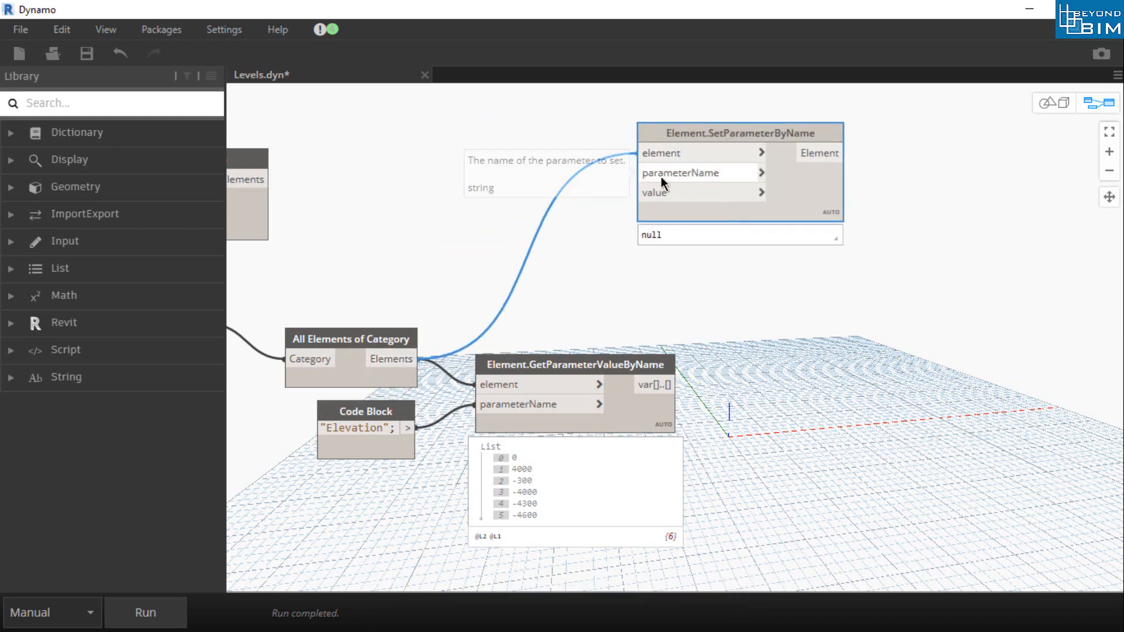
pyautogui.doubleClick(467, 201)
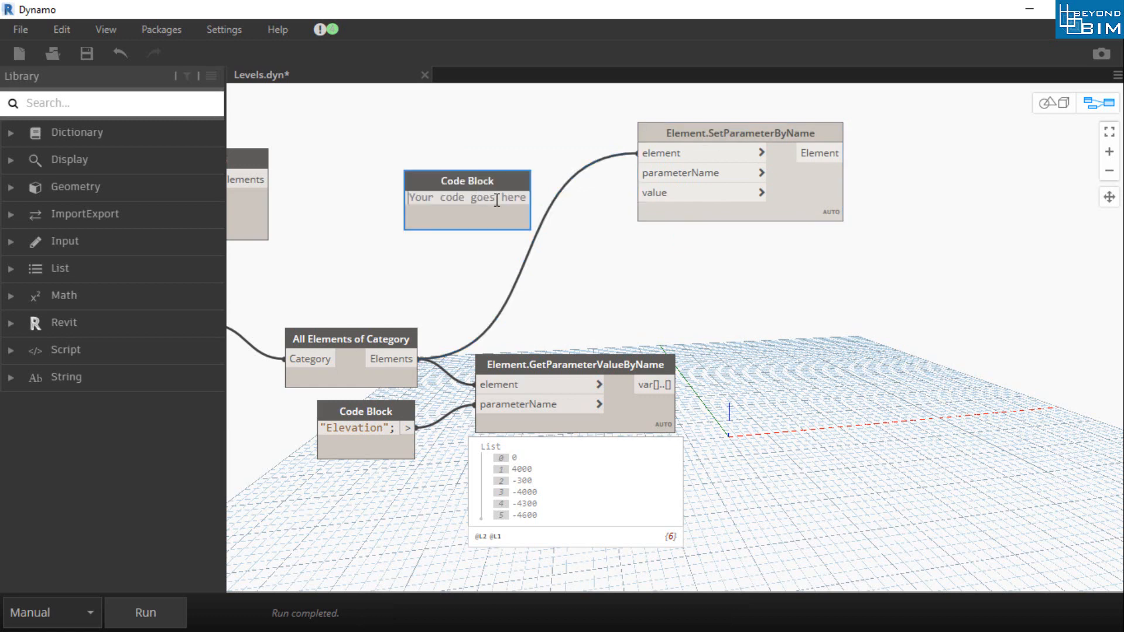
pyautogui.write('"Name')
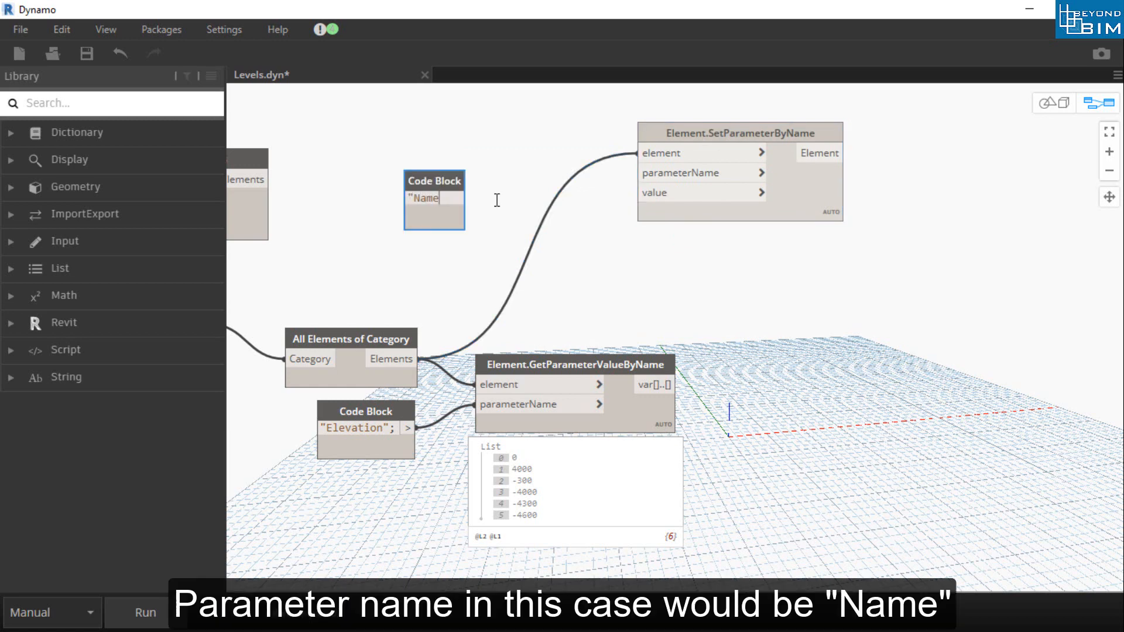
pyautogui.write('";')
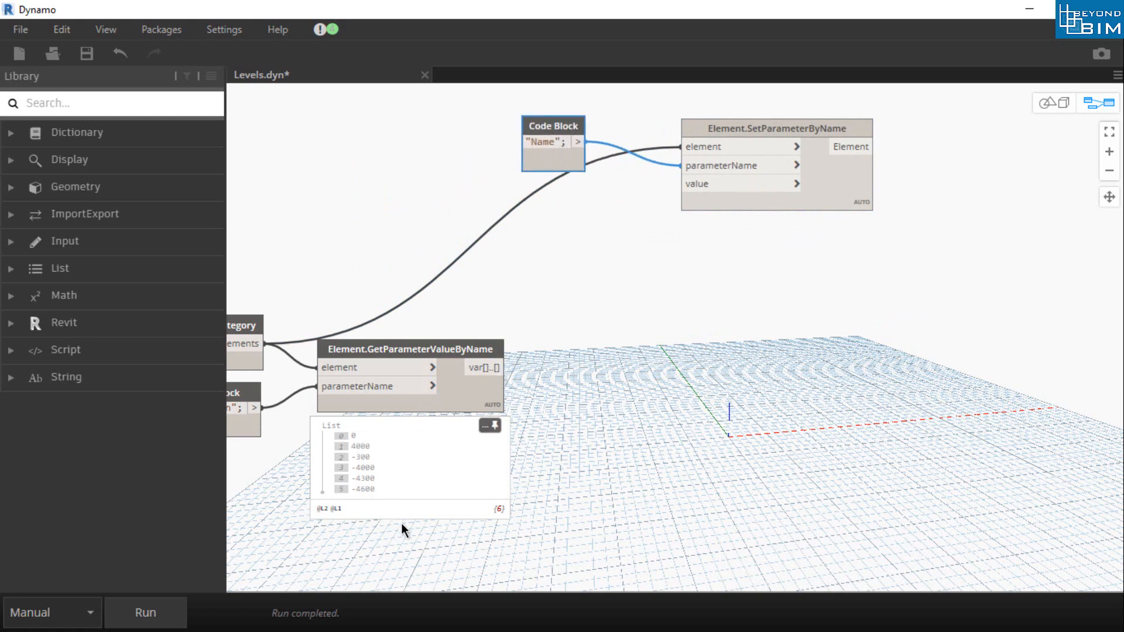
pyautogui.moveTo(379, 471)
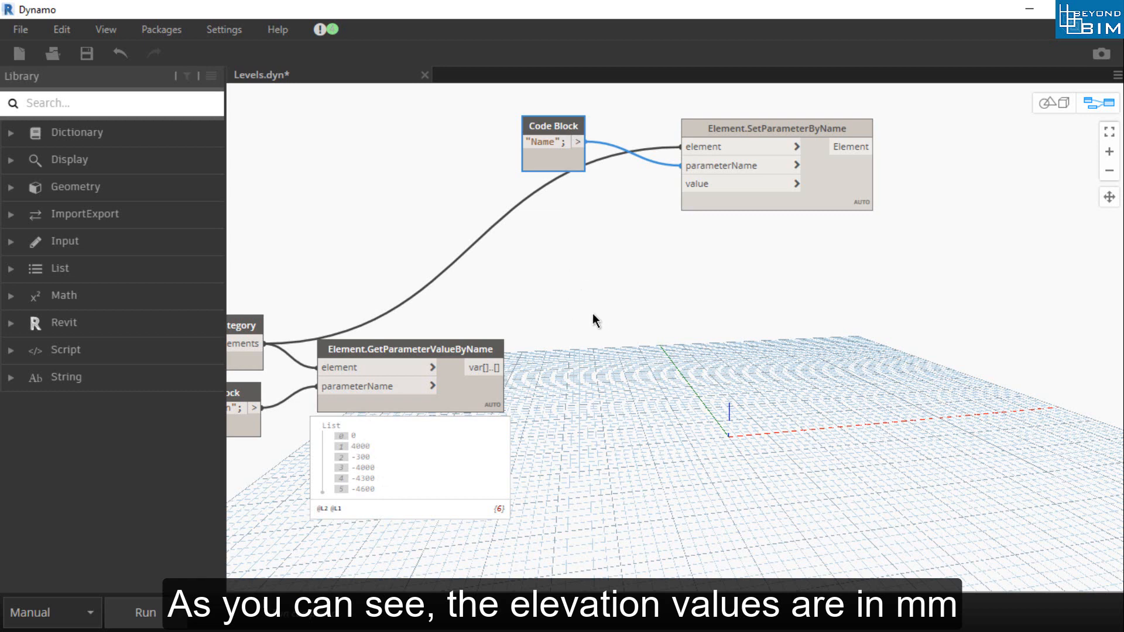
# Add a Convert Between Units node on the level elevations, converting millimetres to metres.
pyautogui.rightClick(594, 306)
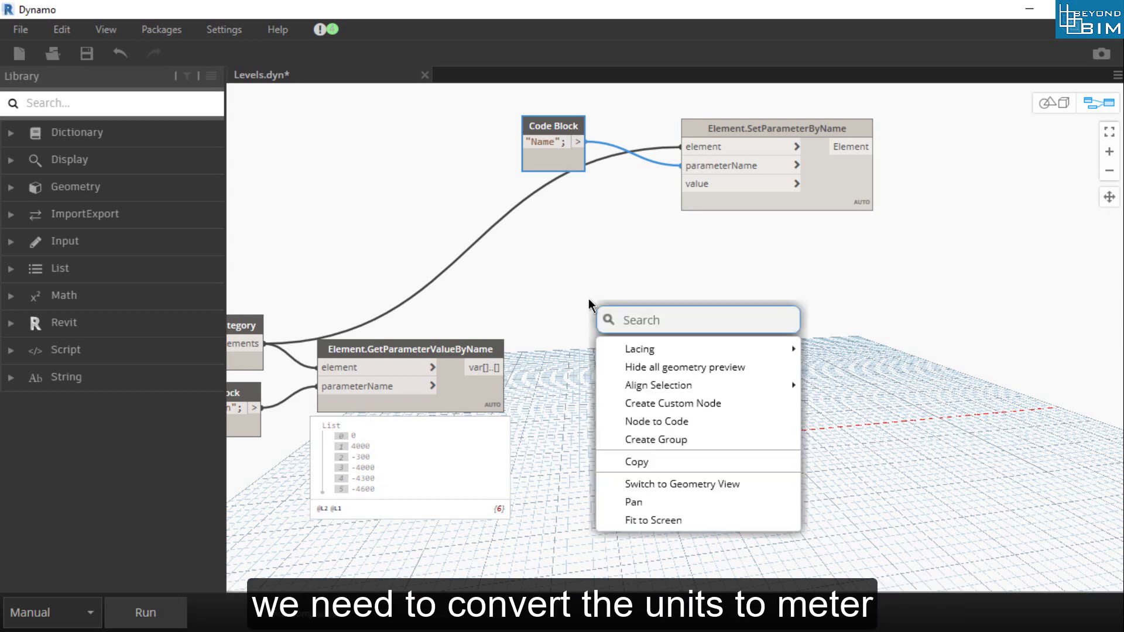
pyautogui.write('conver')
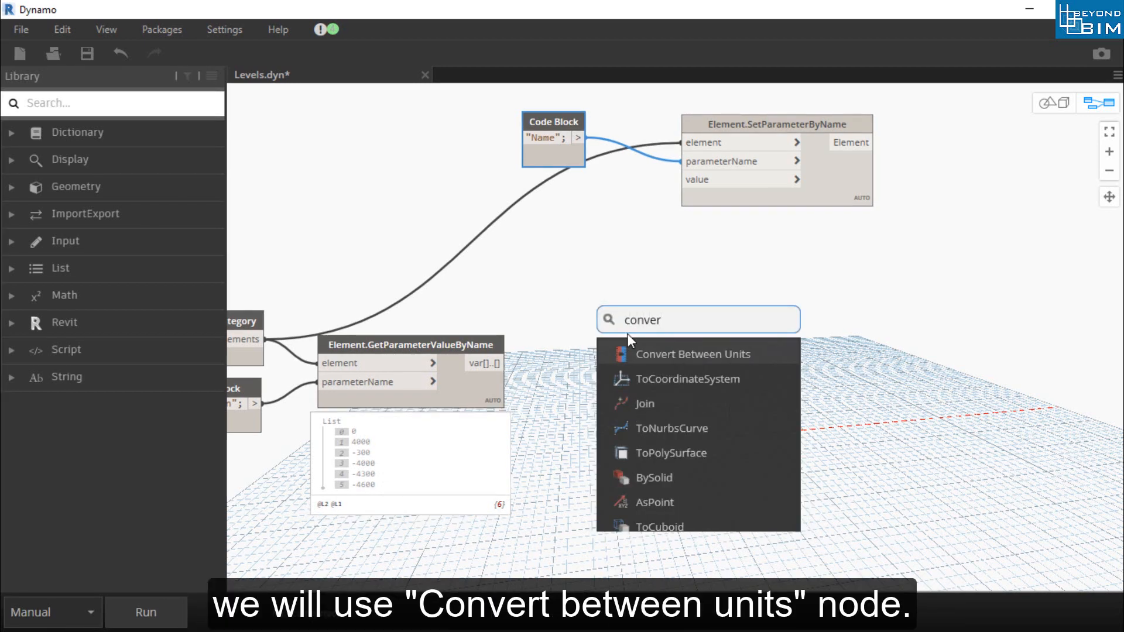
pyautogui.click(692, 354)
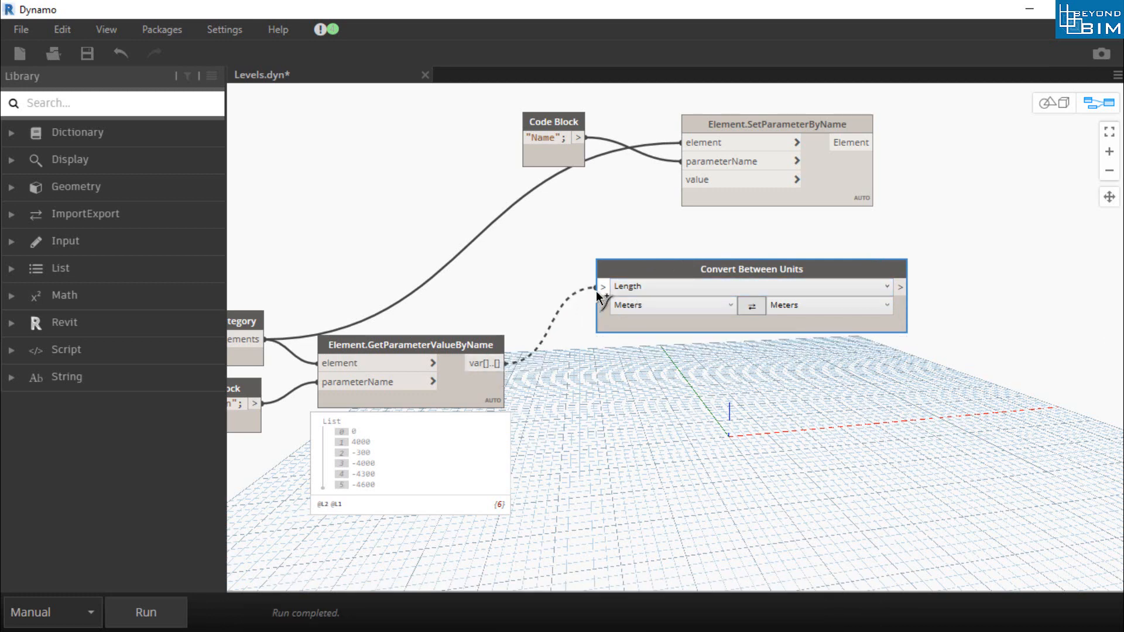
pyautogui.click(670, 305)
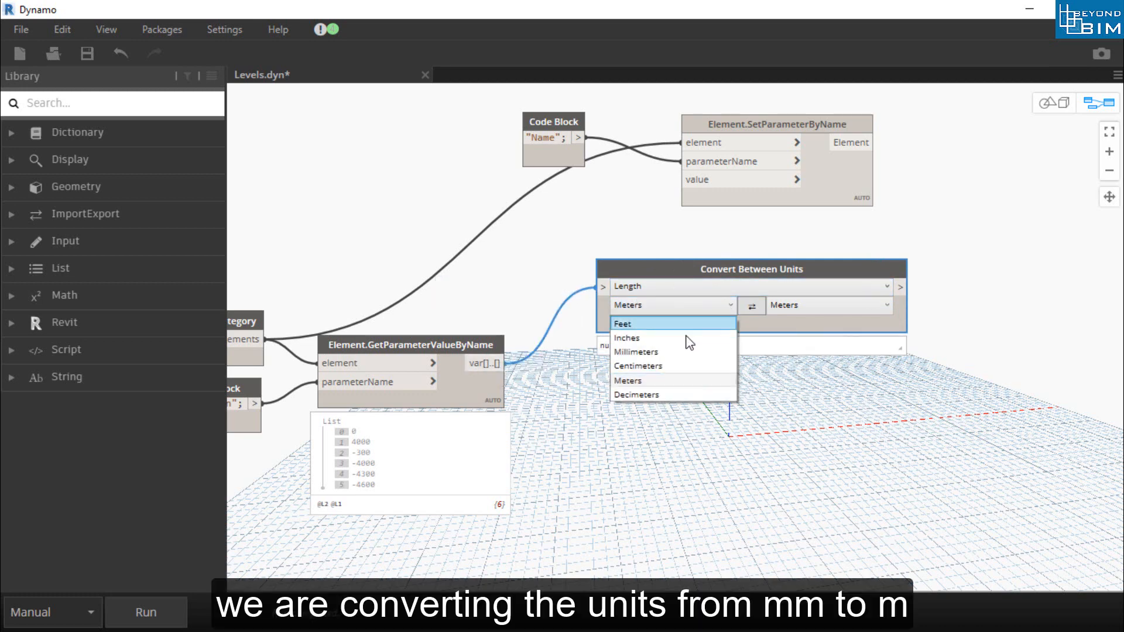
pyautogui.click(635, 351)
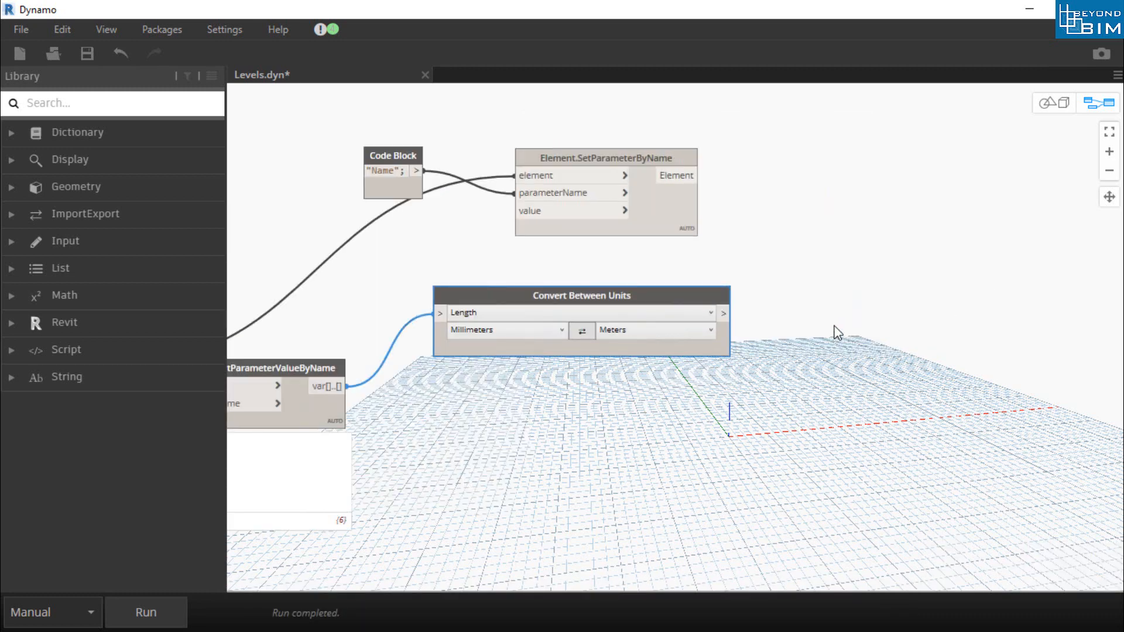
pyautogui.moveTo(759, 278)
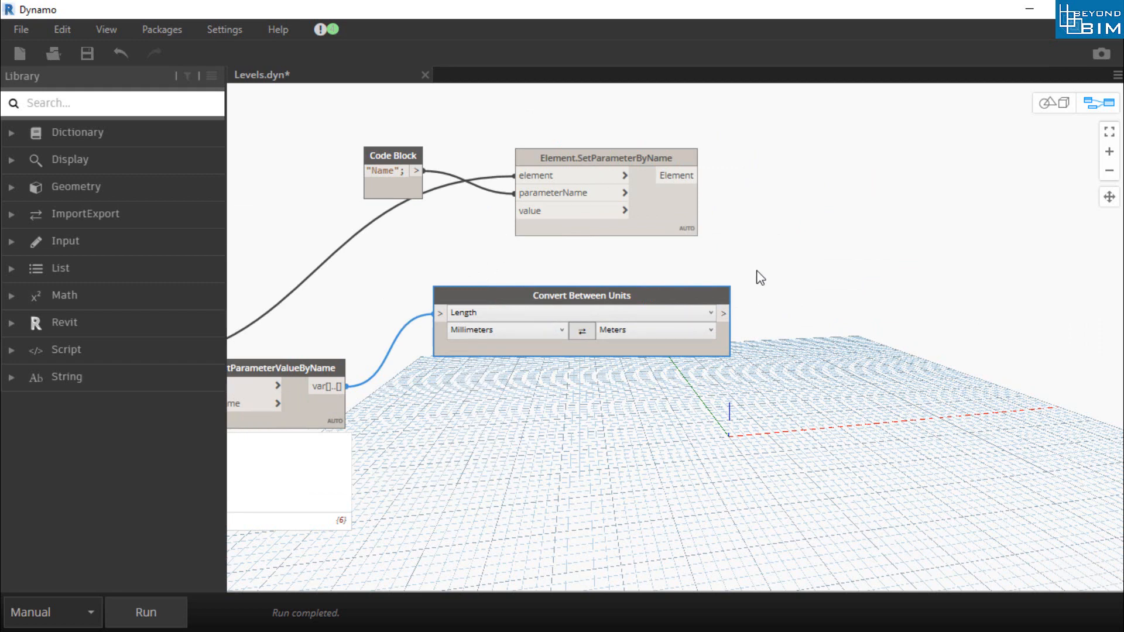
pyautogui.moveTo(683, 416)
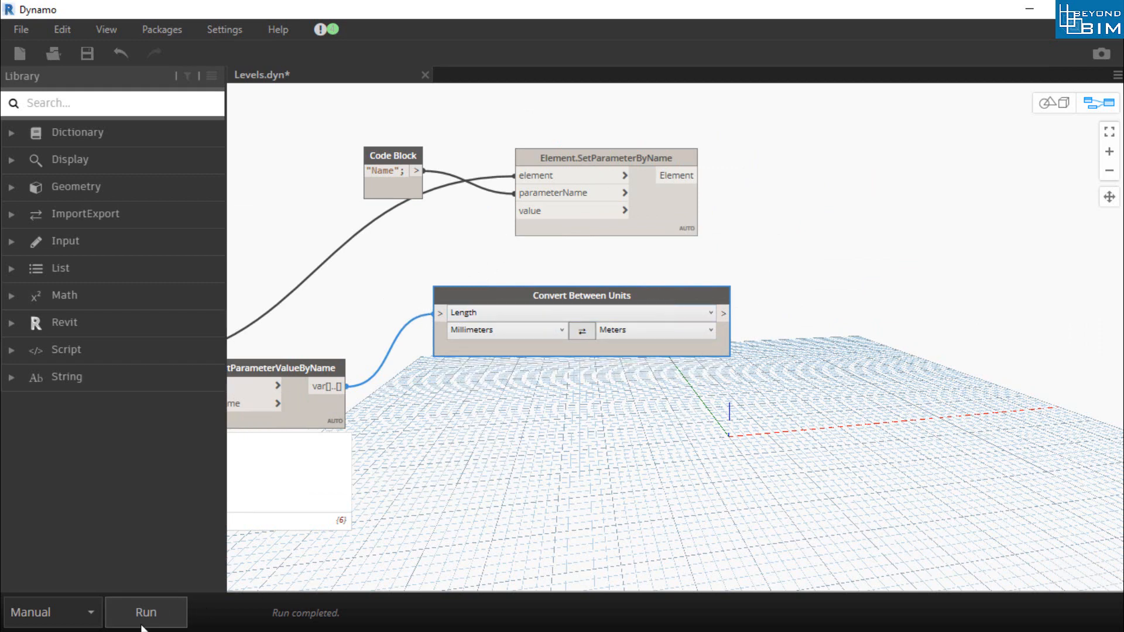
pyautogui.moveTo(708, 345)
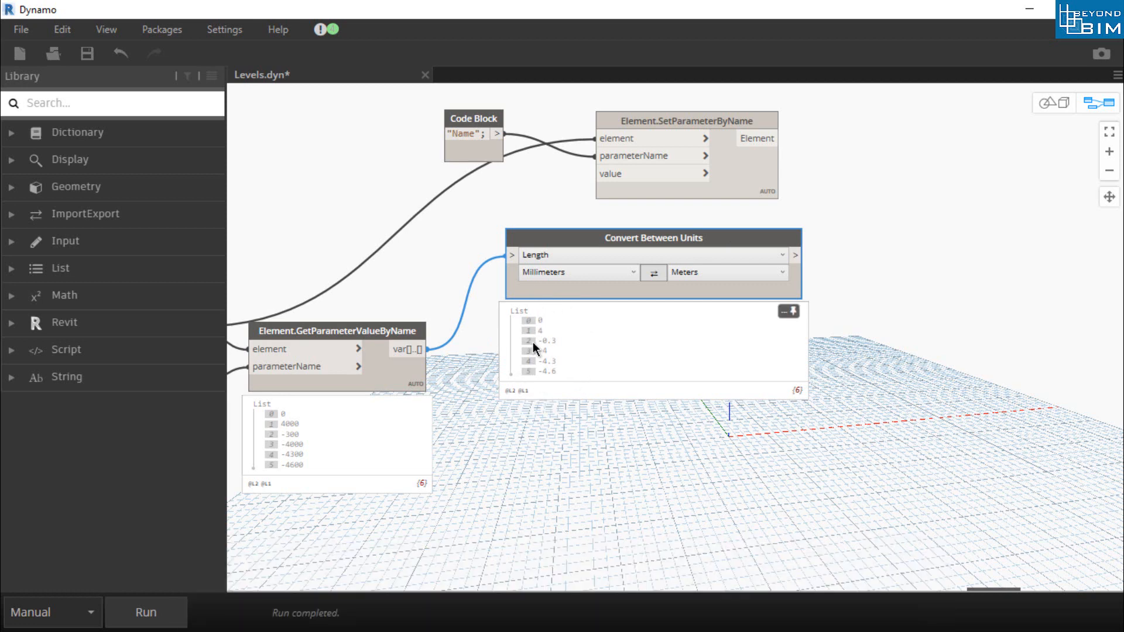
pyautogui.moveTo(543, 335)
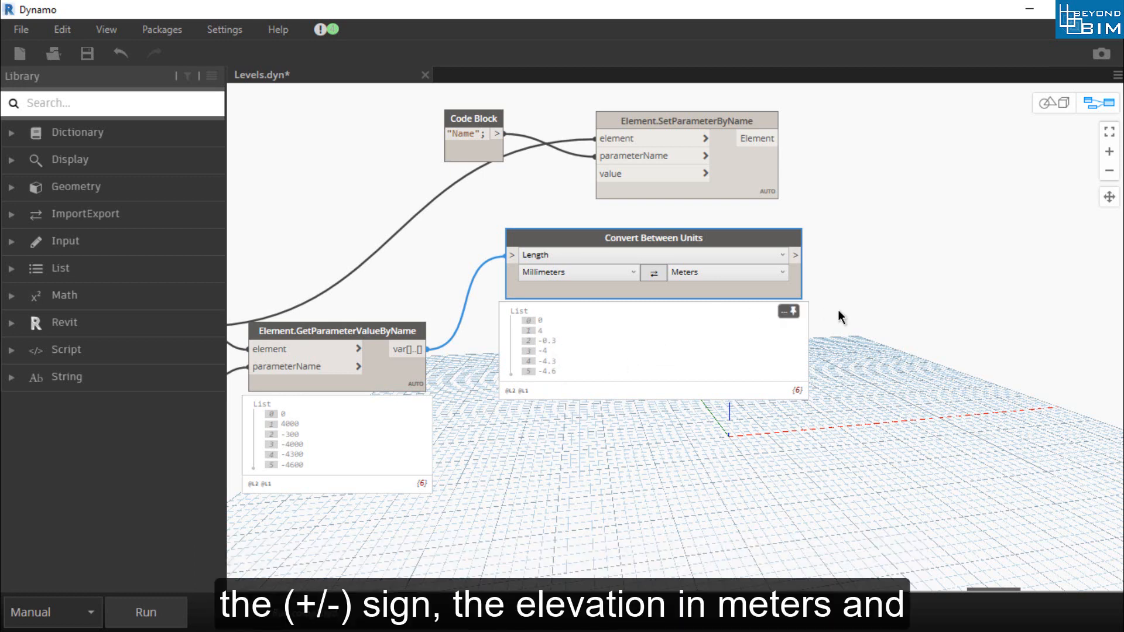
pyautogui.moveTo(573, 351)
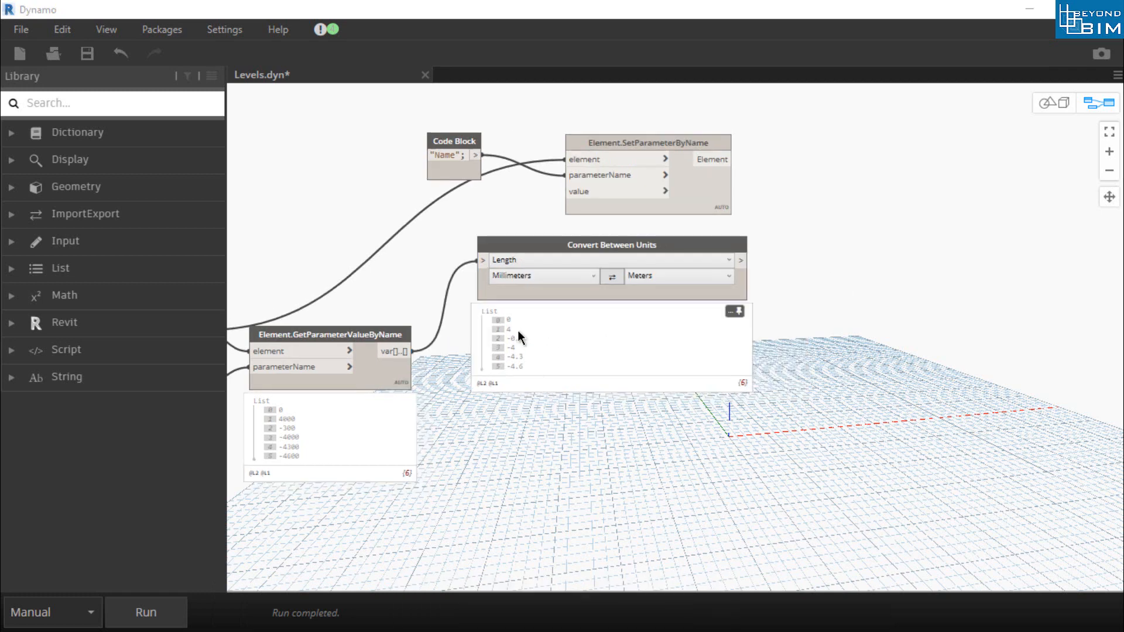
pyautogui.moveTo(799, 266)
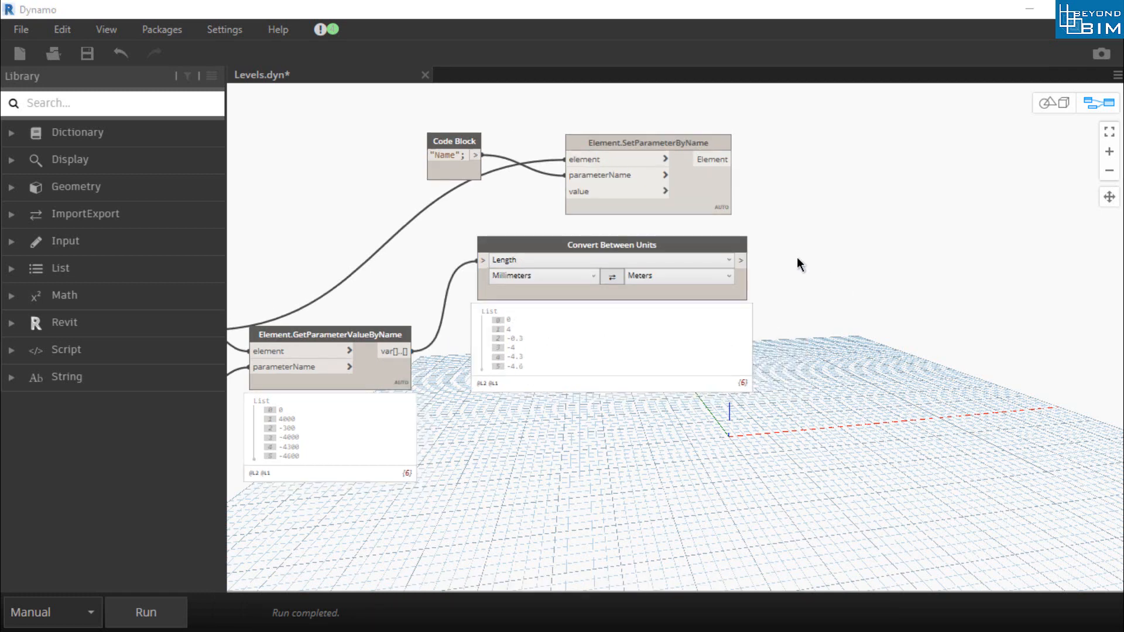
# Add a Math.Abs node on the metre values and run to preview 0, 4, 0.3, 4, 4.3, 4.6.
pyautogui.rightClick(799, 264)
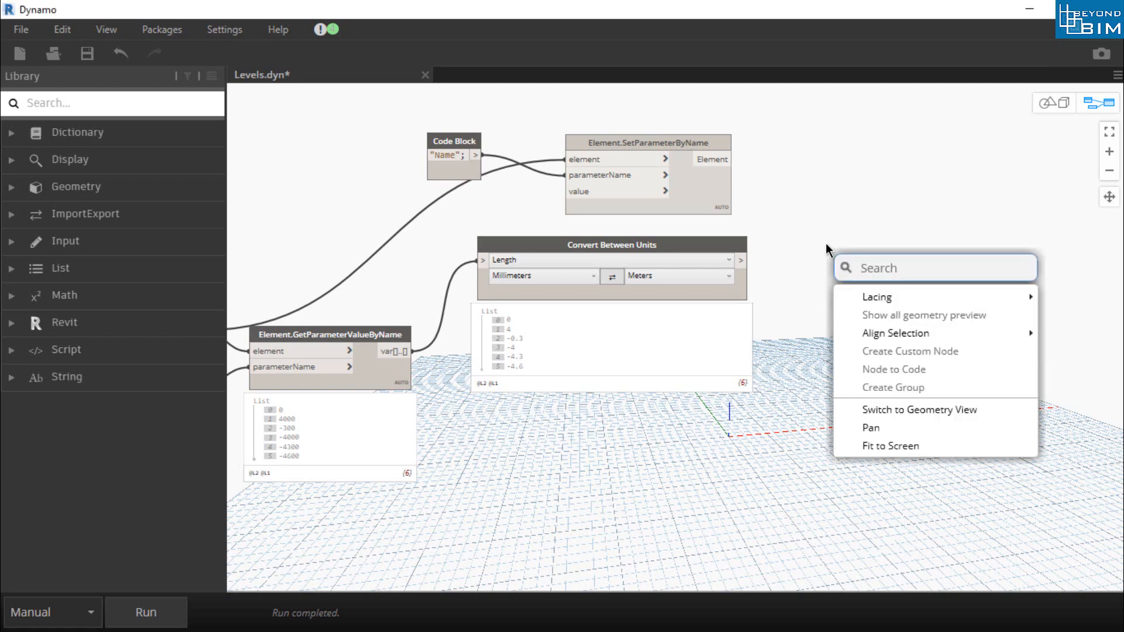
pyautogui.write('abs')
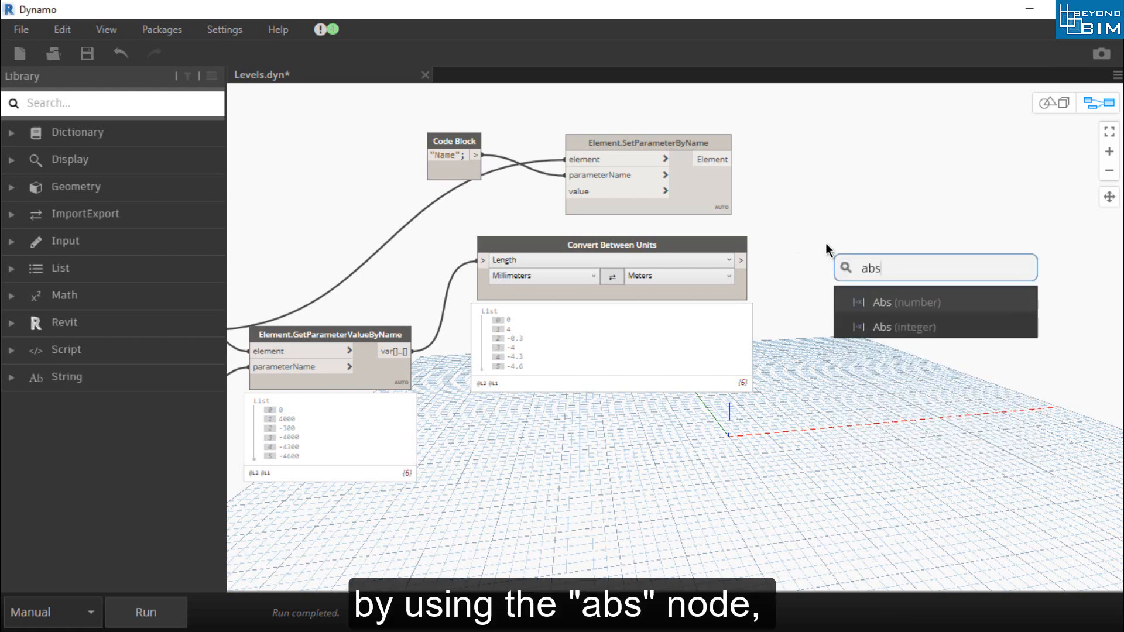
pyautogui.moveTo(911, 302)
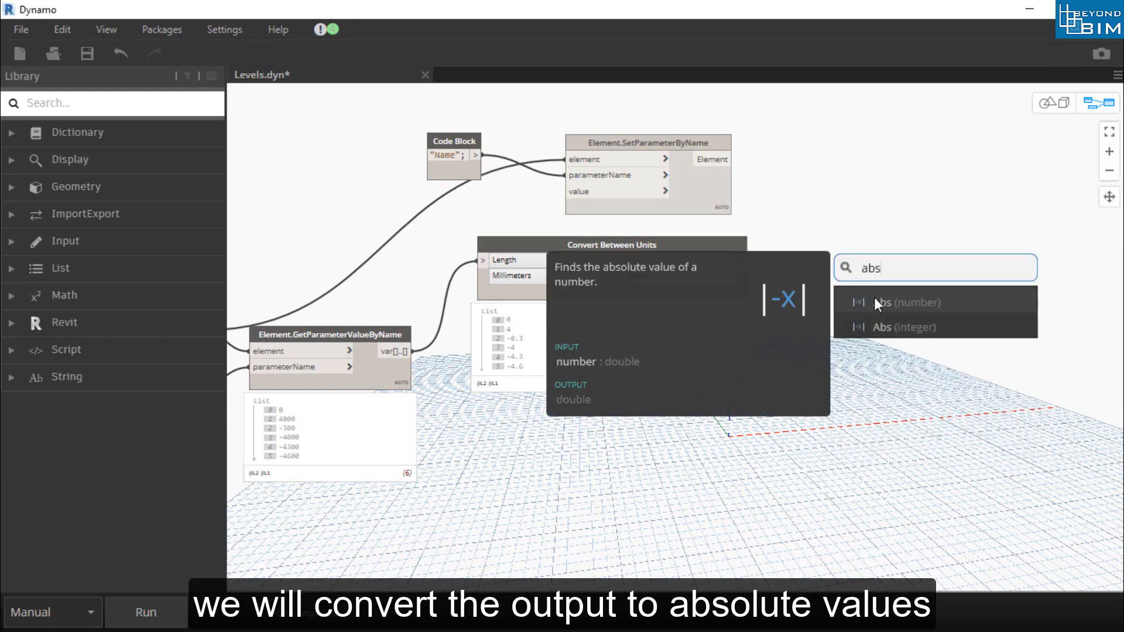
pyautogui.click(909, 303)
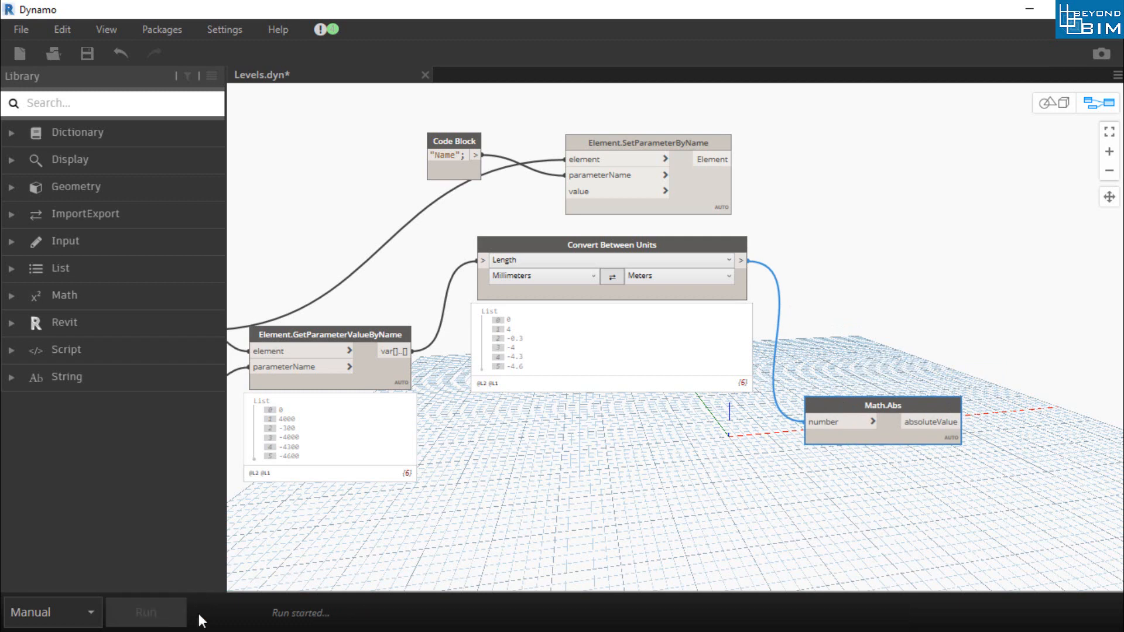
pyautogui.click(146, 612)
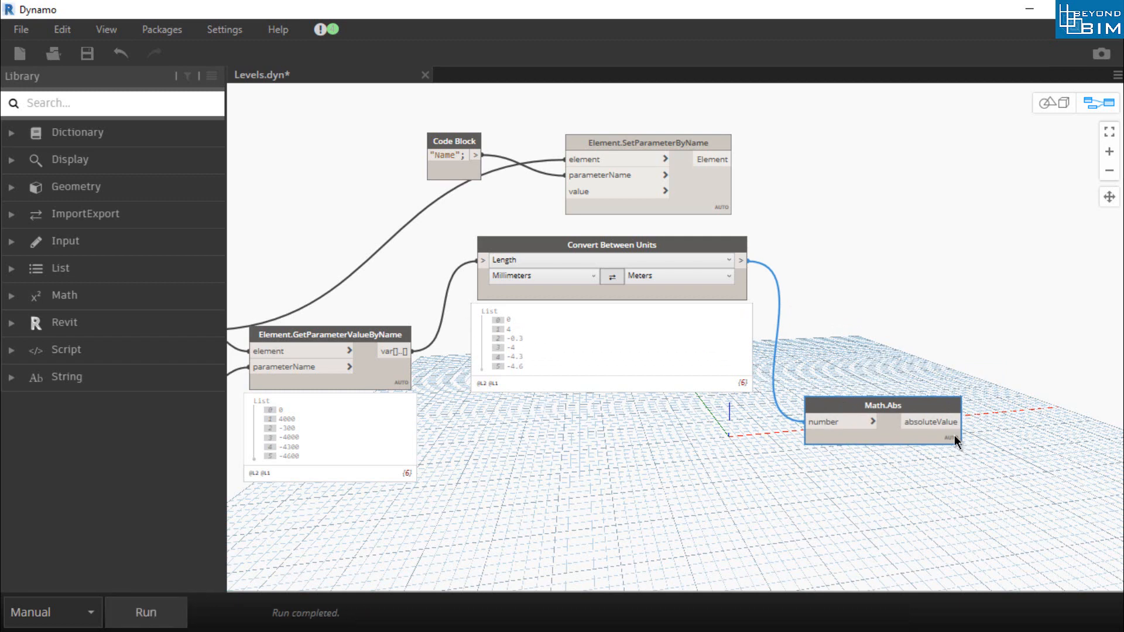
pyautogui.click(952, 434)
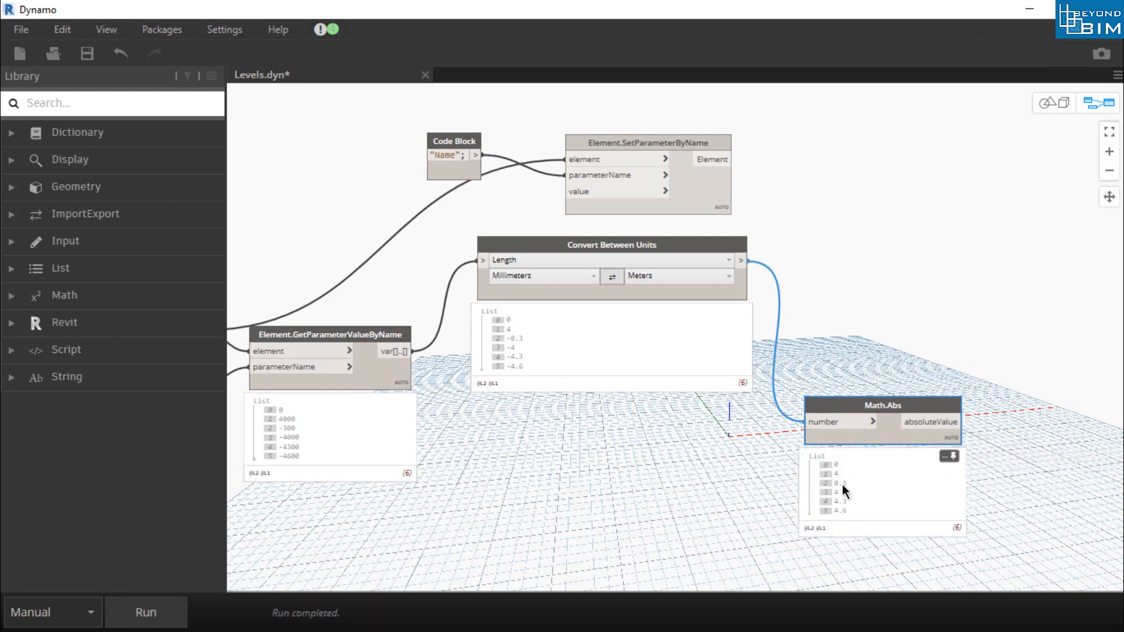
pyautogui.moveTo(862, 504)
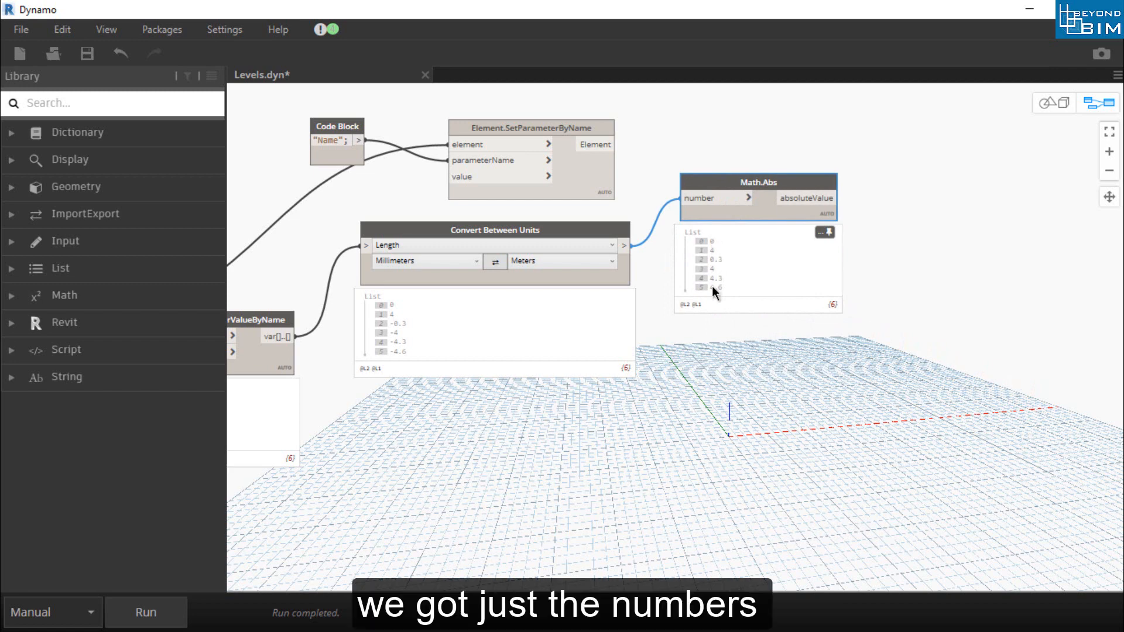
pyautogui.moveTo(732, 262)
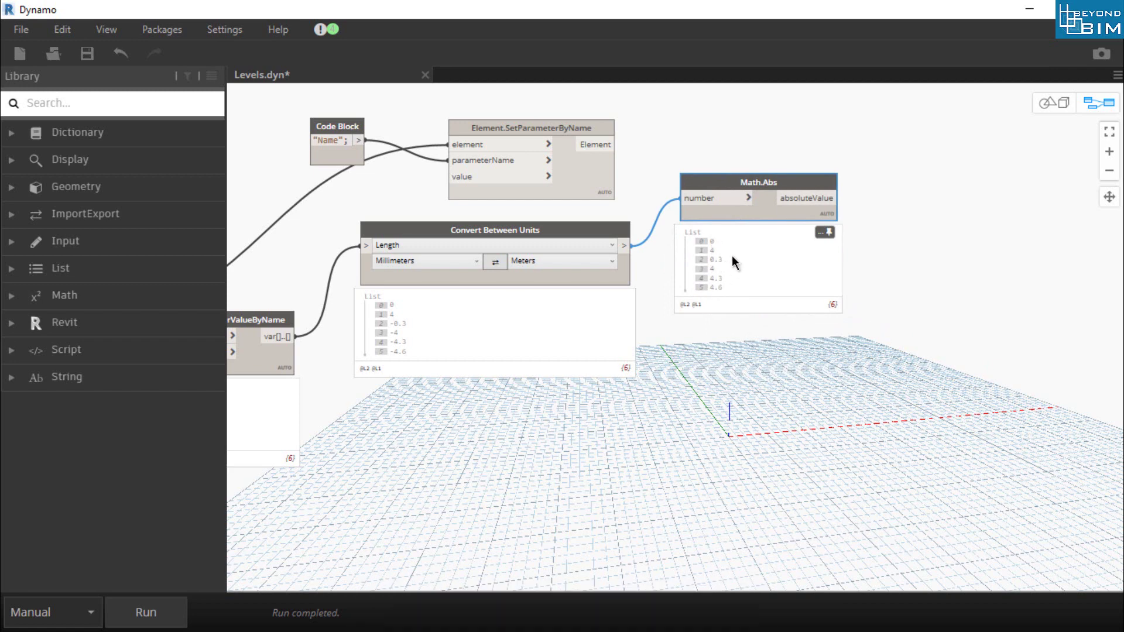
# Add a String.Split node on the absolute values with a '.' String node as separator.
pyautogui.rightClick(701, 356)
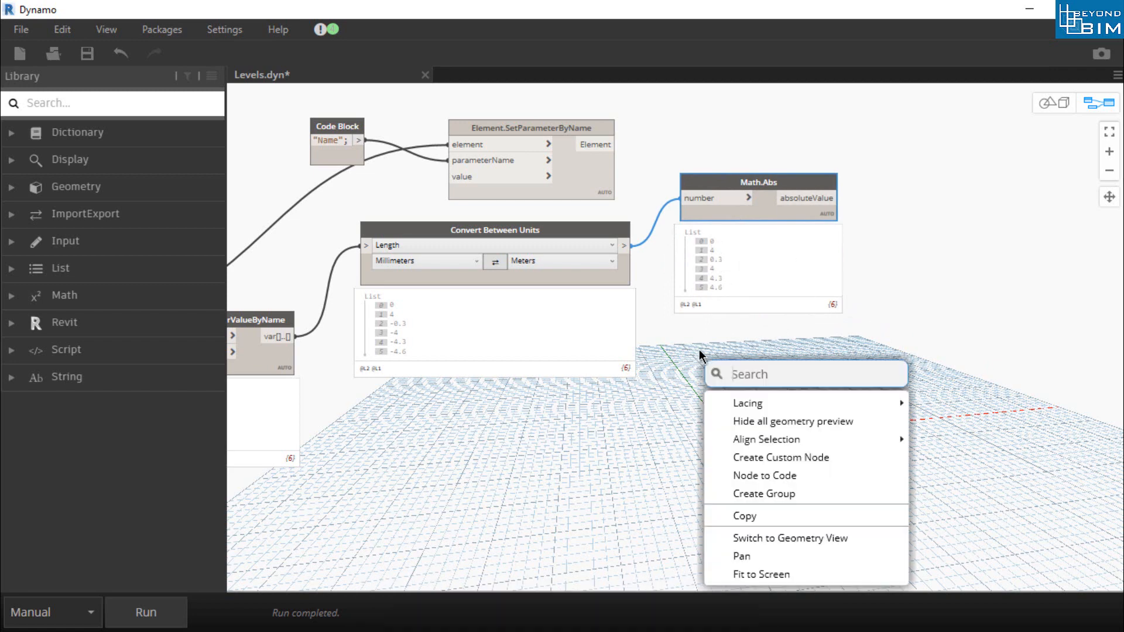
pyautogui.write('s')
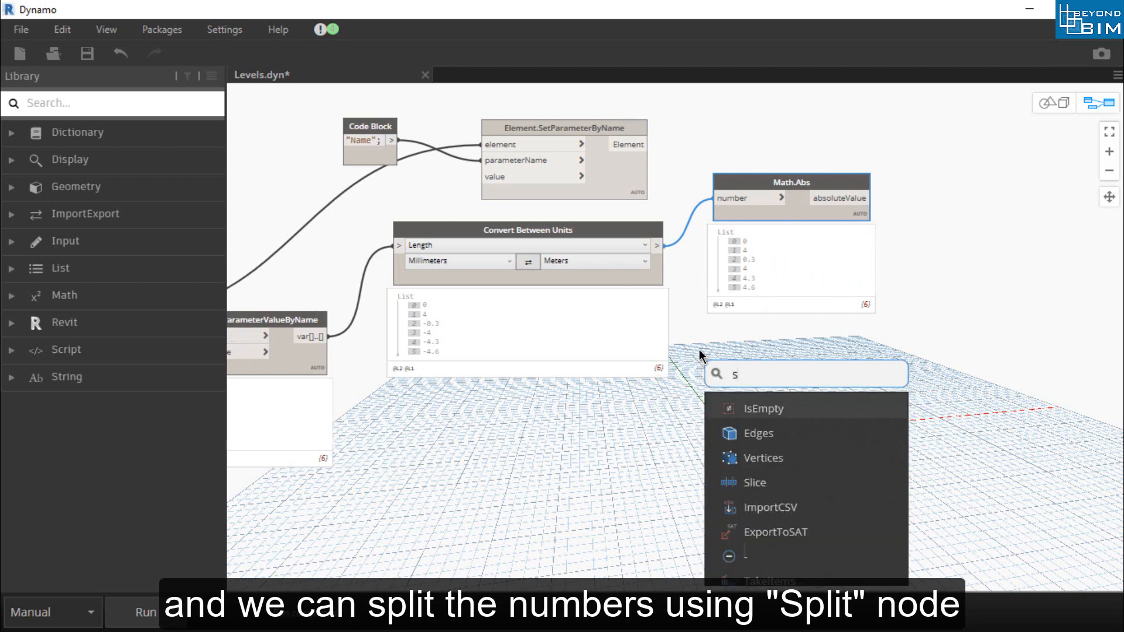
pyautogui.write('plit')
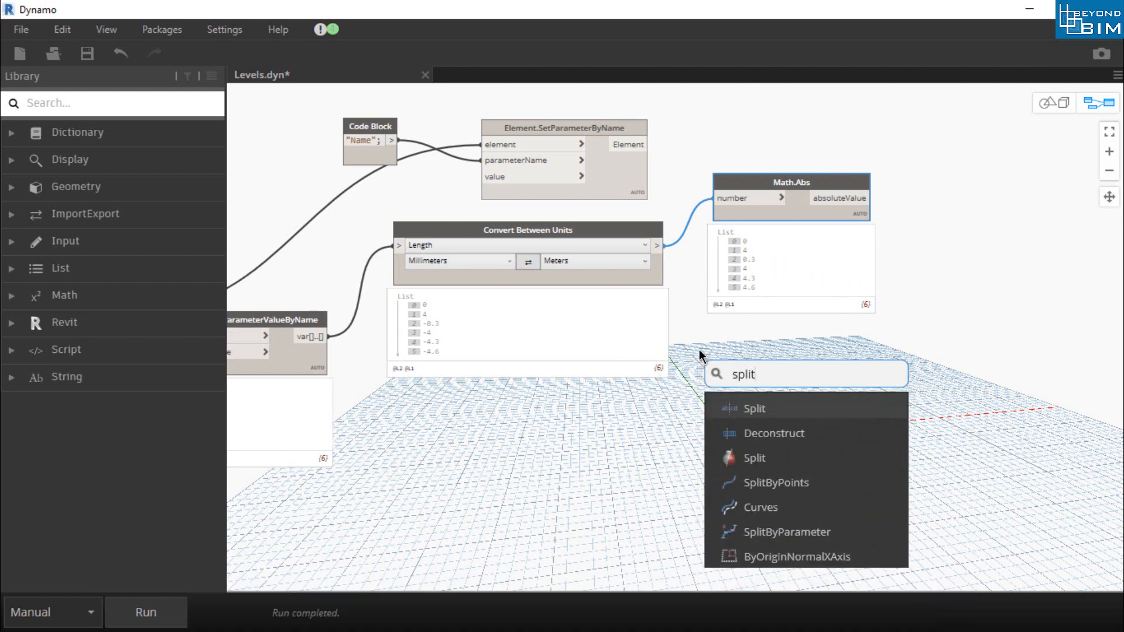
pyautogui.moveTo(753, 408)
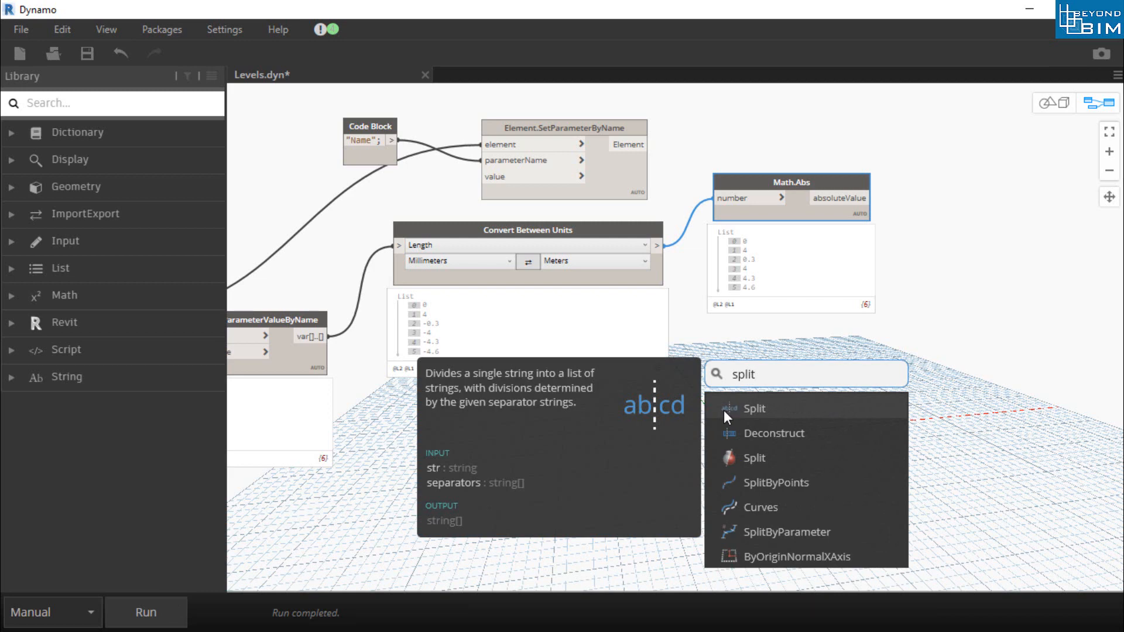
pyautogui.click(753, 408)
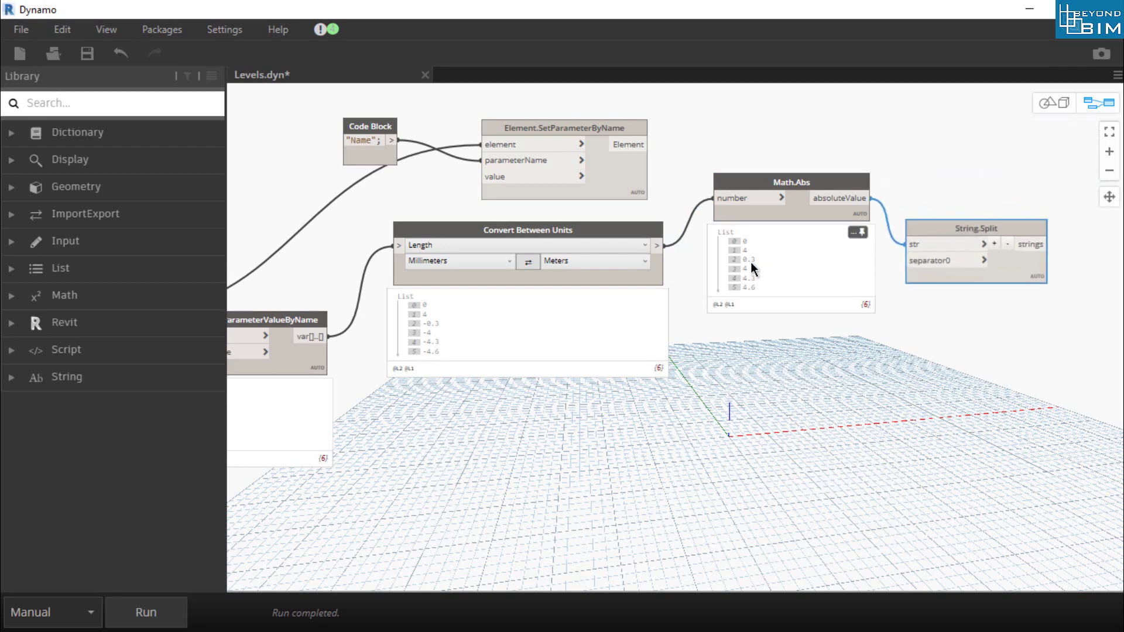
pyautogui.rightClick(821, 341)
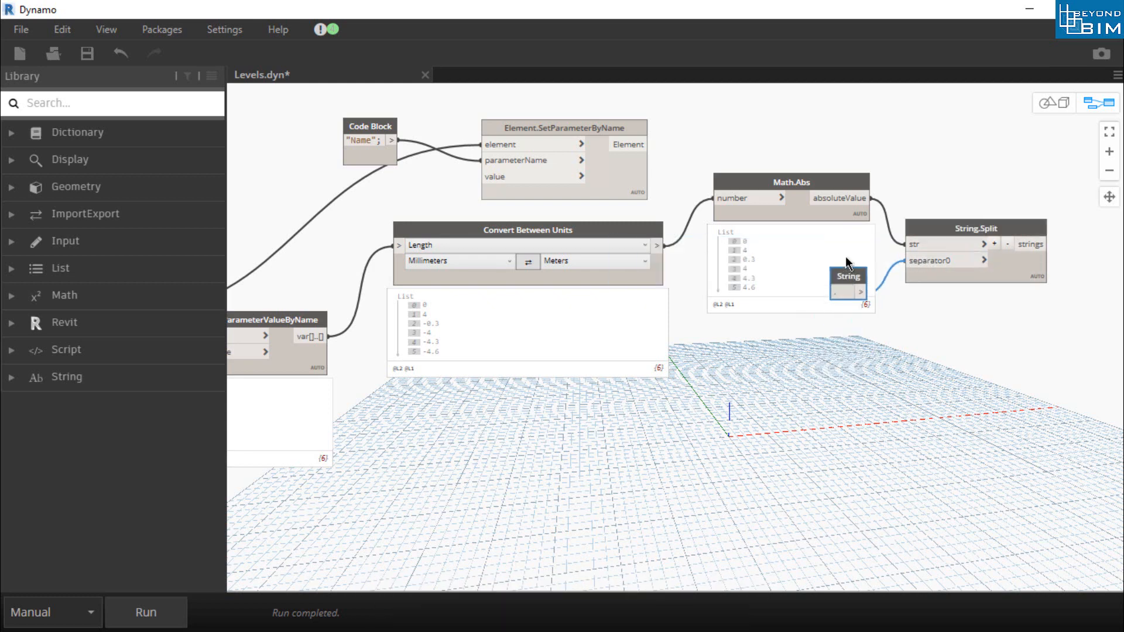
pyautogui.click(146, 613)
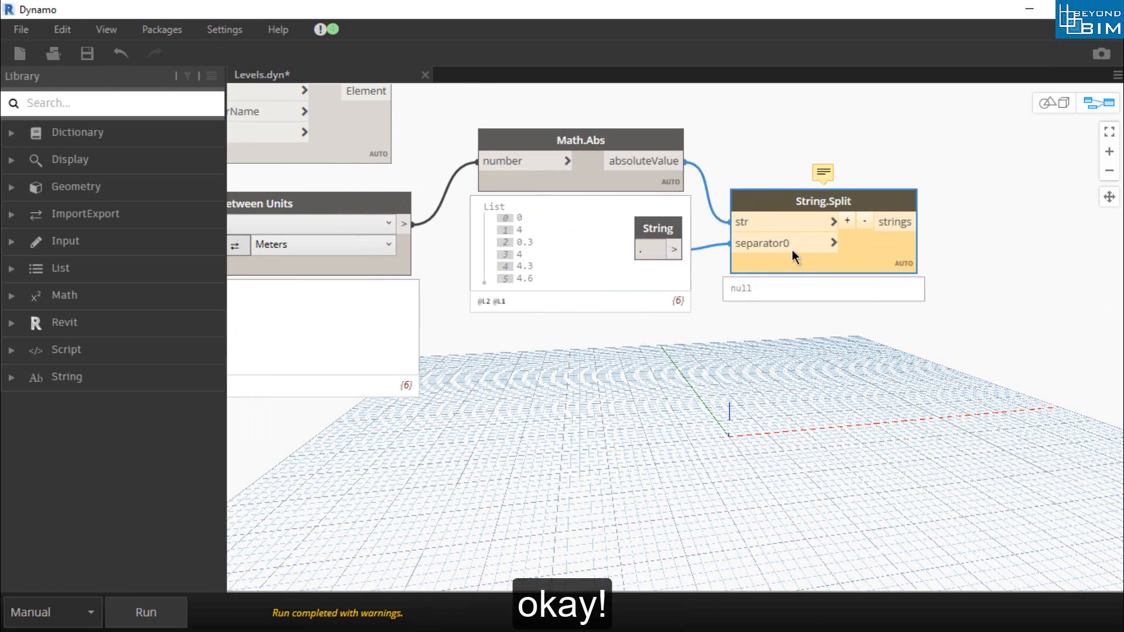
pyautogui.moveTo(802, 203)
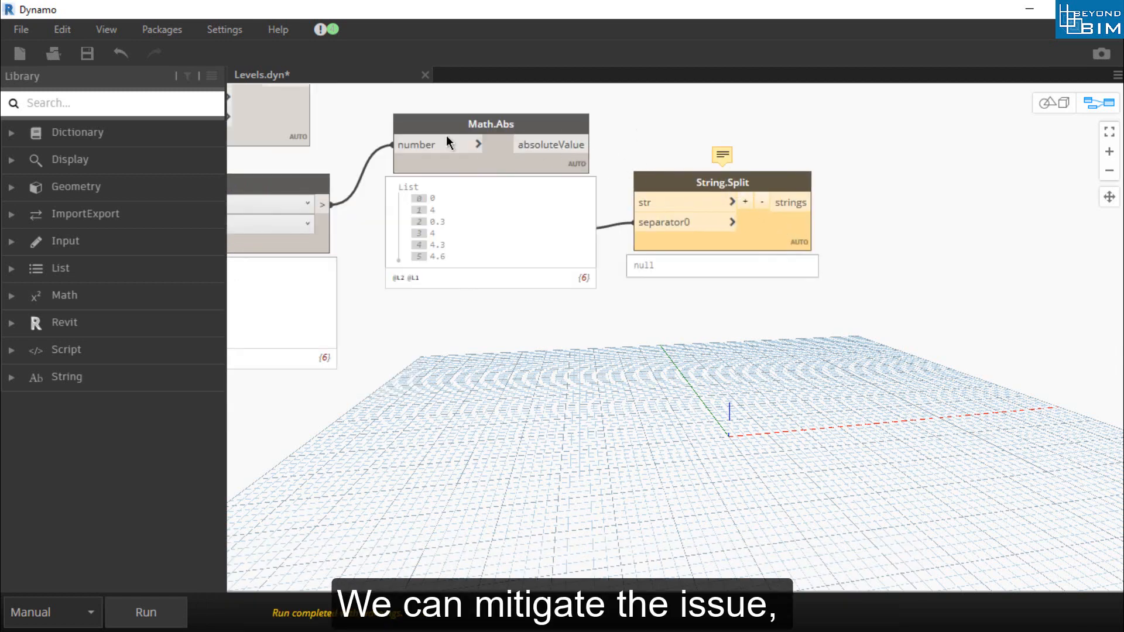
pyautogui.moveTo(491, 124)
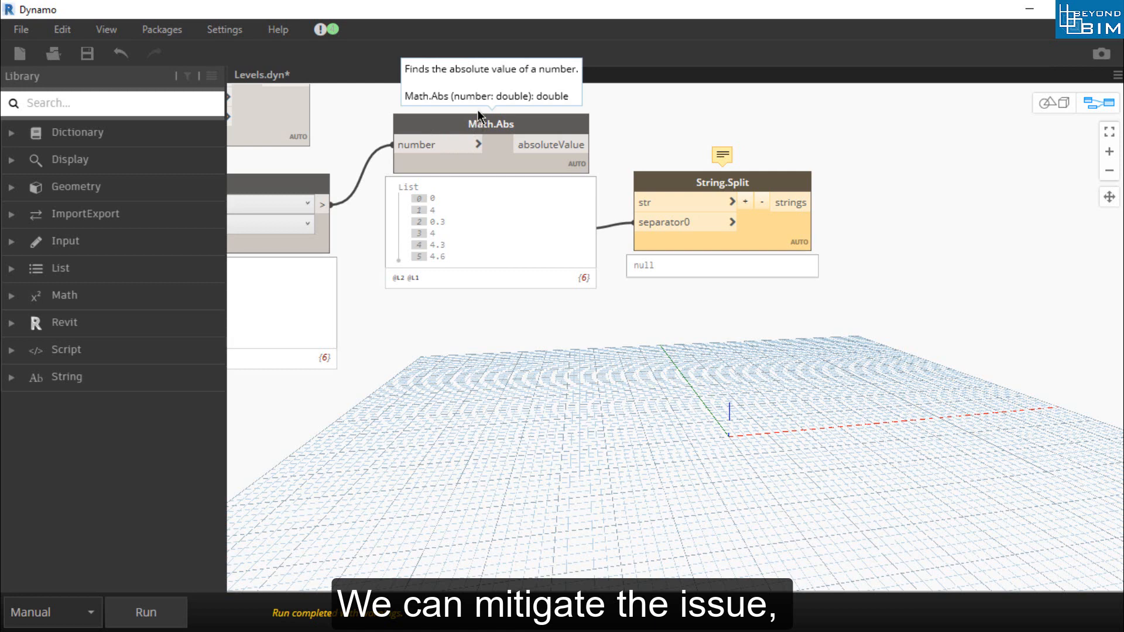
pyautogui.moveTo(574, 142)
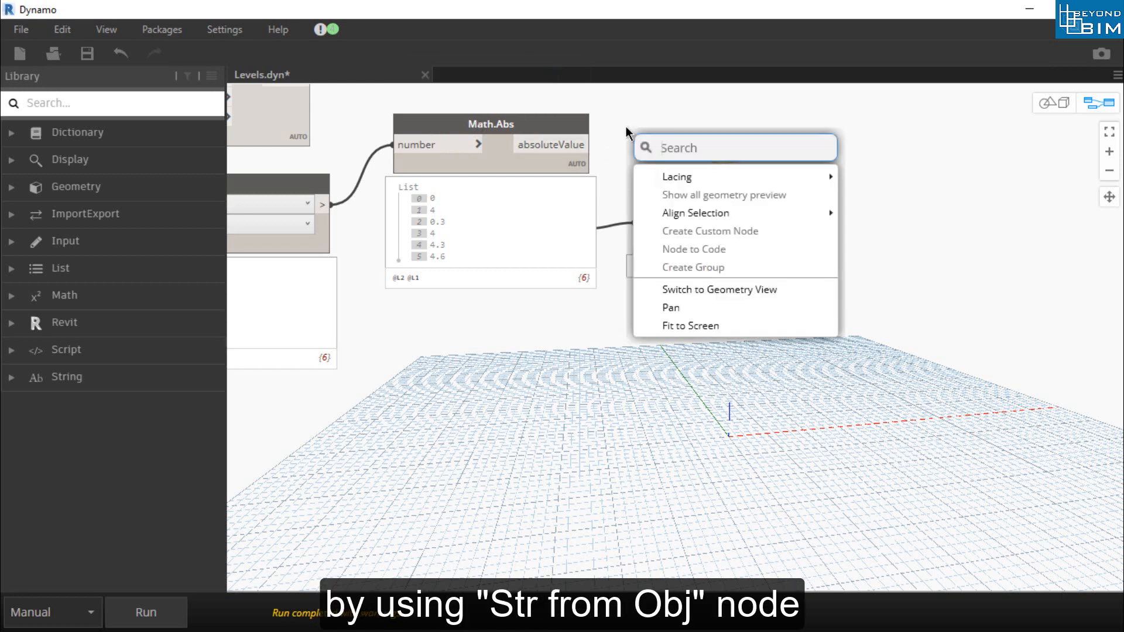
# Insert a String from Object node between Math.Abs and String.Split.
pyautogui.write('st')
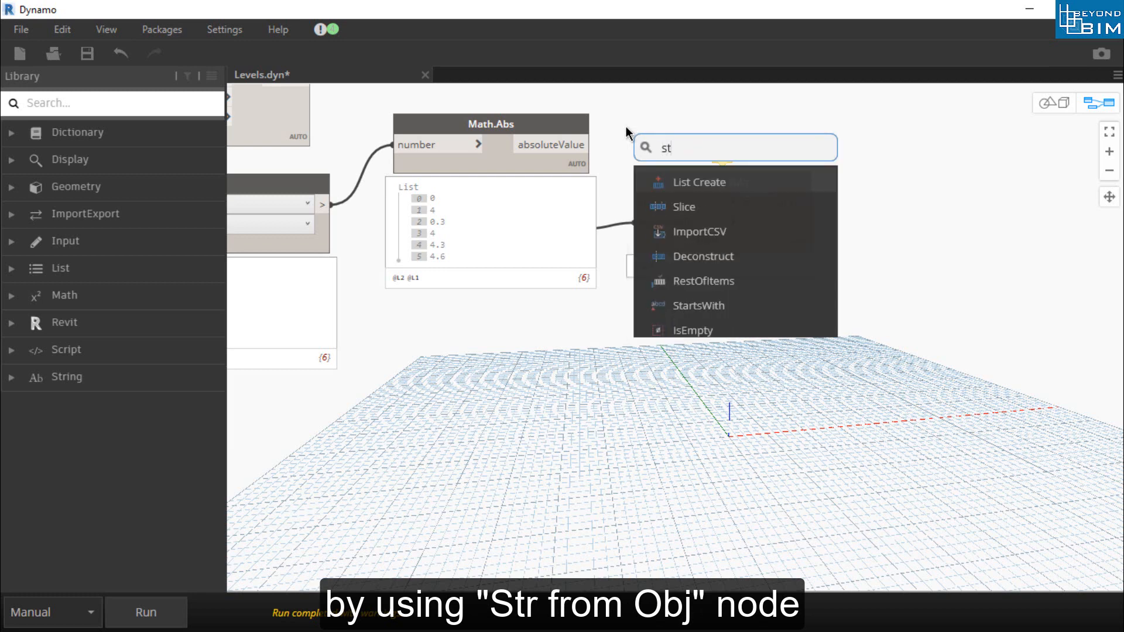
pyautogui.write('ring')
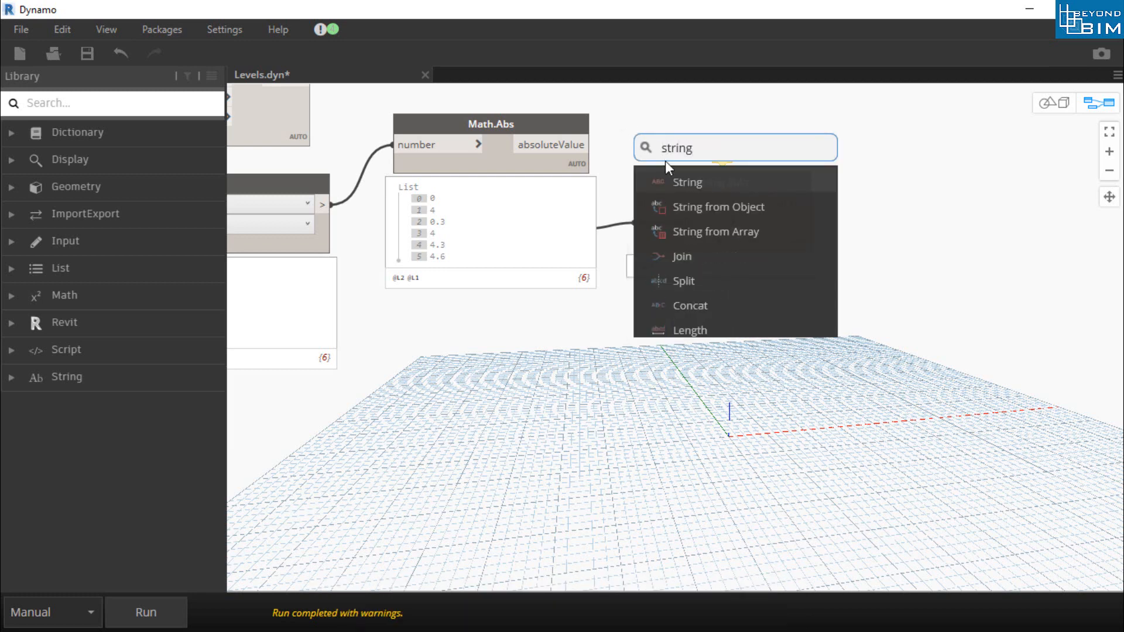
pyautogui.click(717, 207)
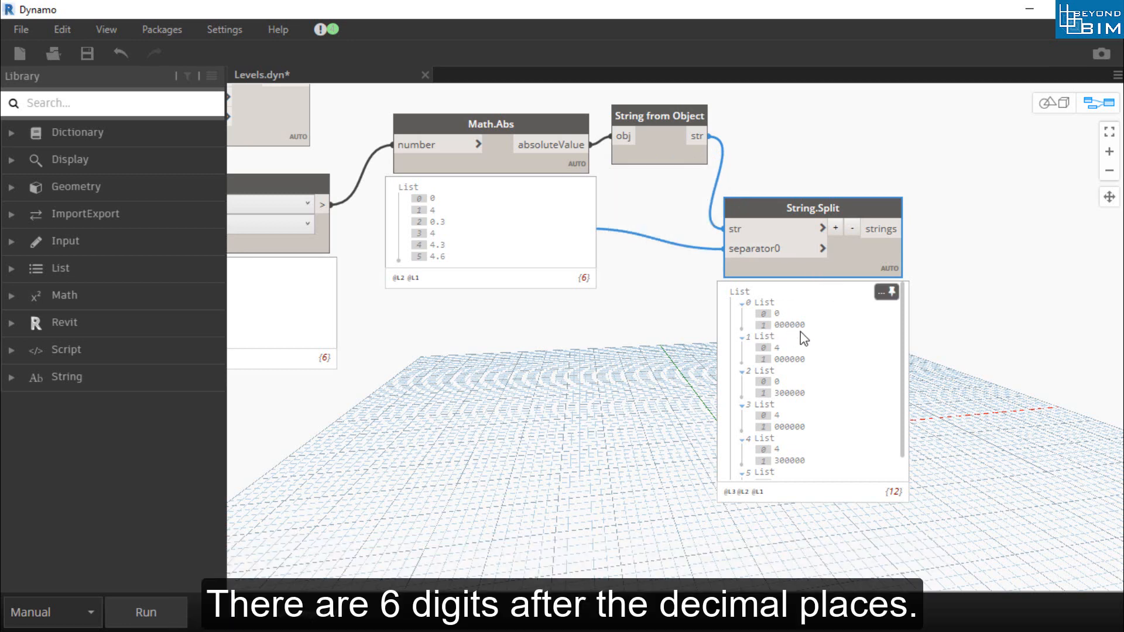
pyautogui.moveTo(781, 333)
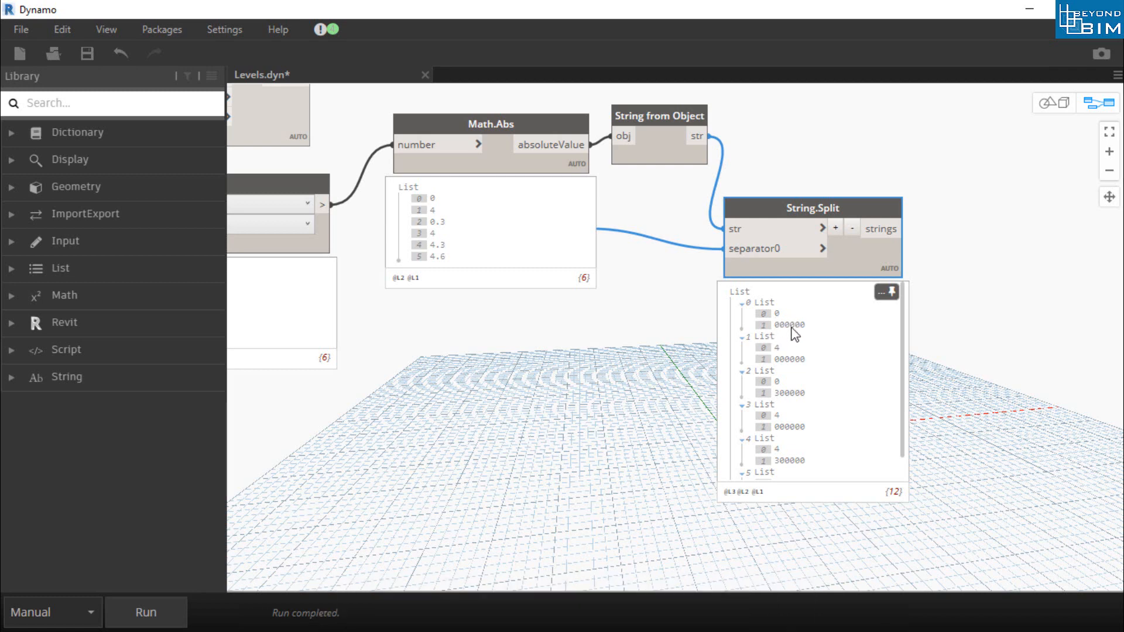
pyautogui.moveTo(904, 197)
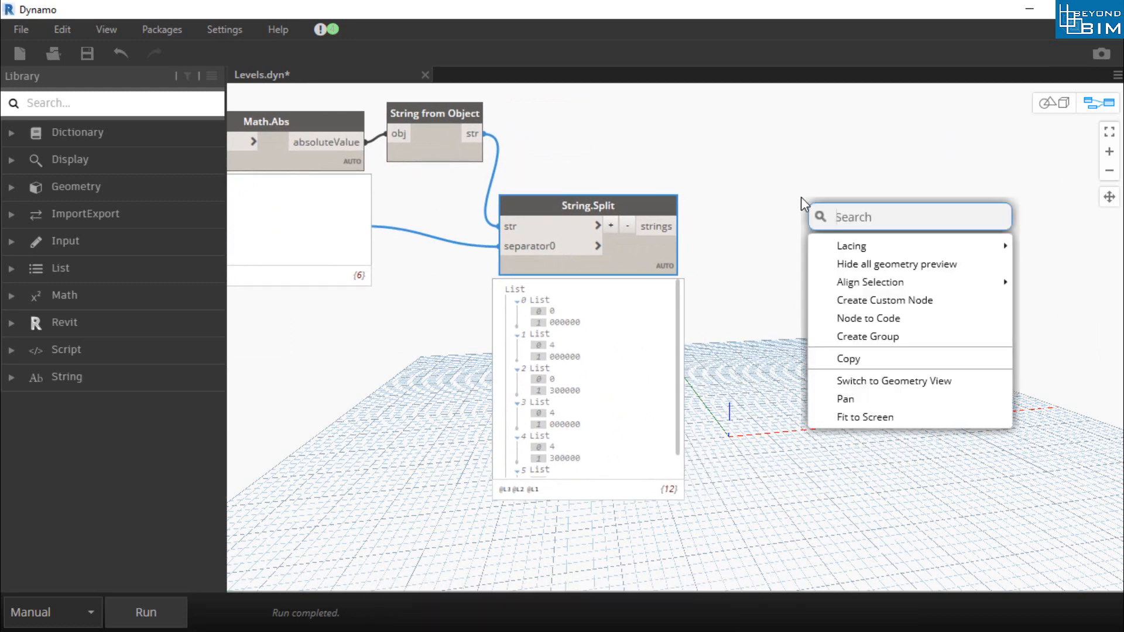
# Add a String.Remove node with a Code Block '3' for startIndex and count.
pyautogui.write('string re')
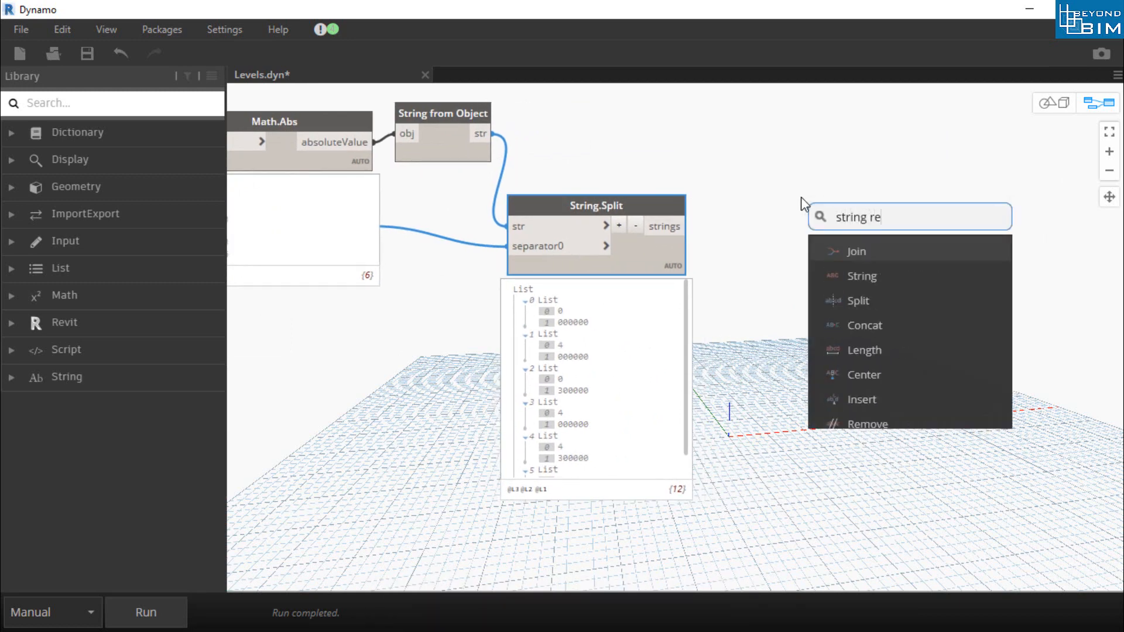
pyautogui.press('Backspace')
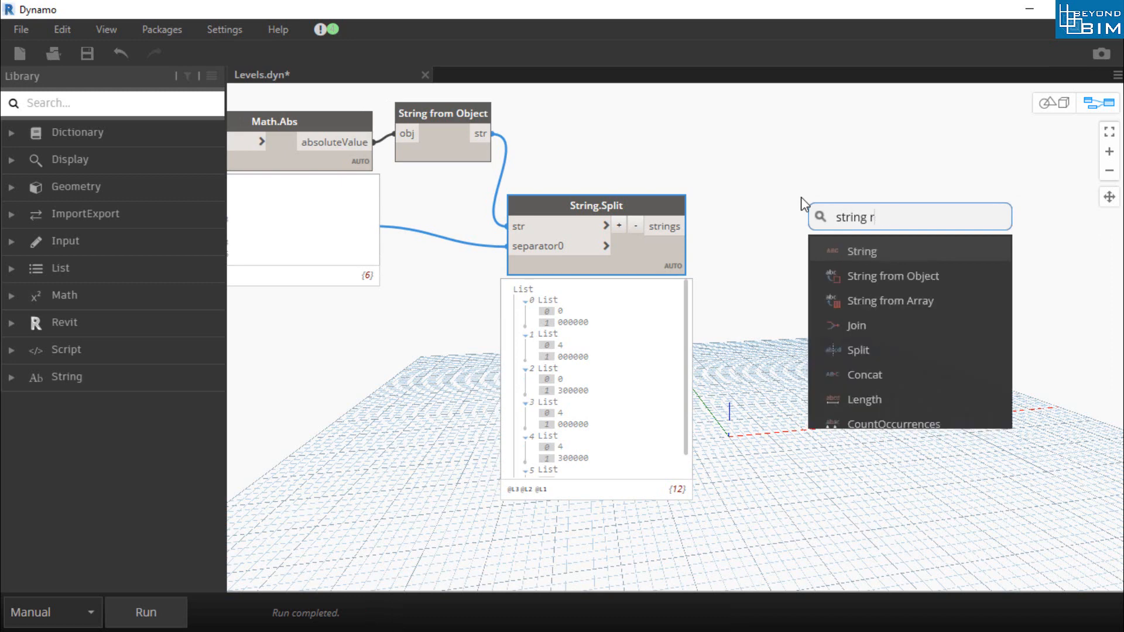
pyautogui.moveTo(877, 326)
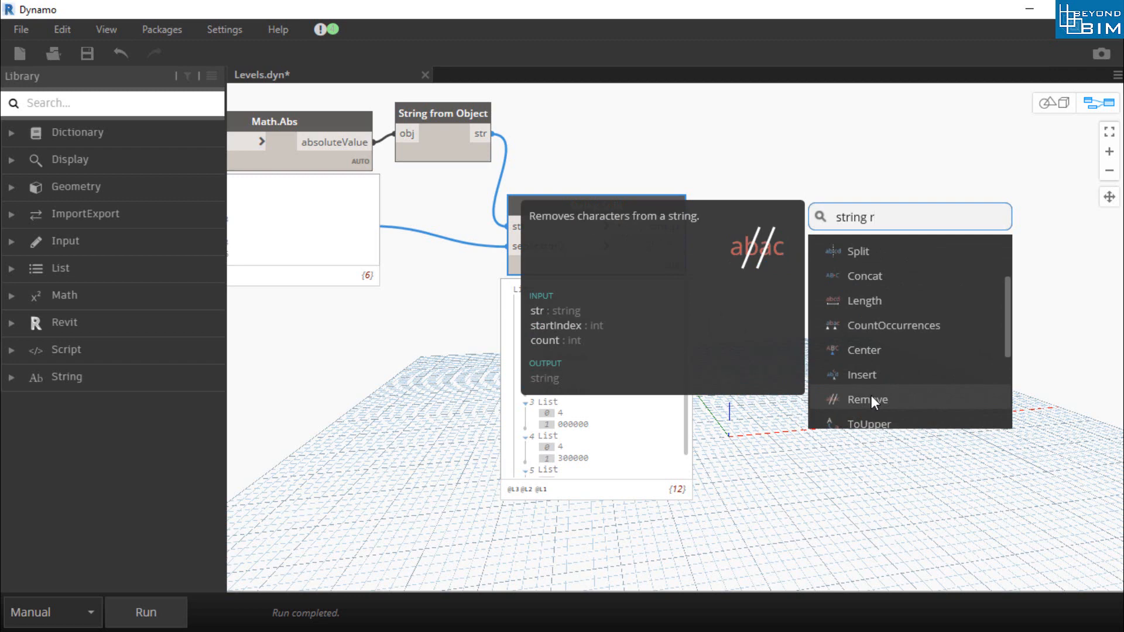
pyautogui.click(866, 399)
pyautogui.write('3;')
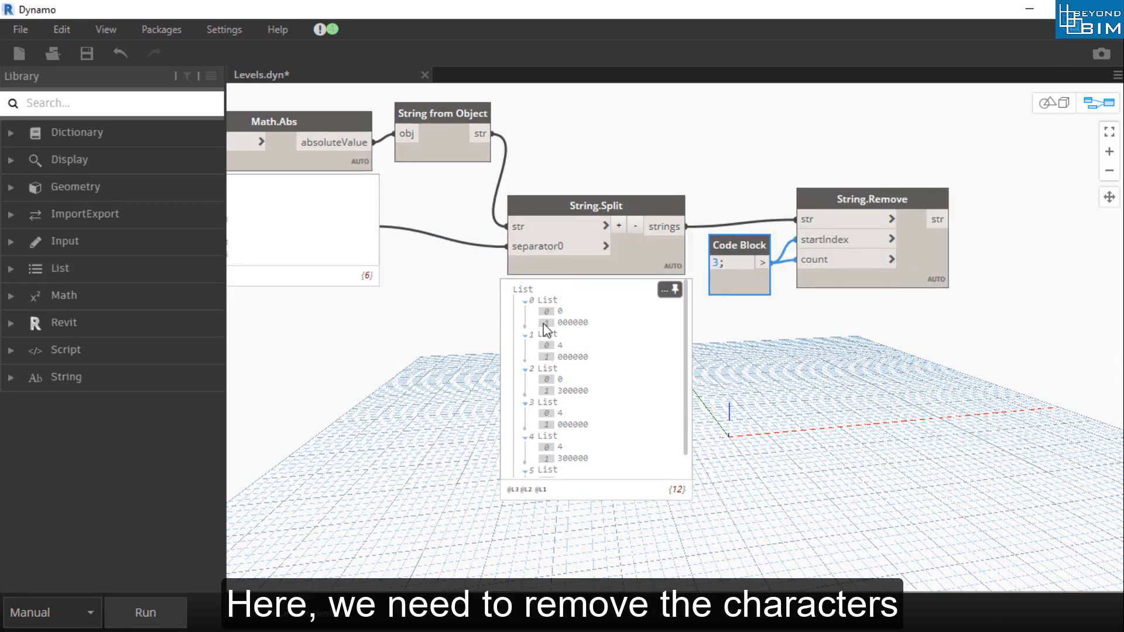
pyautogui.moveTo(730, 143)
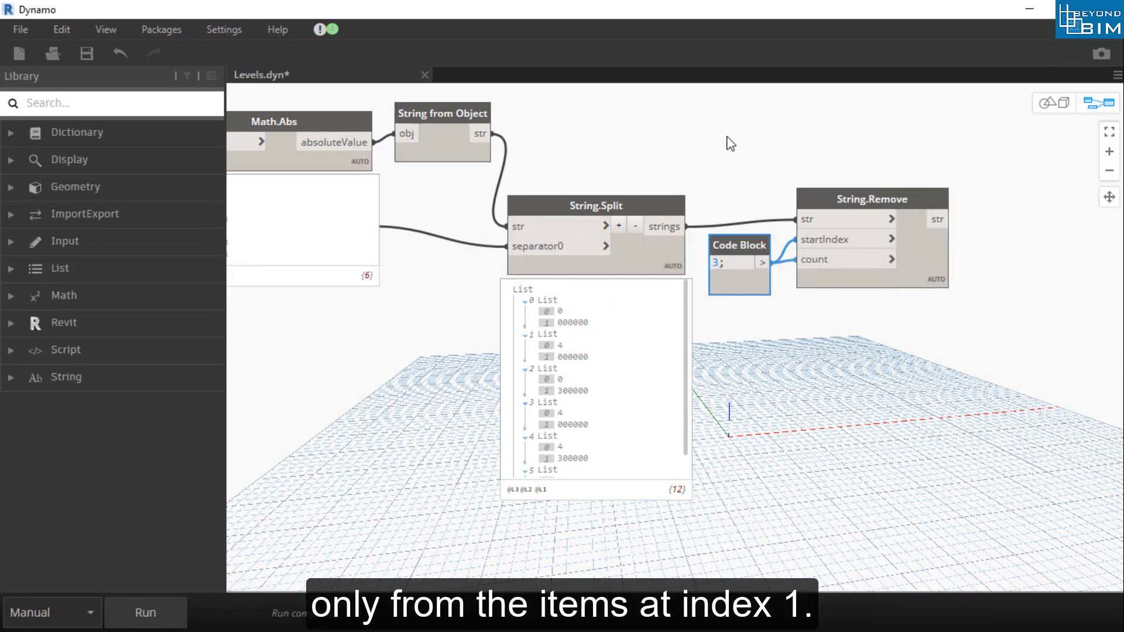
# Add List.GetItemAtIndex on the split strings with Code Block index 1 at level L2.
pyautogui.write('get')
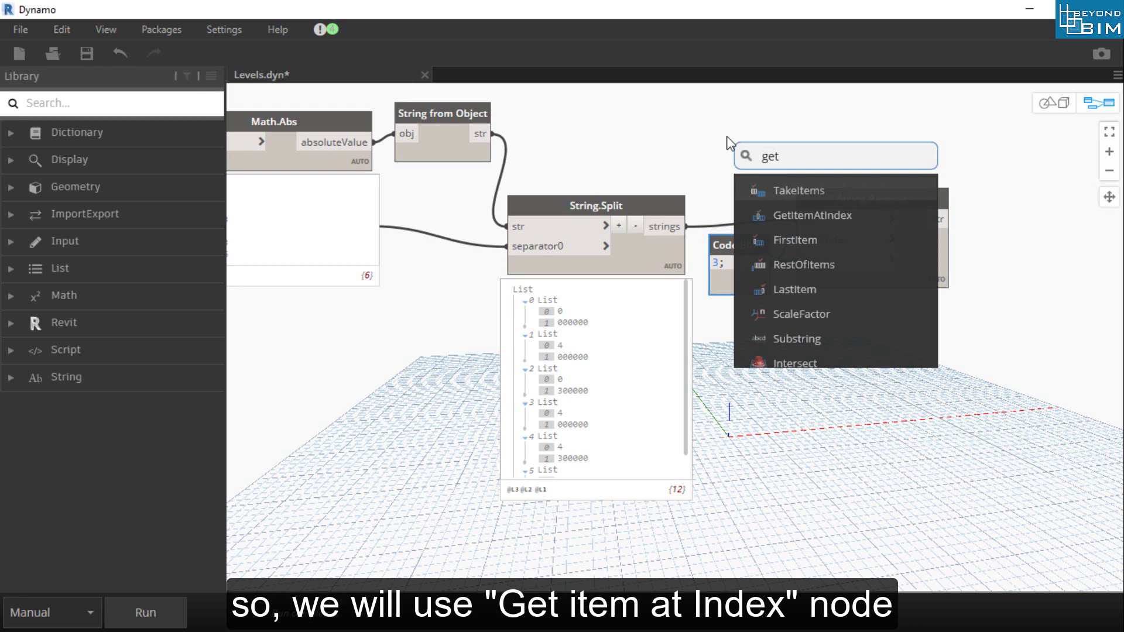
pyautogui.click(813, 215)
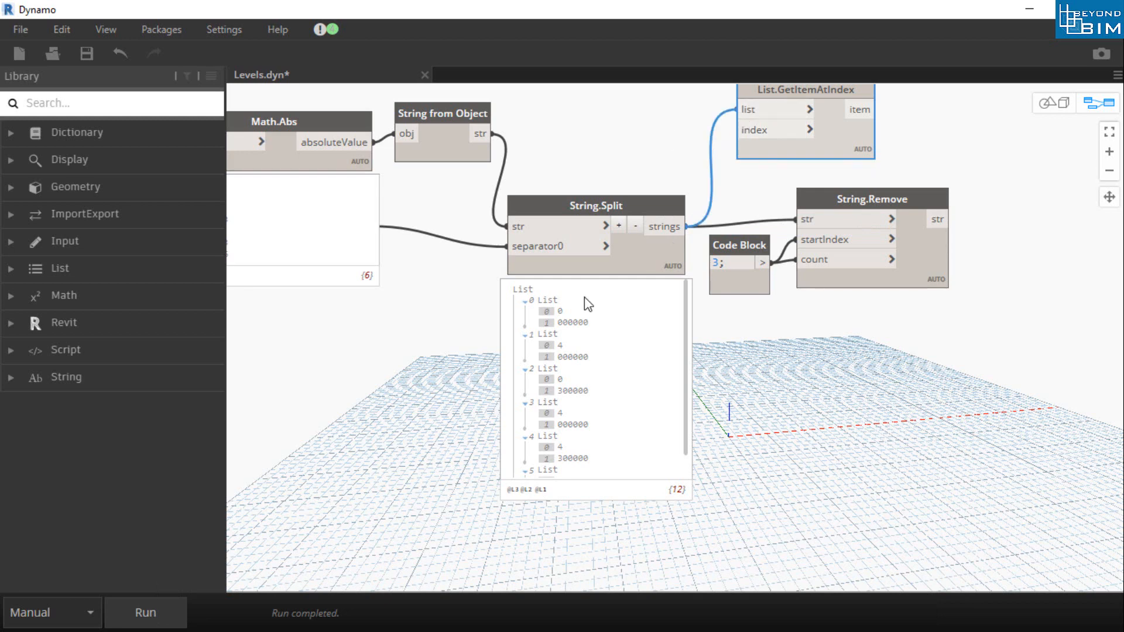
pyautogui.doubleClick(649, 133)
pyautogui.write('1;')
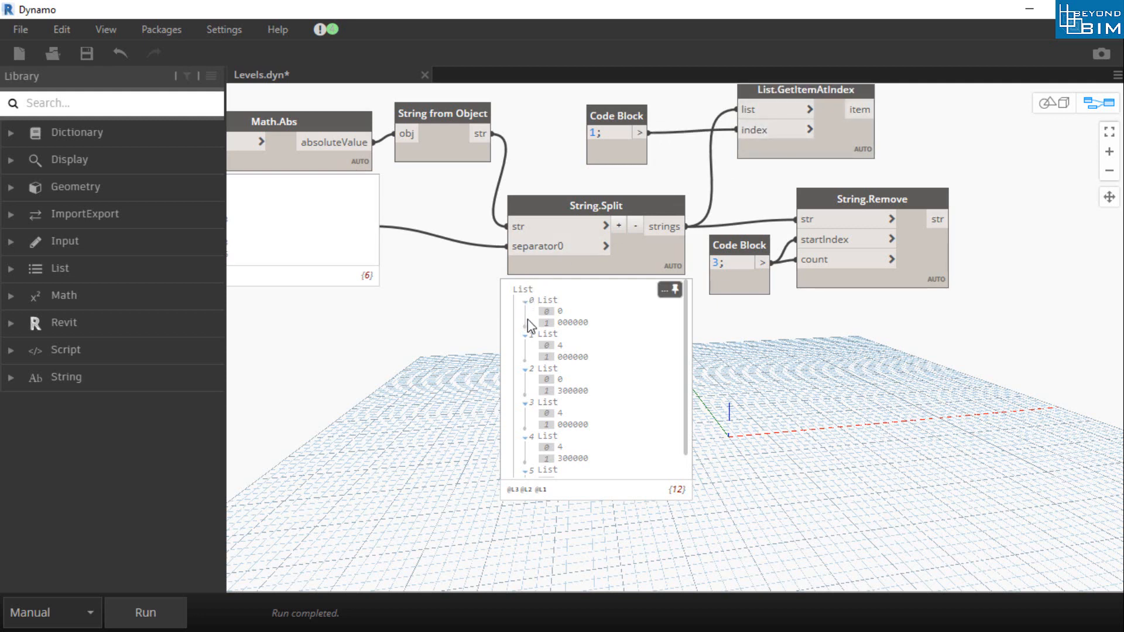
pyautogui.click(809, 109)
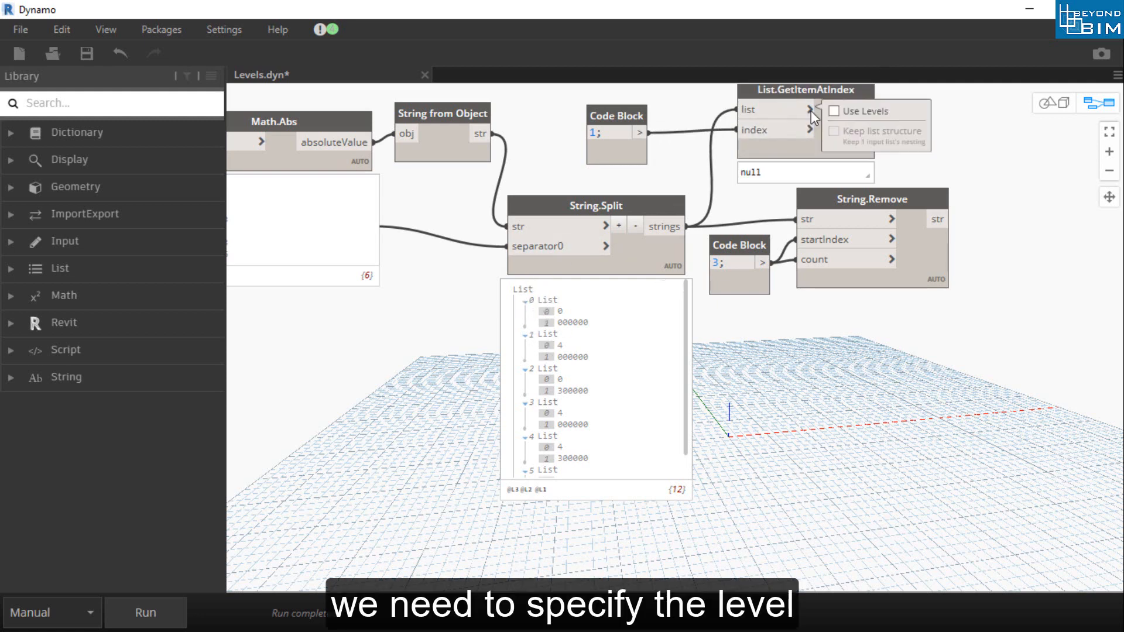
pyautogui.click(833, 111)
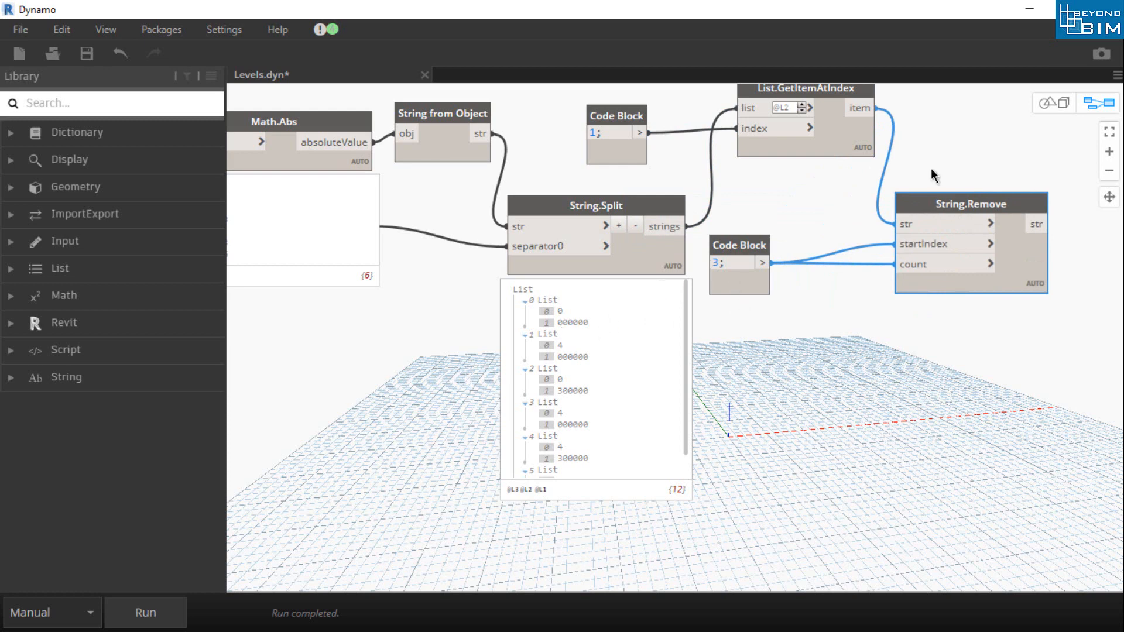
pyautogui.moveTo(1046, 280)
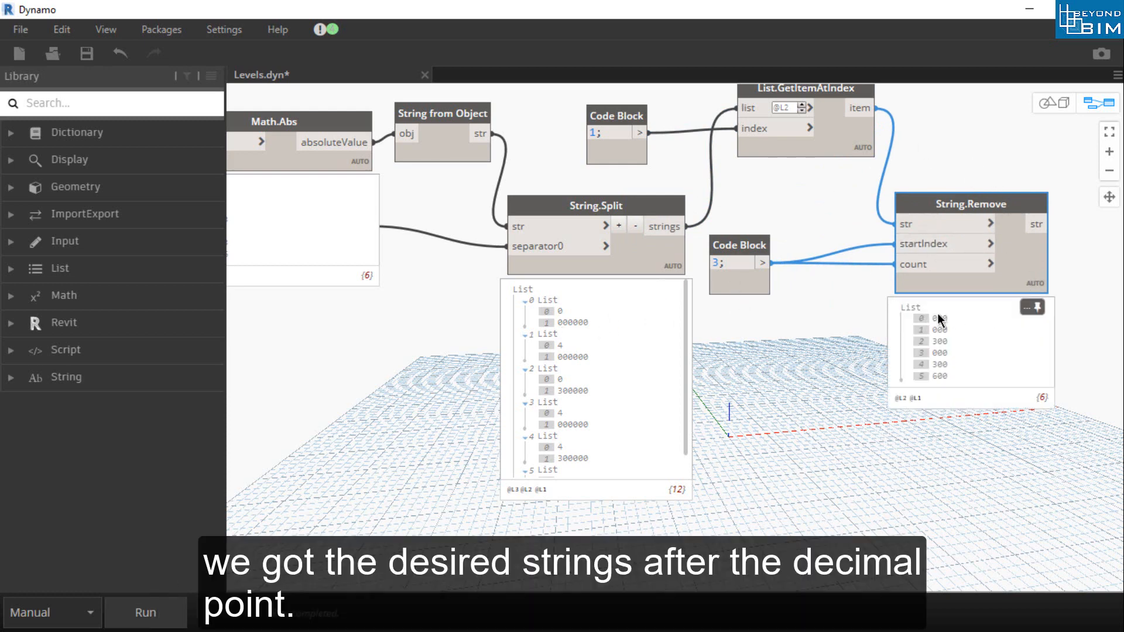
pyautogui.moveTo(783, 361)
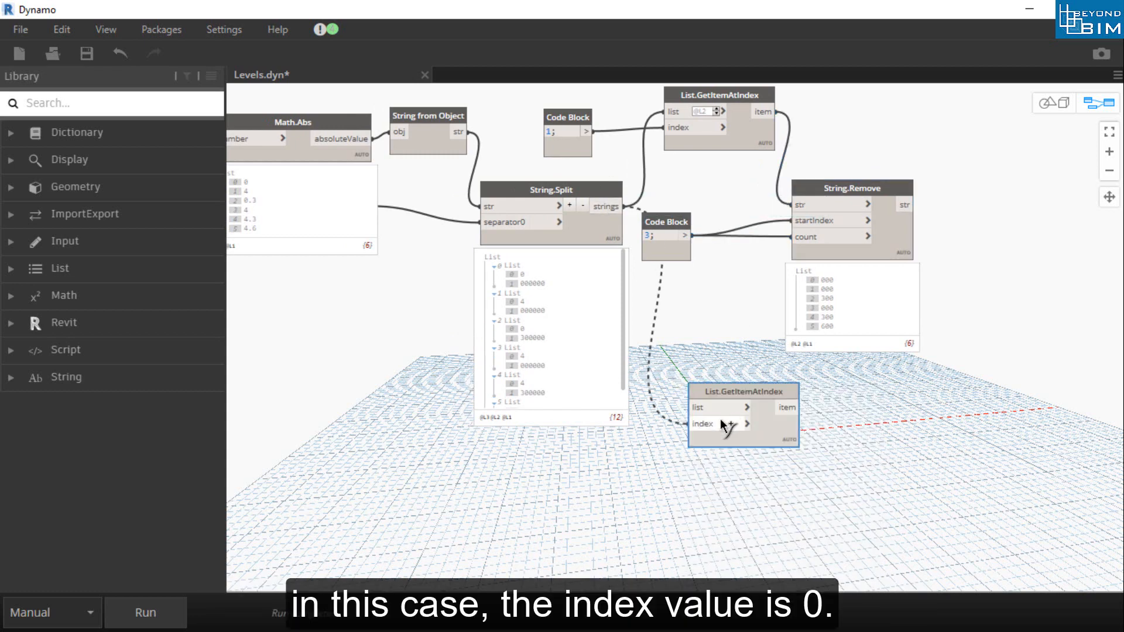
# Add a Code Block index 0 to the second item picker and enable list level L2.
pyautogui.doubleClick(619, 485)
pyautogui.write('0;')
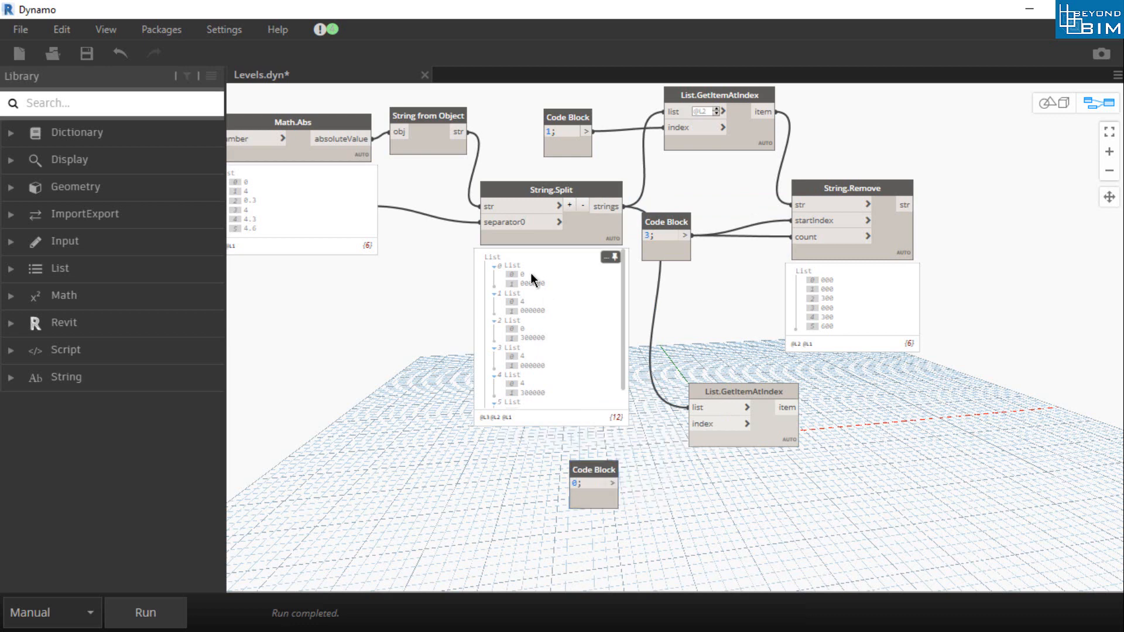
pyautogui.moveTo(652, 541)
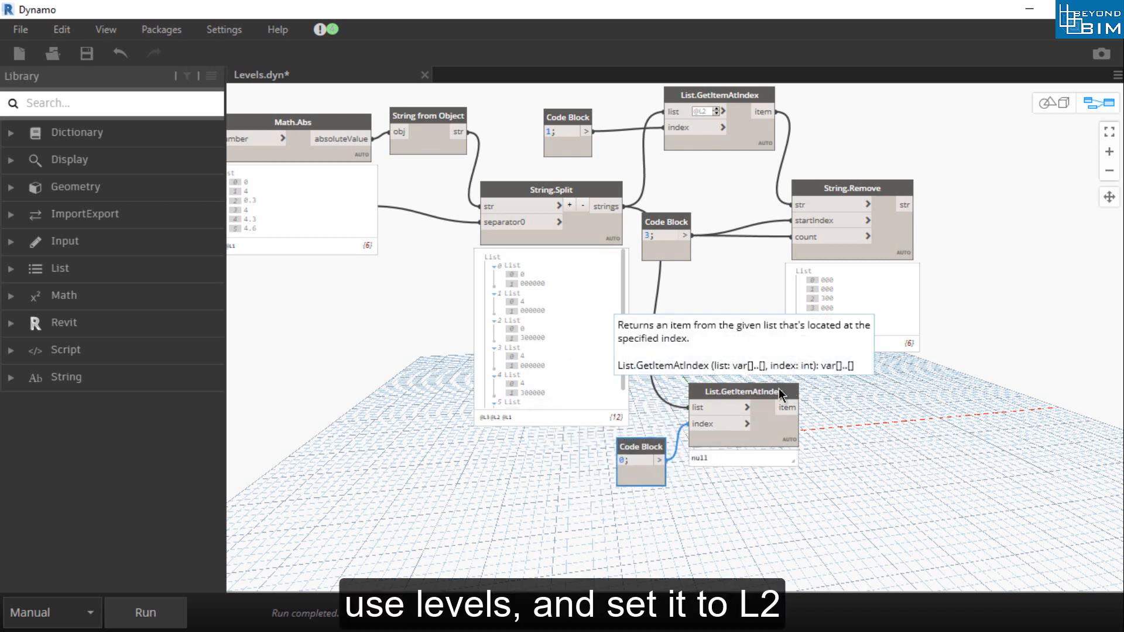
pyautogui.click(744, 407)
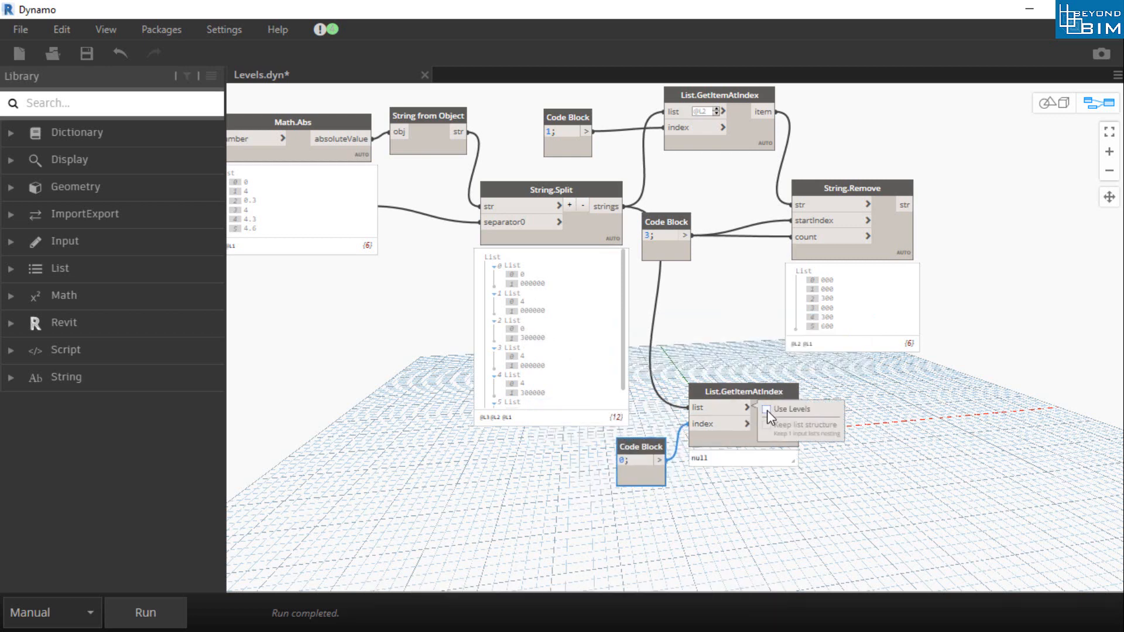
pyautogui.click(766, 409)
pyautogui.write('EL(+')
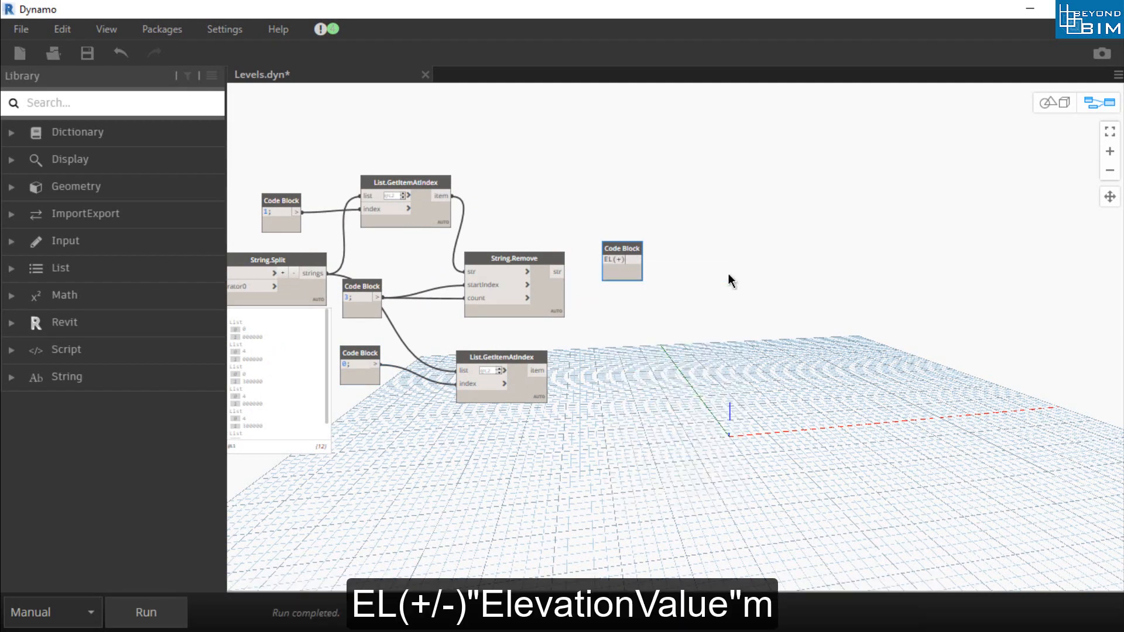
# Add a Math.Sign node fed by the level elevations, giving 0, 1, -1, -1, -1, -1.
pyautogui.write('ELEVATION')
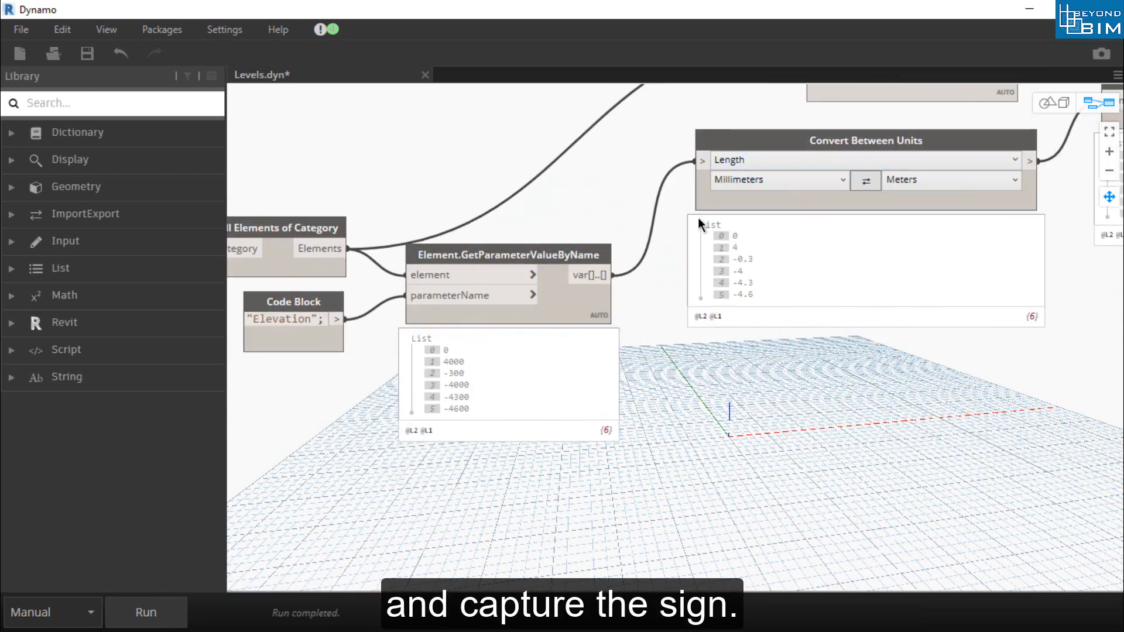
pyautogui.moveTo(545, 300)
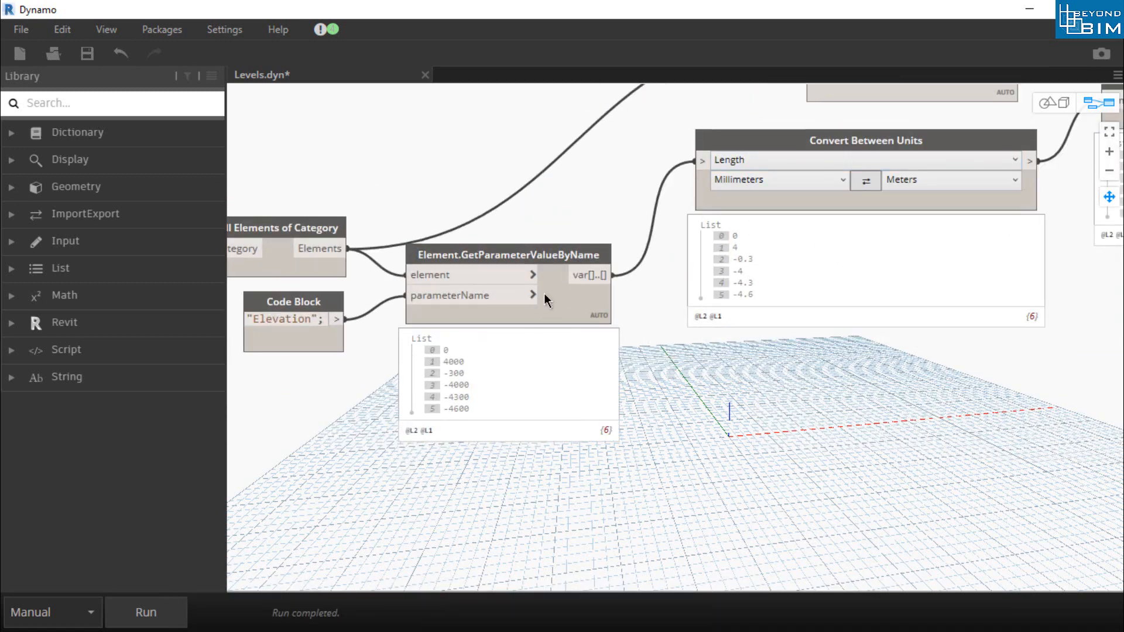
pyautogui.rightClick(620, 324)
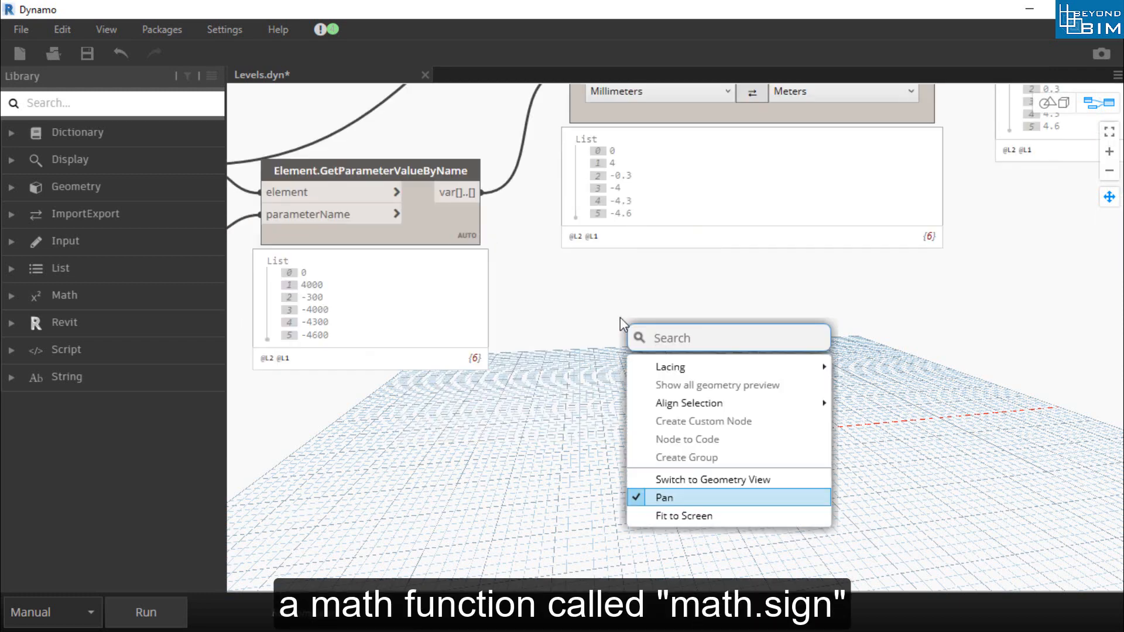
pyautogui.write('MATH')
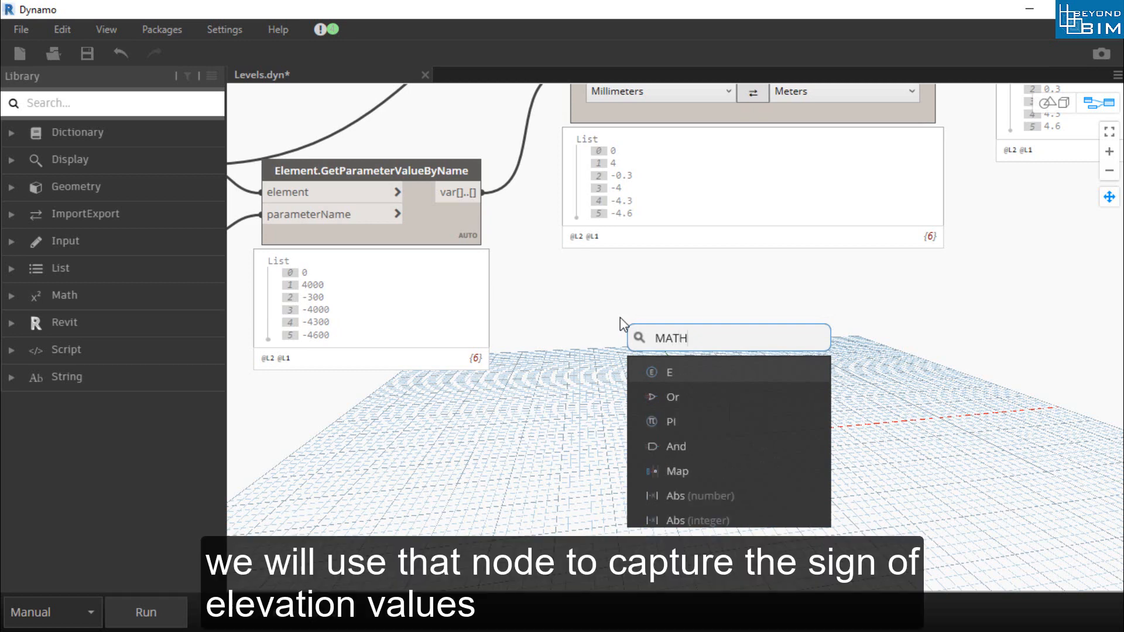
pyautogui.write('.SI')
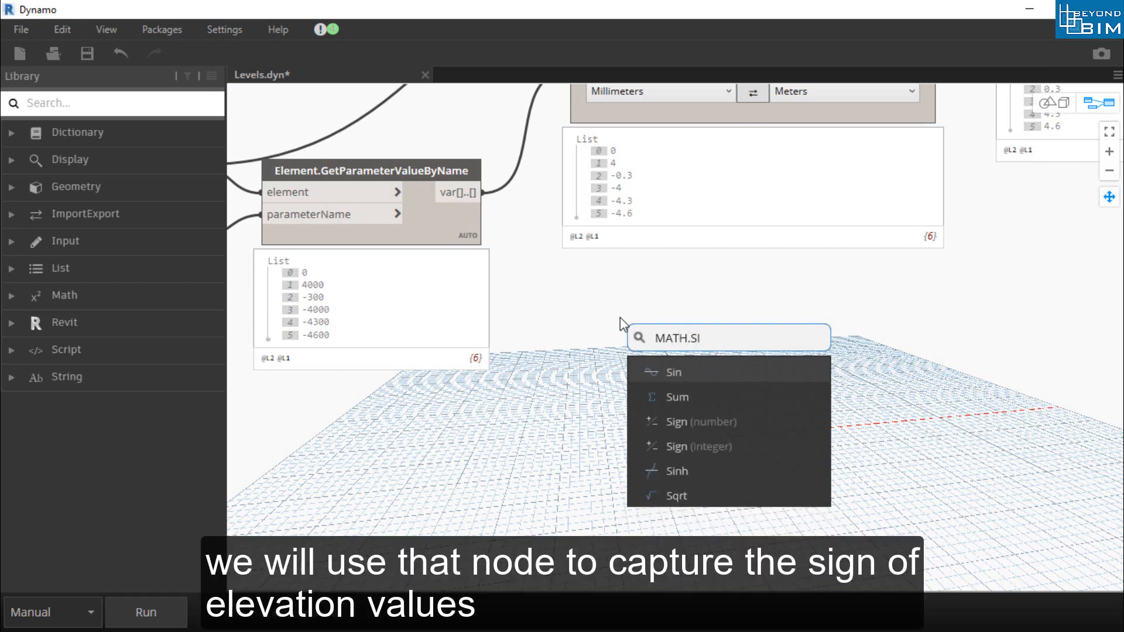
pyautogui.moveTo(692, 504)
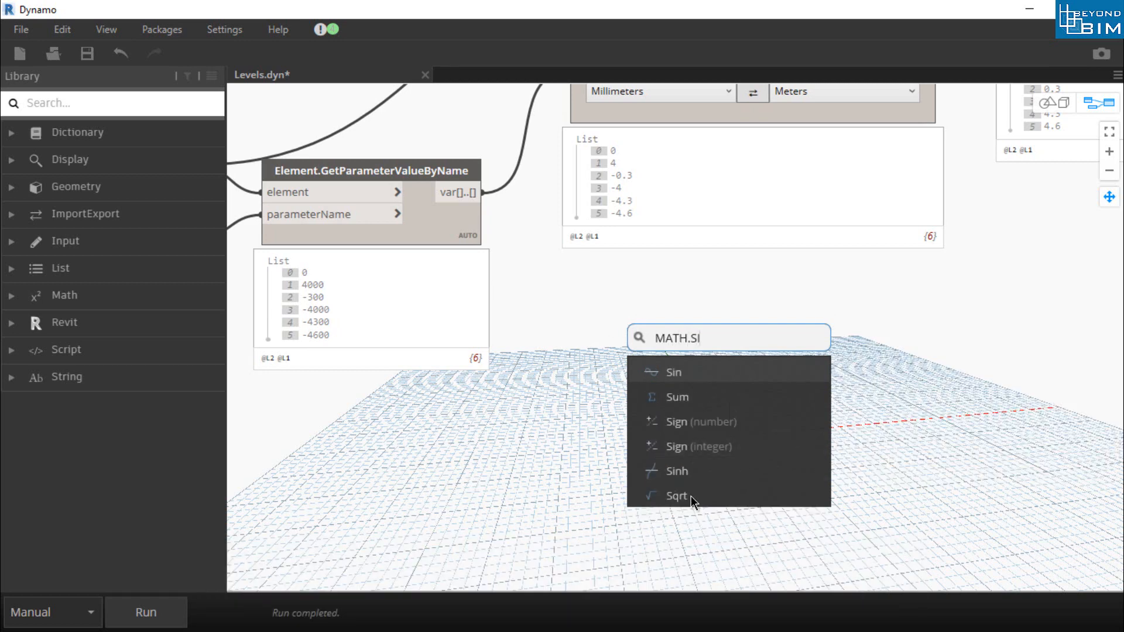
pyautogui.moveTo(731, 427)
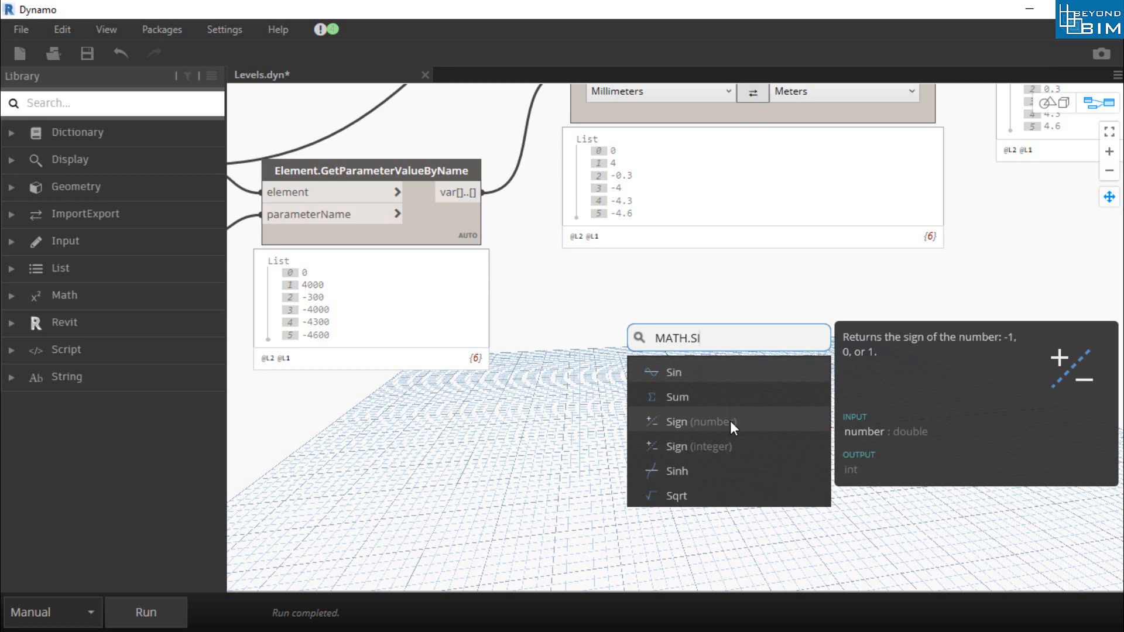
pyautogui.click(701, 421)
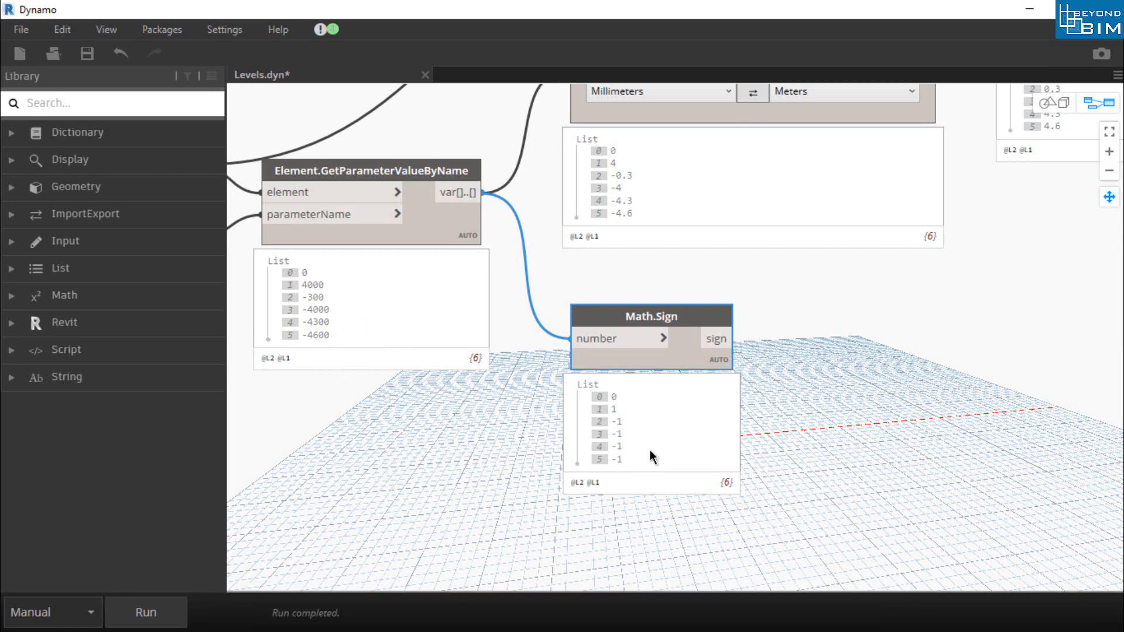
pyautogui.moveTo(614, 396)
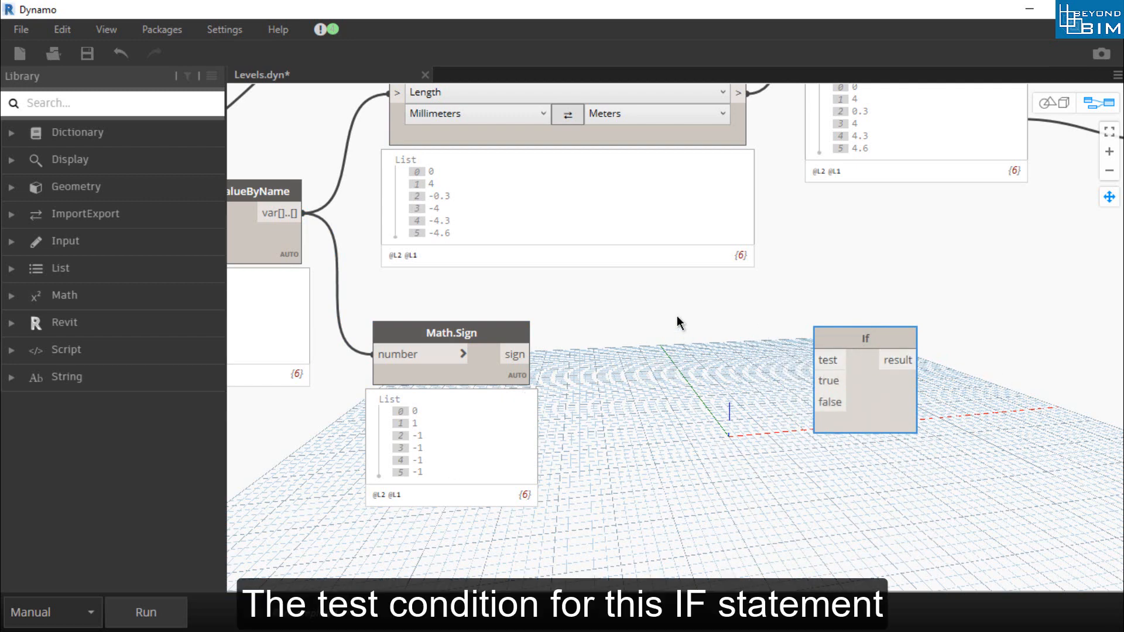
# Build an If node testing SIGN==-1, returning "-" when true and "+" otherwise.
pyautogui.doubleClick(651, 321)
pyautogui.write('SIGN')
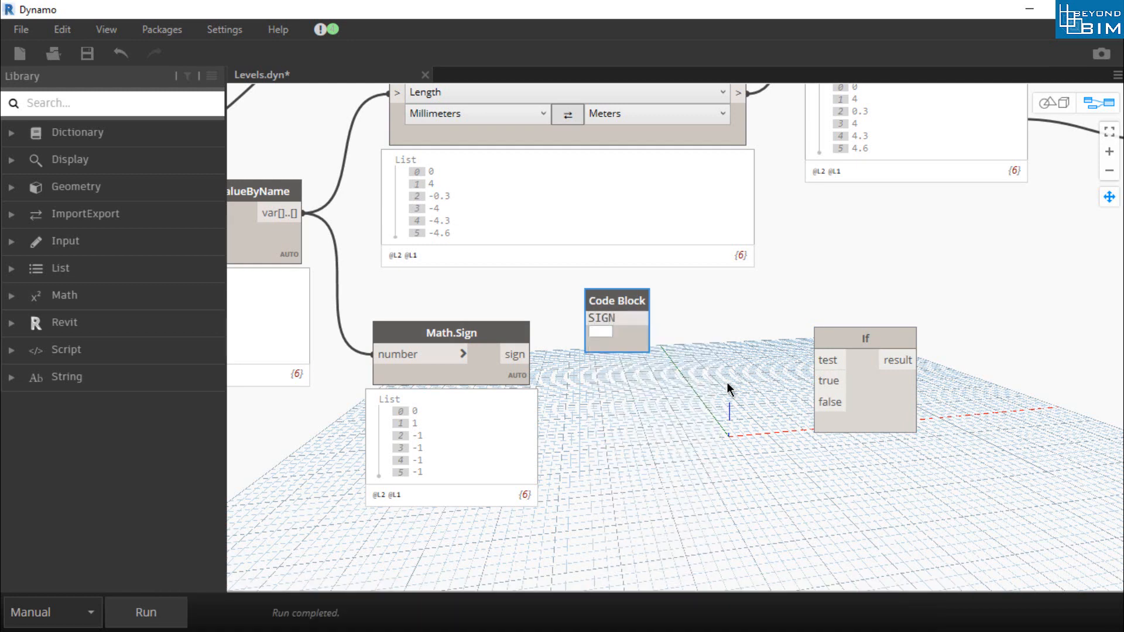
pyautogui.write('==-1;')
pyautogui.write('"-";')
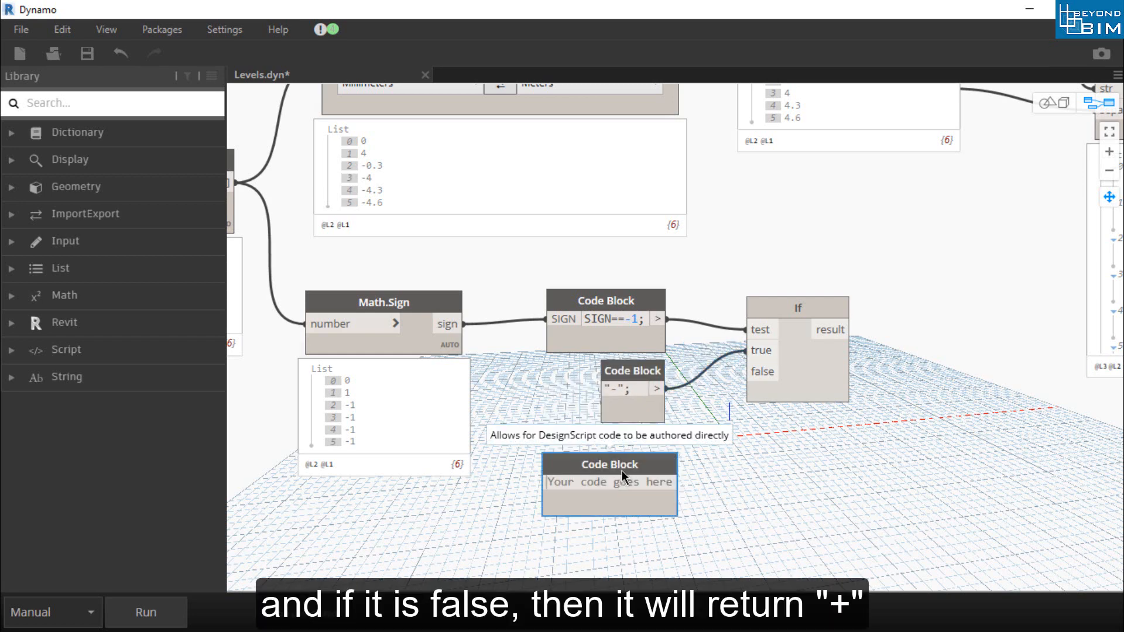
pyautogui.write('"+";')
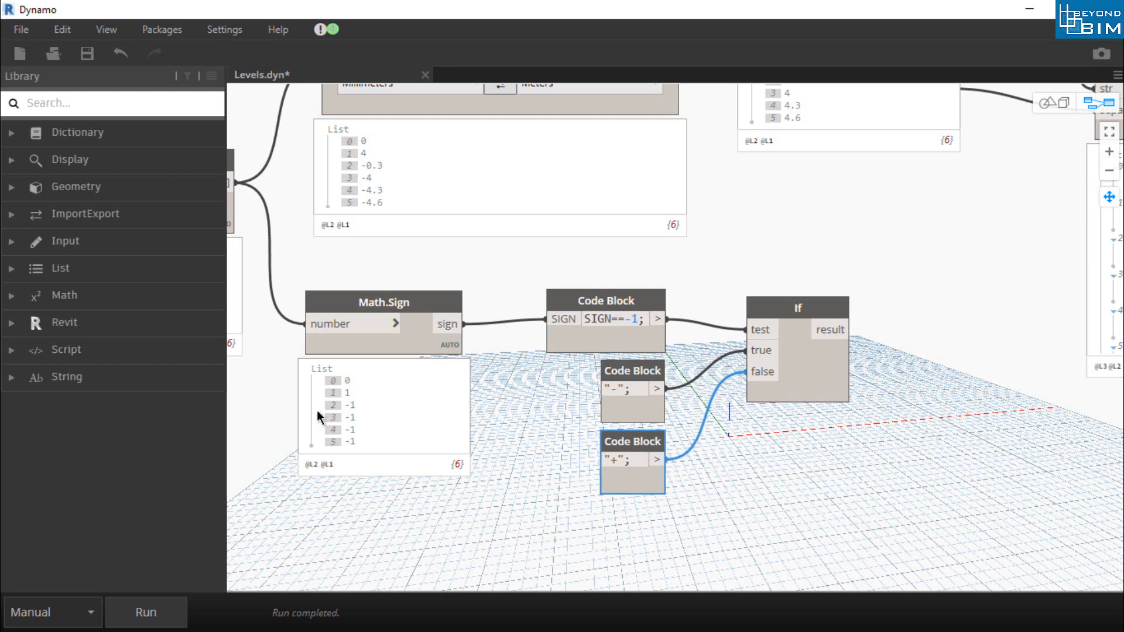
pyautogui.moveTo(365, 408)
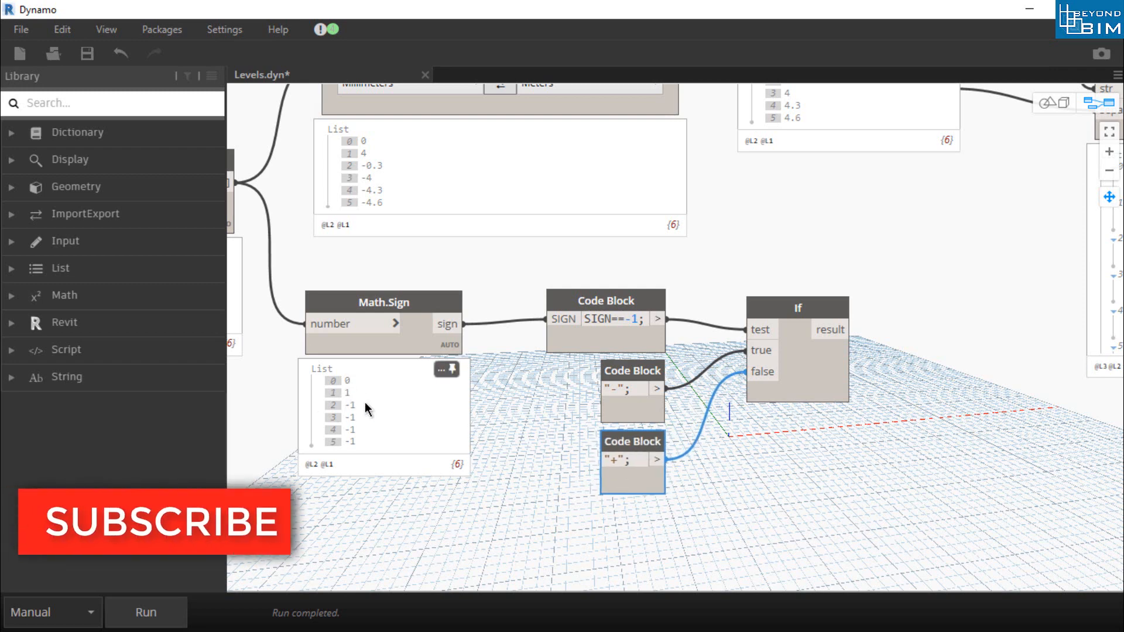
pyautogui.moveTo(760, 419)
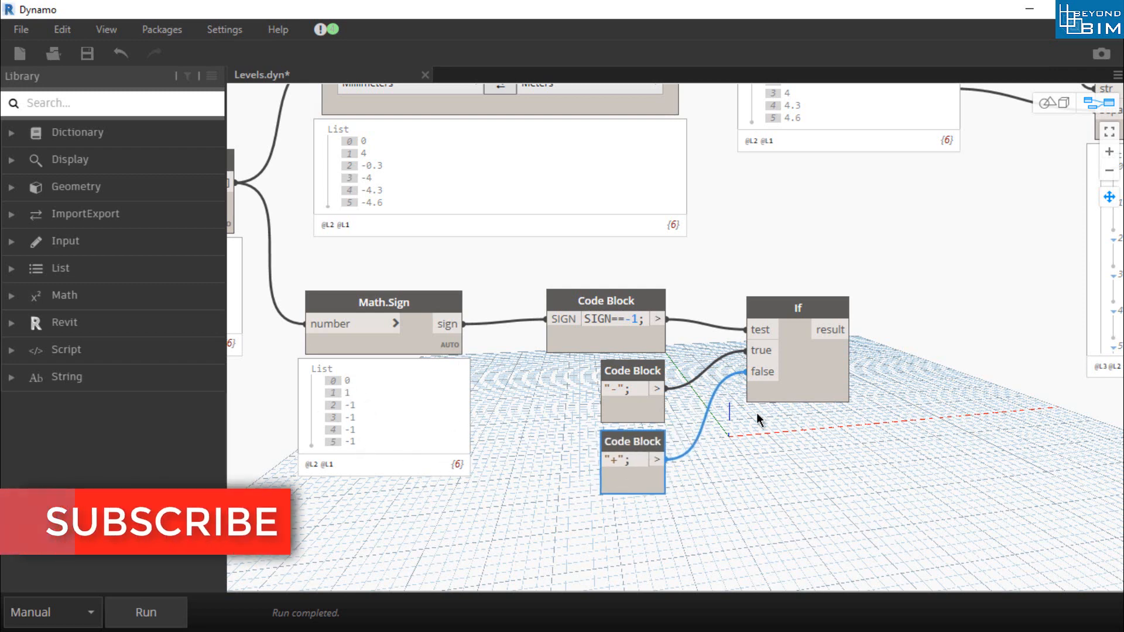
pyautogui.moveTo(186, 581)
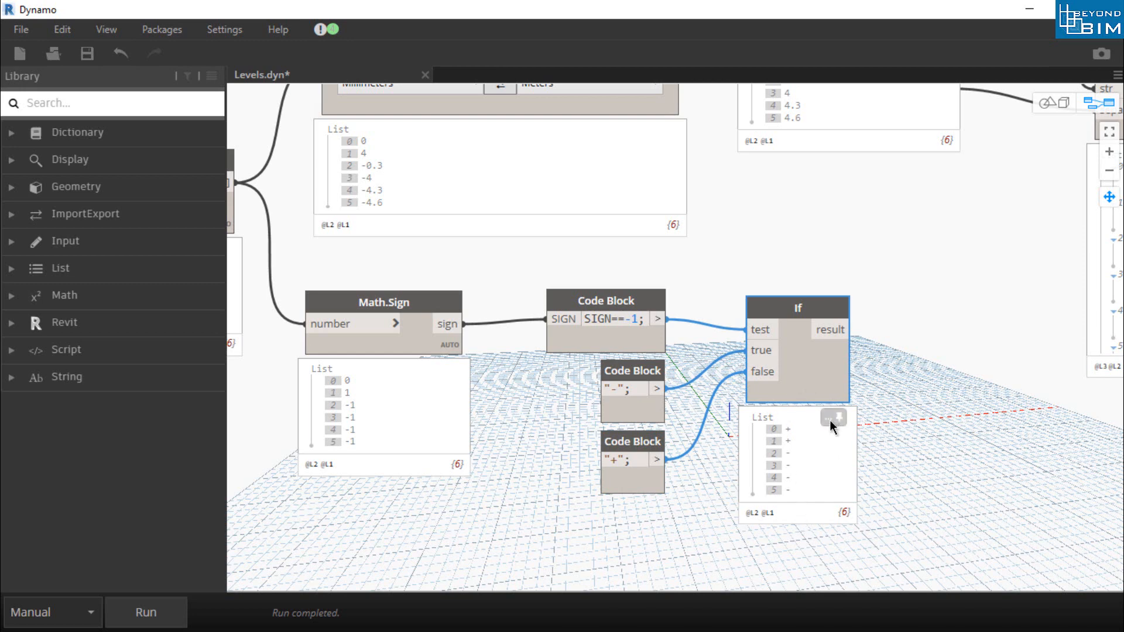
pyautogui.scroll(-3)
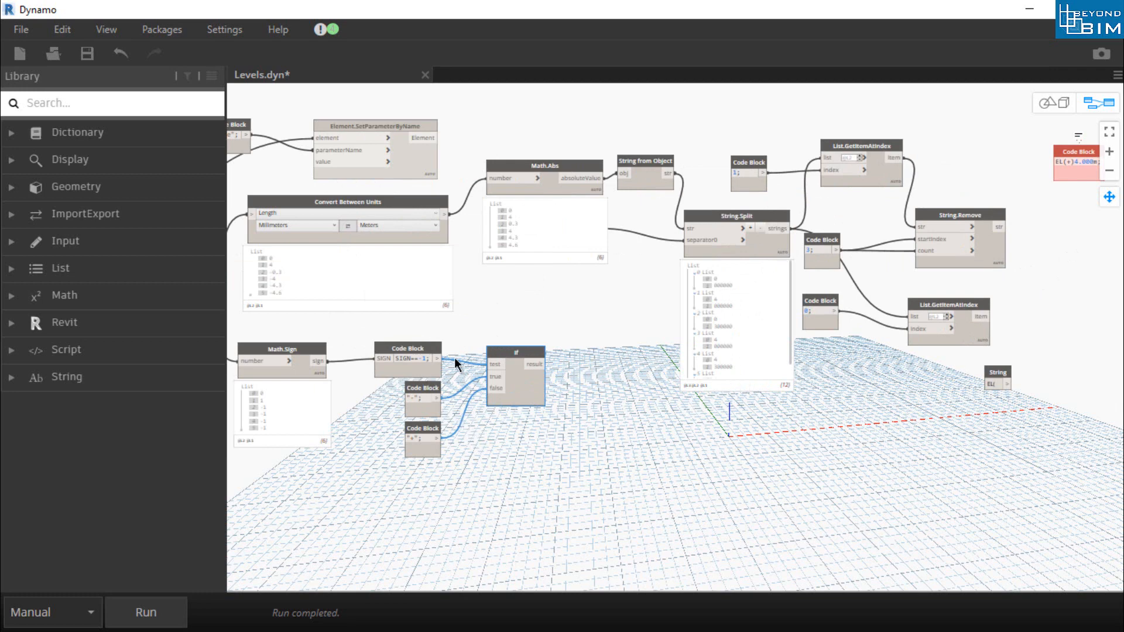
pyautogui.moveTo(1044, 405)
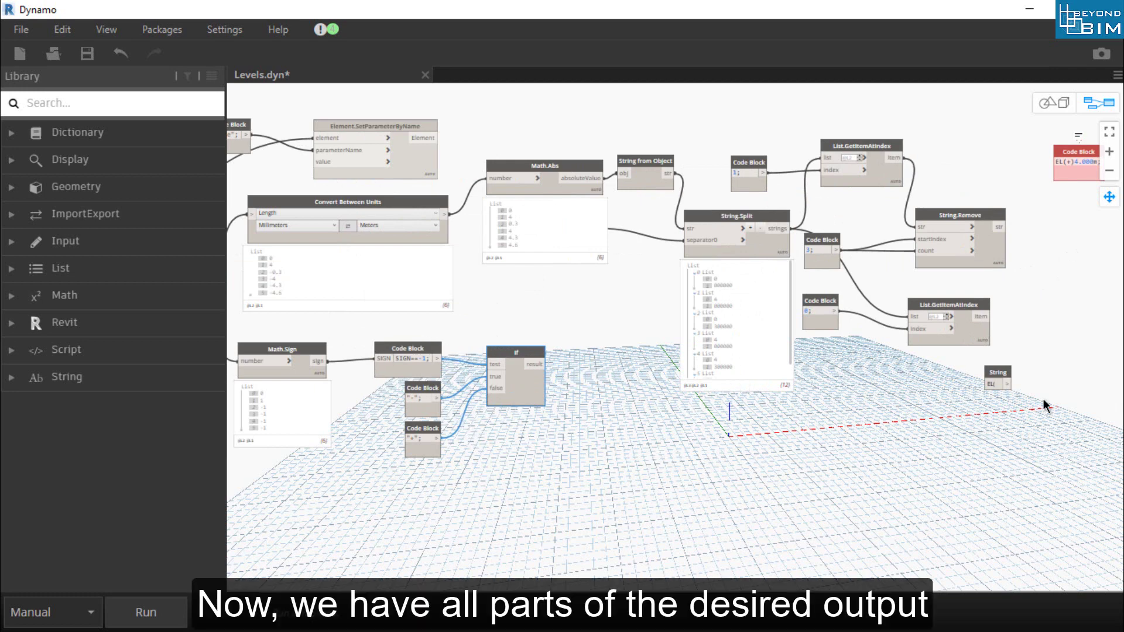
pyautogui.moveTo(1053, 358)
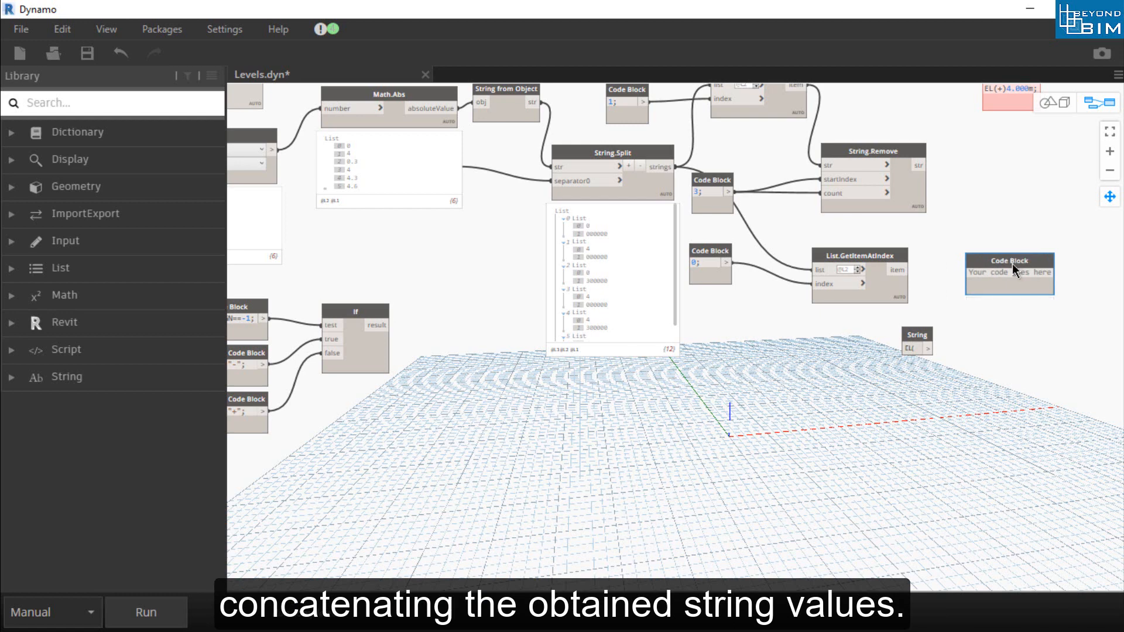
# Enter the Code Block formula "EL("+SIGN+")"+N1+"."+N2+"m".
pyautogui.click(1006, 273)
pyautogui.write('"EL("+')
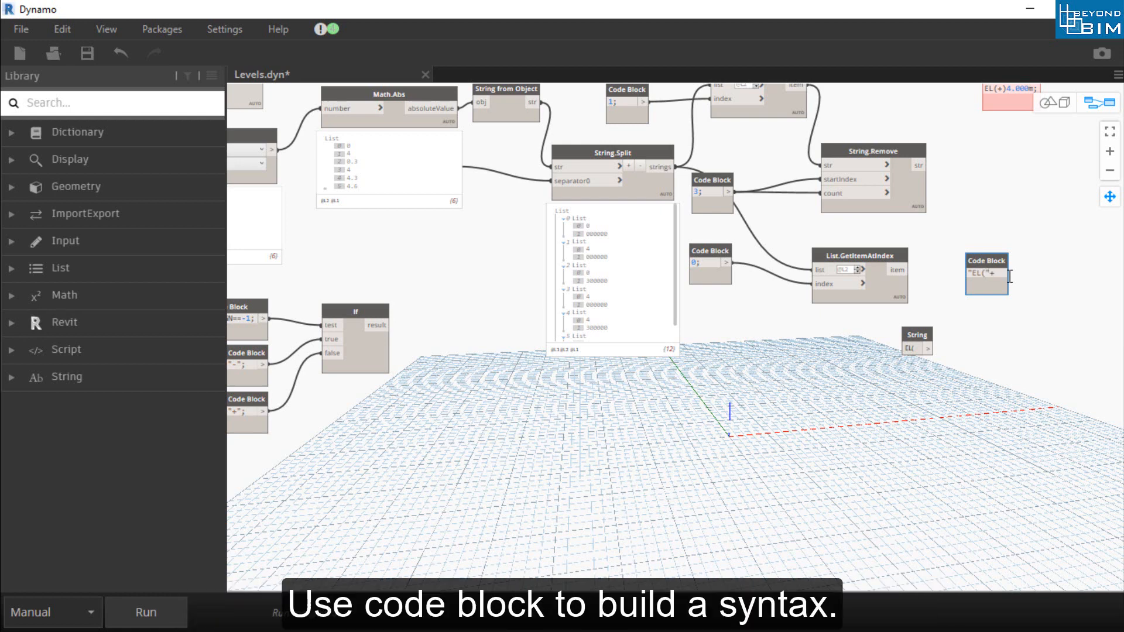
pyautogui.write('SIGN+")"+N1+N2+"m')
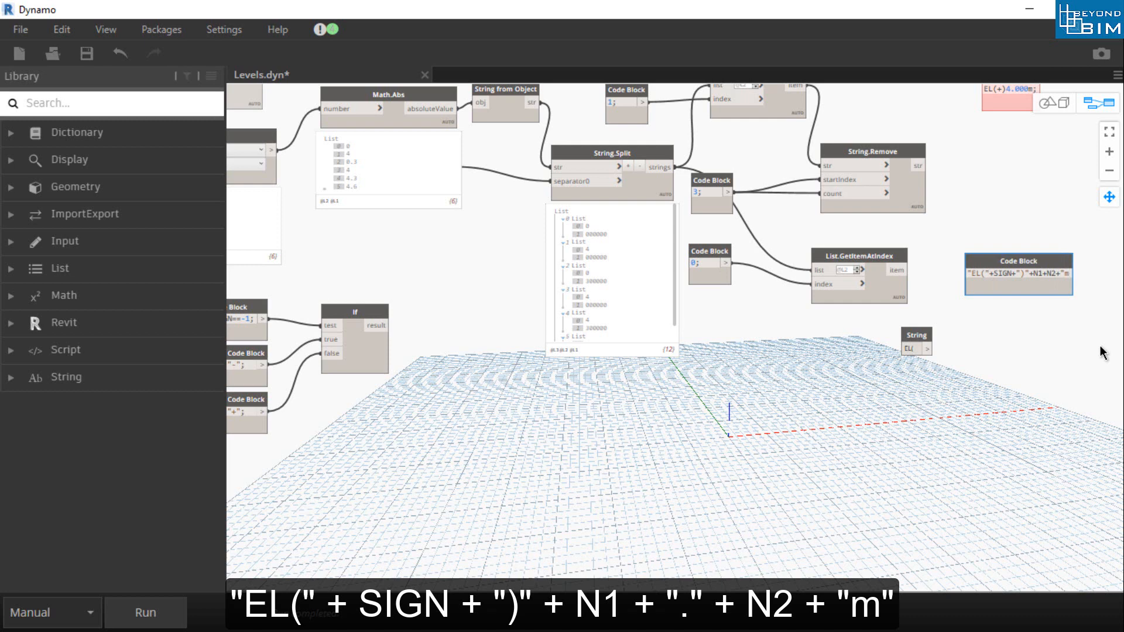
pyautogui.moveTo(1040, 366)
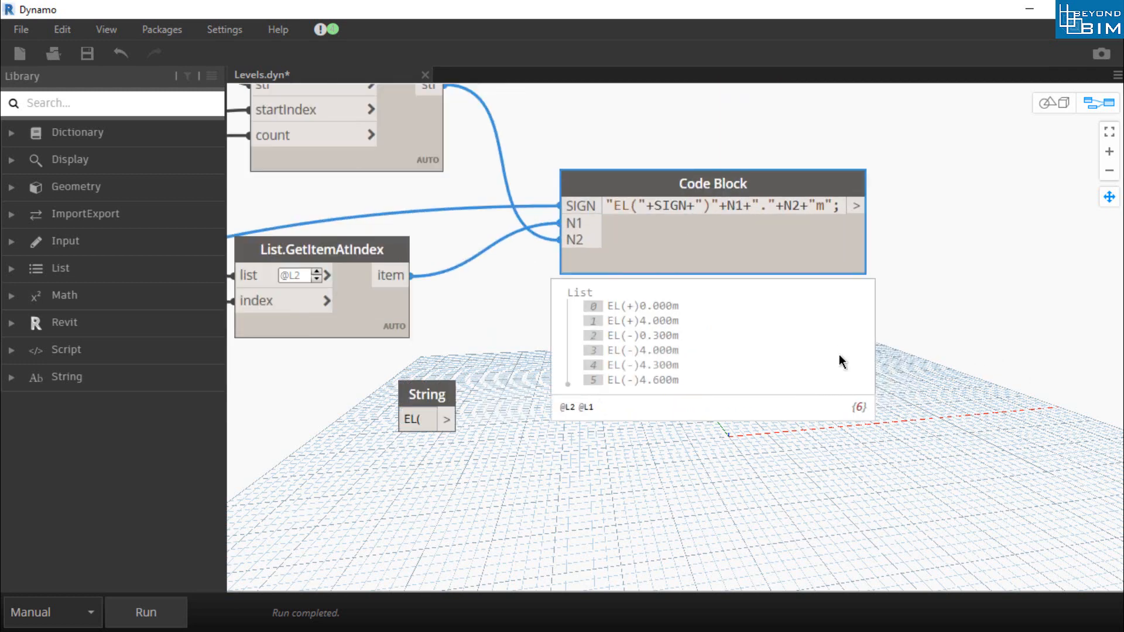
pyautogui.moveTo(671, 317)
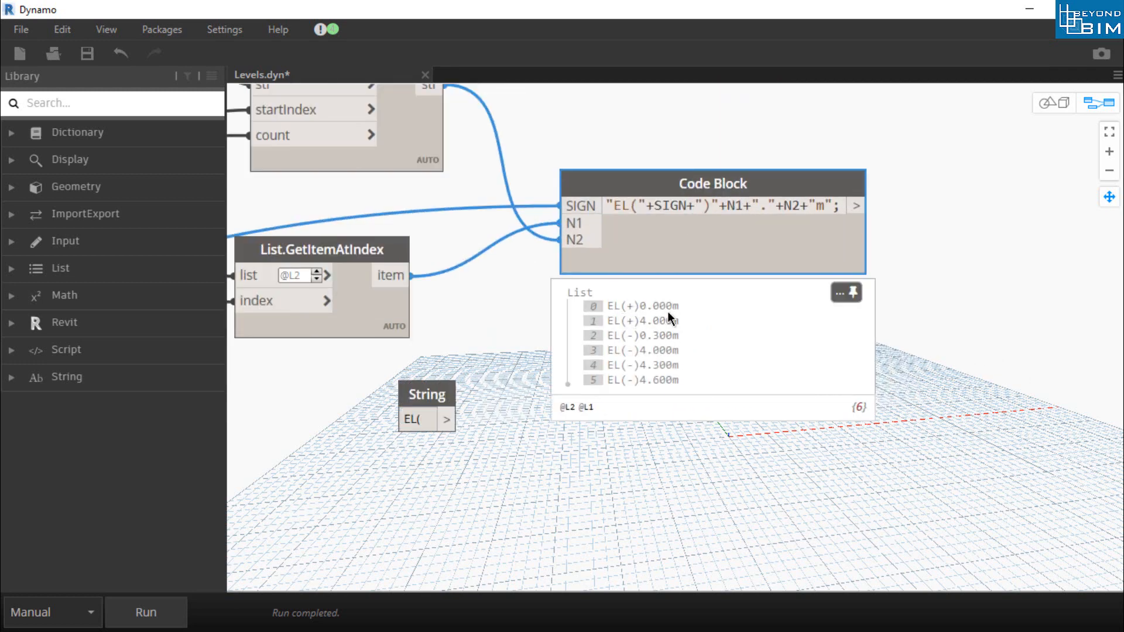
pyautogui.moveTo(680, 345)
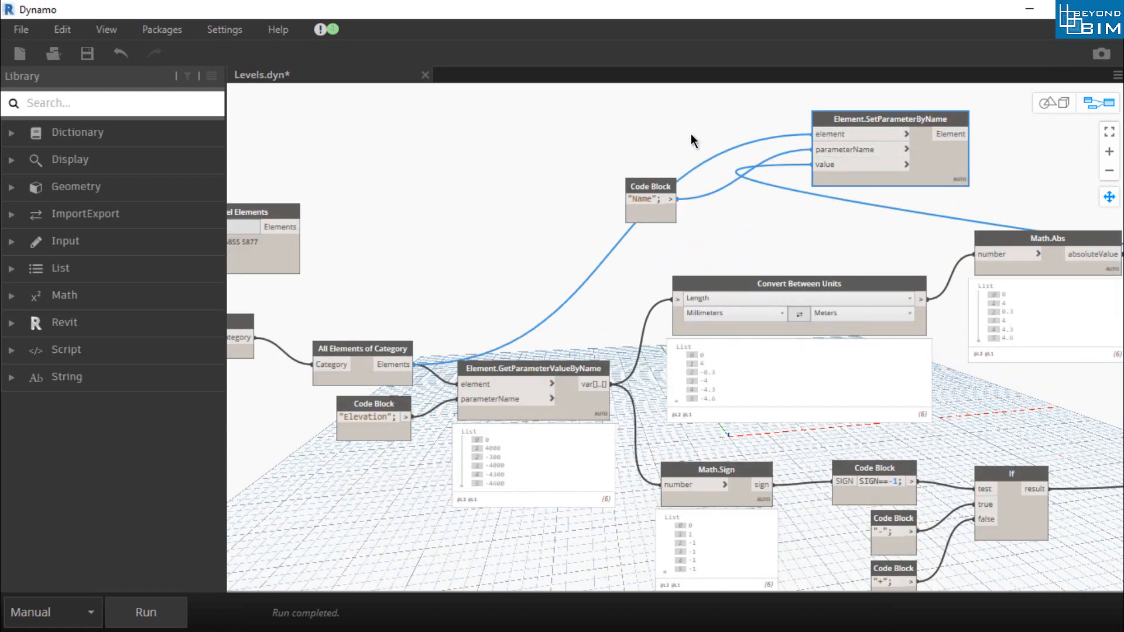
pyautogui.moveTo(778, 132)
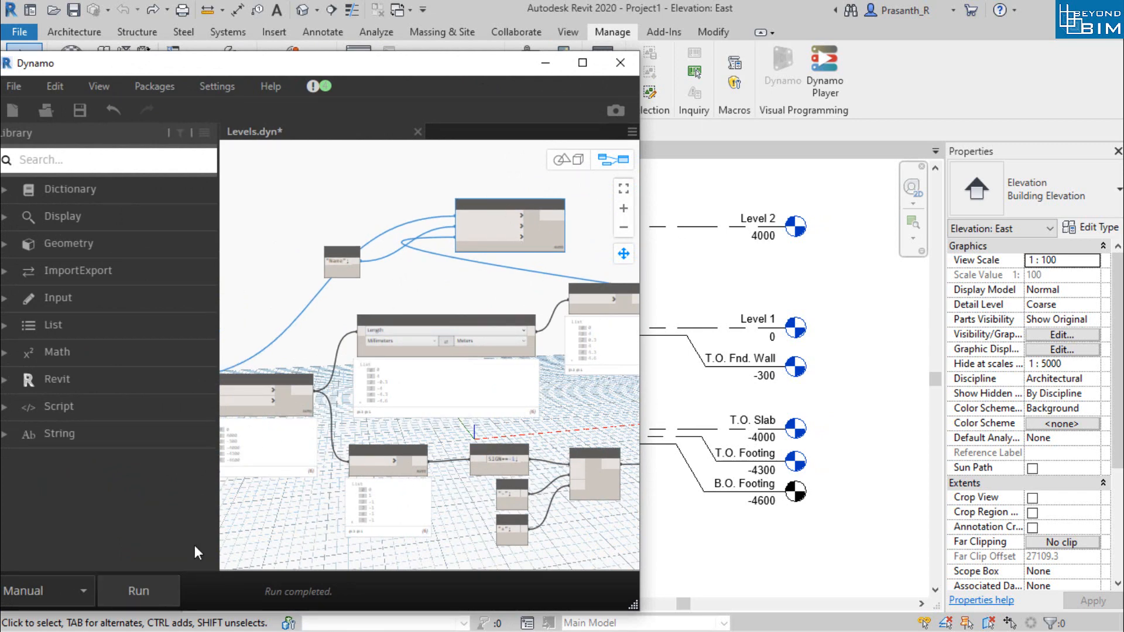
# Run the graph, accept renaming views, and check level names like EL(+)4.000m in East elevation.
pyautogui.click(137, 590)
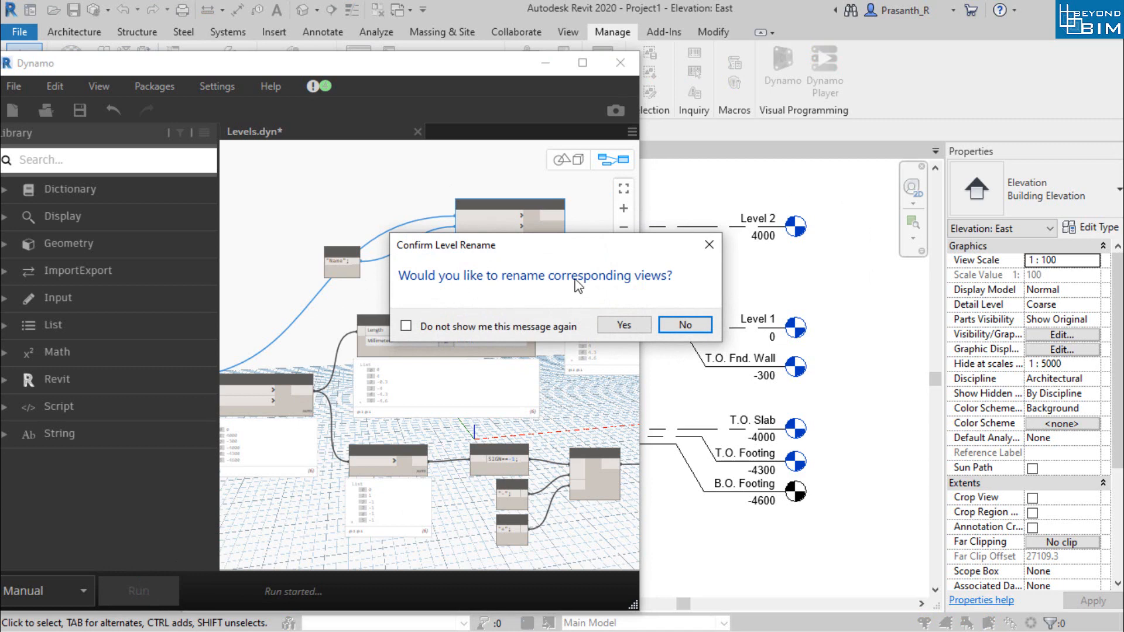
pyautogui.moveTo(622, 324)
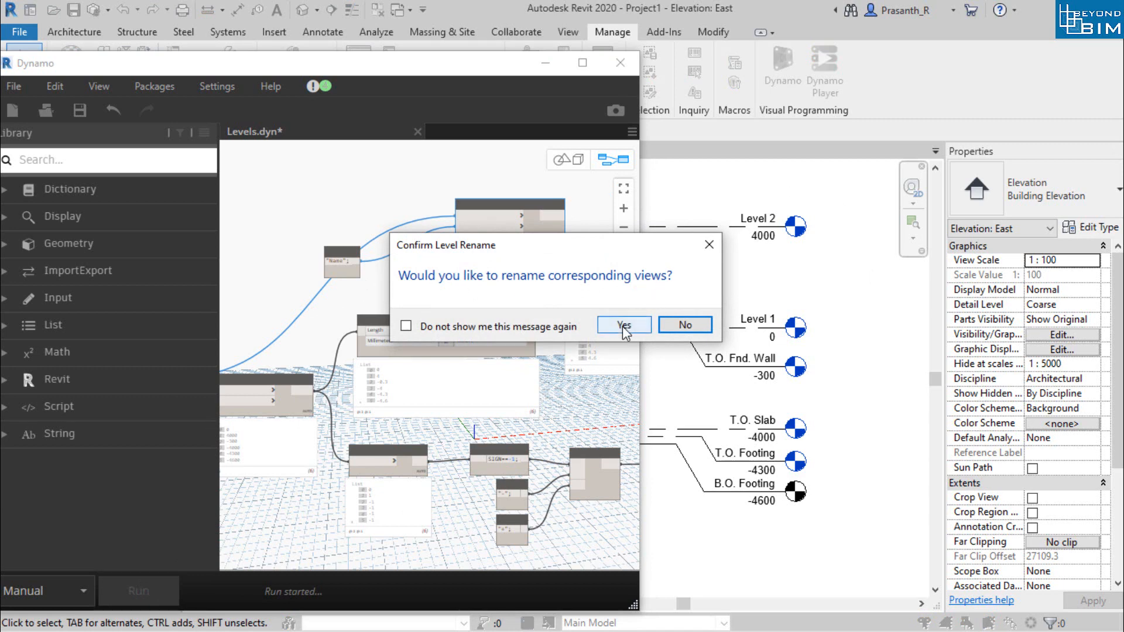
pyautogui.click(623, 325)
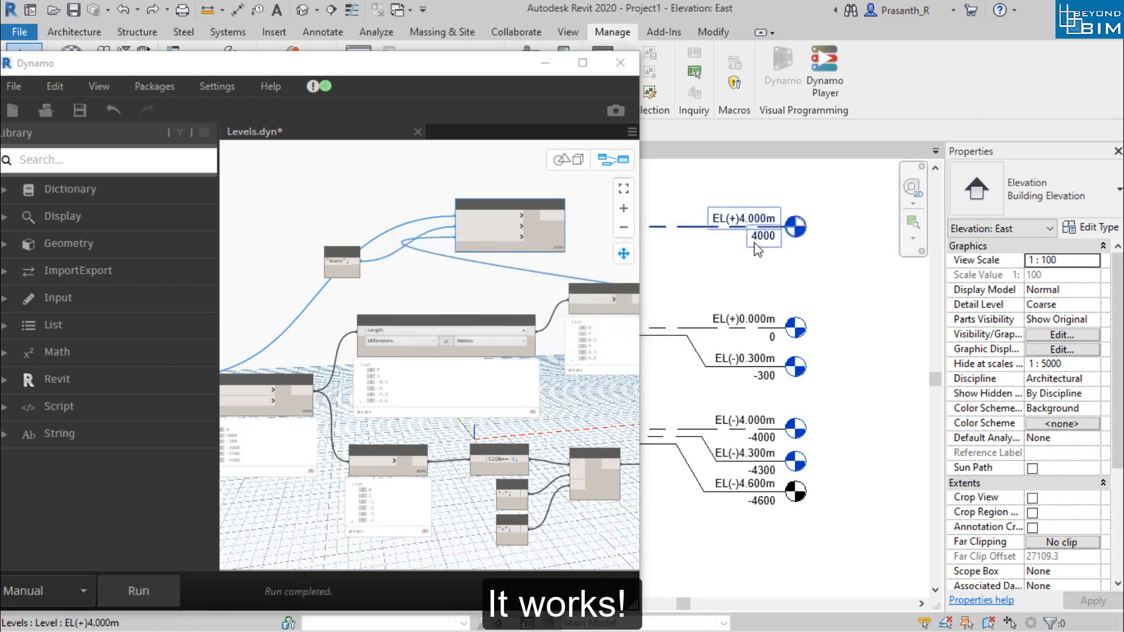
pyautogui.click(748, 501)
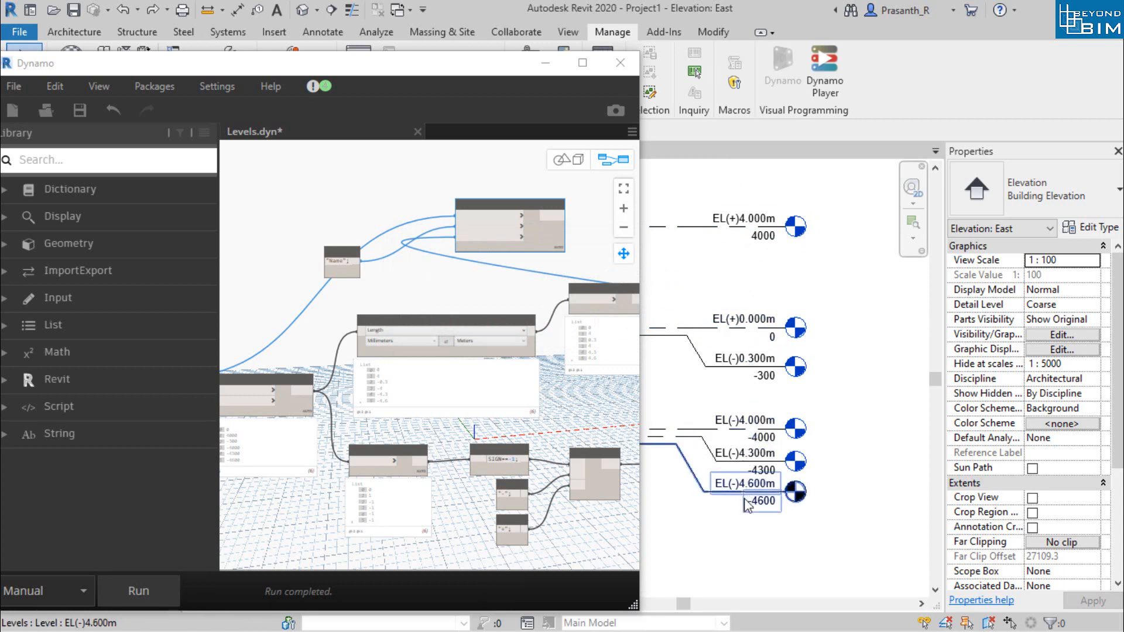
pyautogui.click(746, 483)
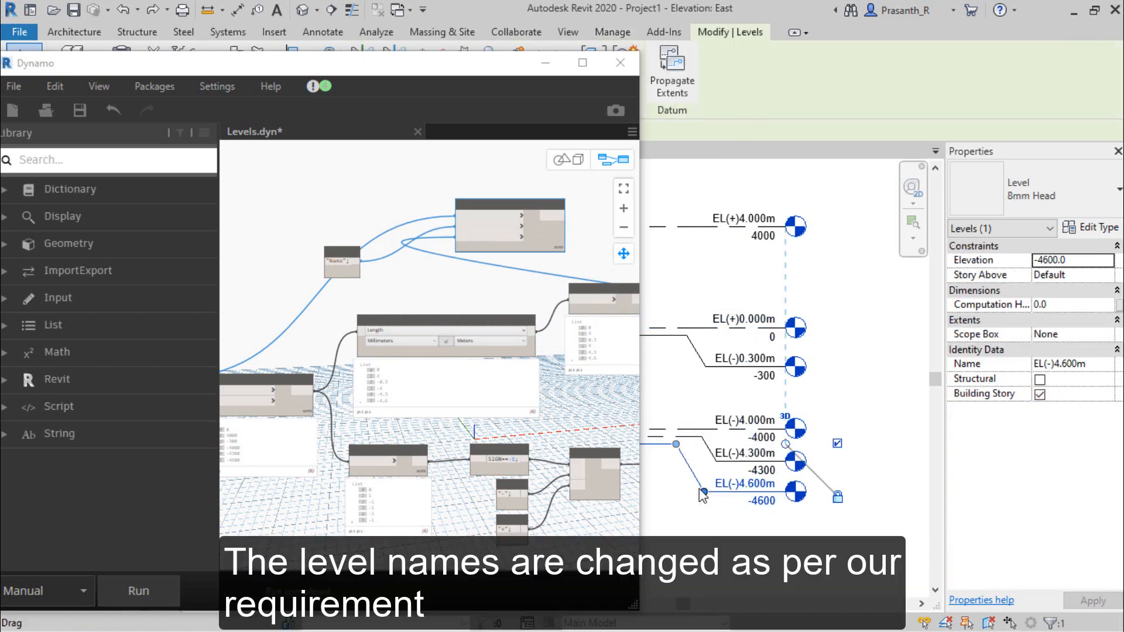